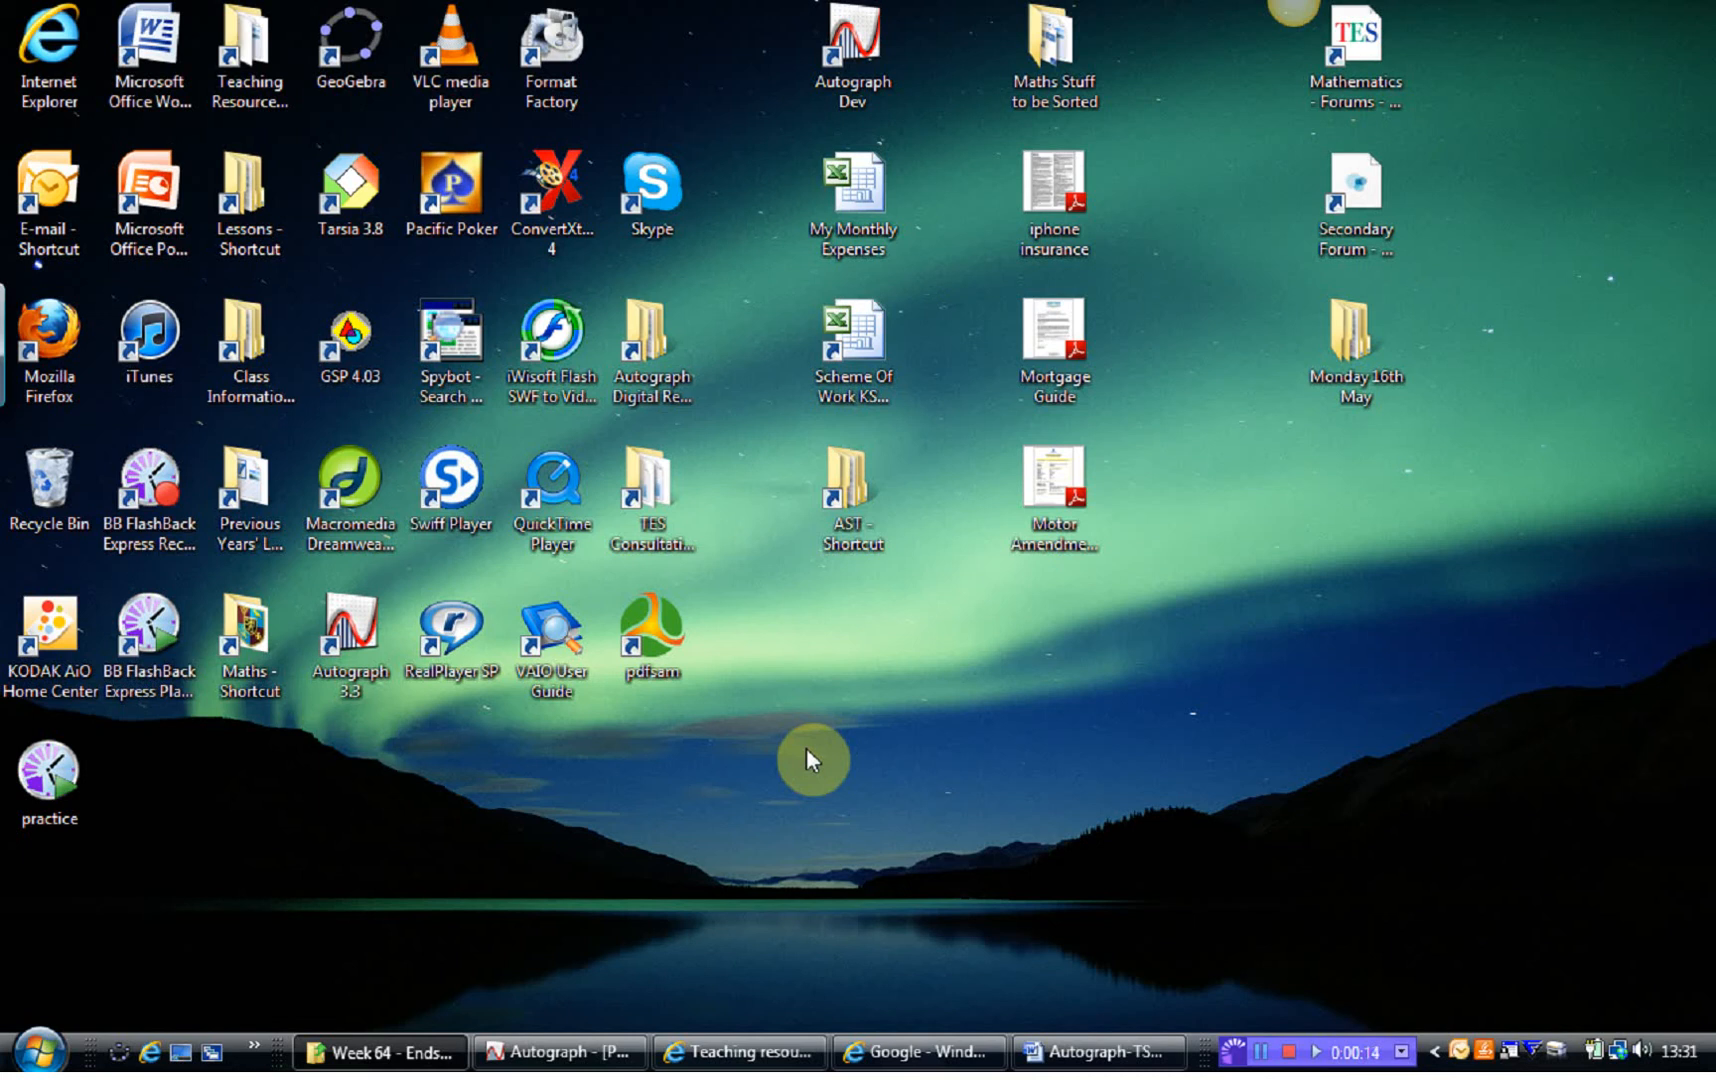
pyautogui.moveTo(906, 712)
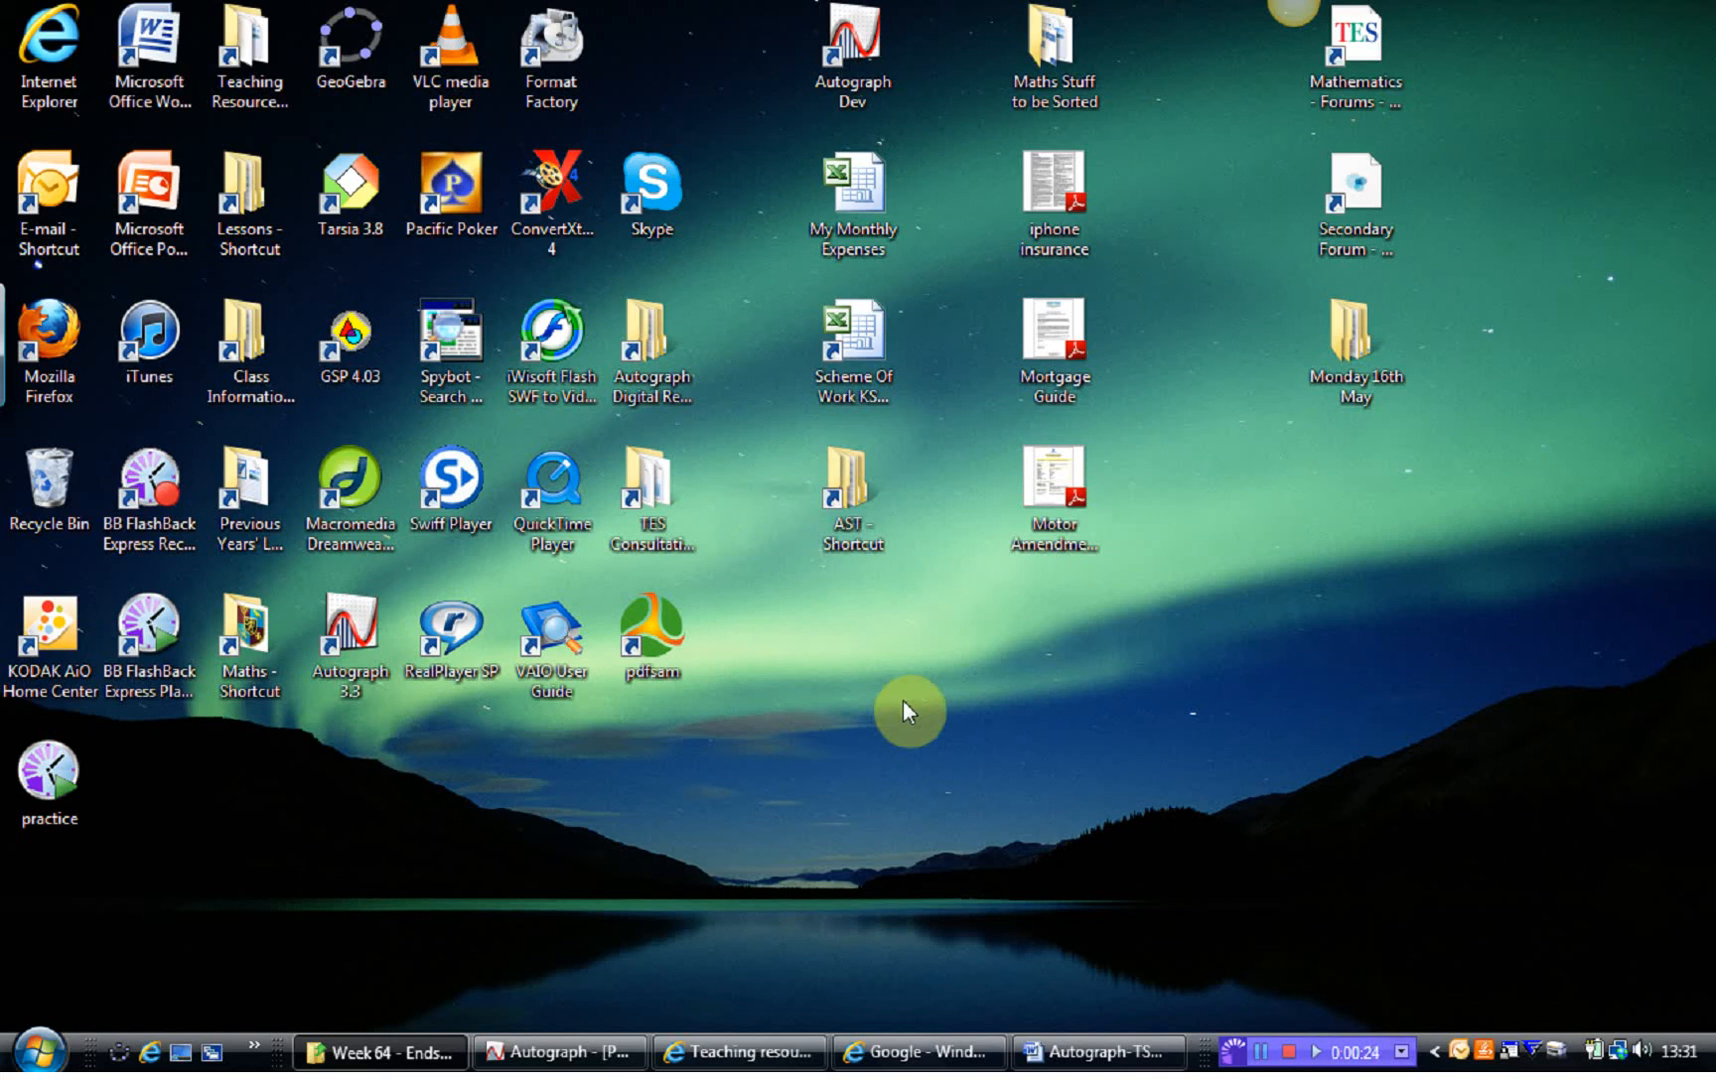
pyautogui.moveTo(906, 792)
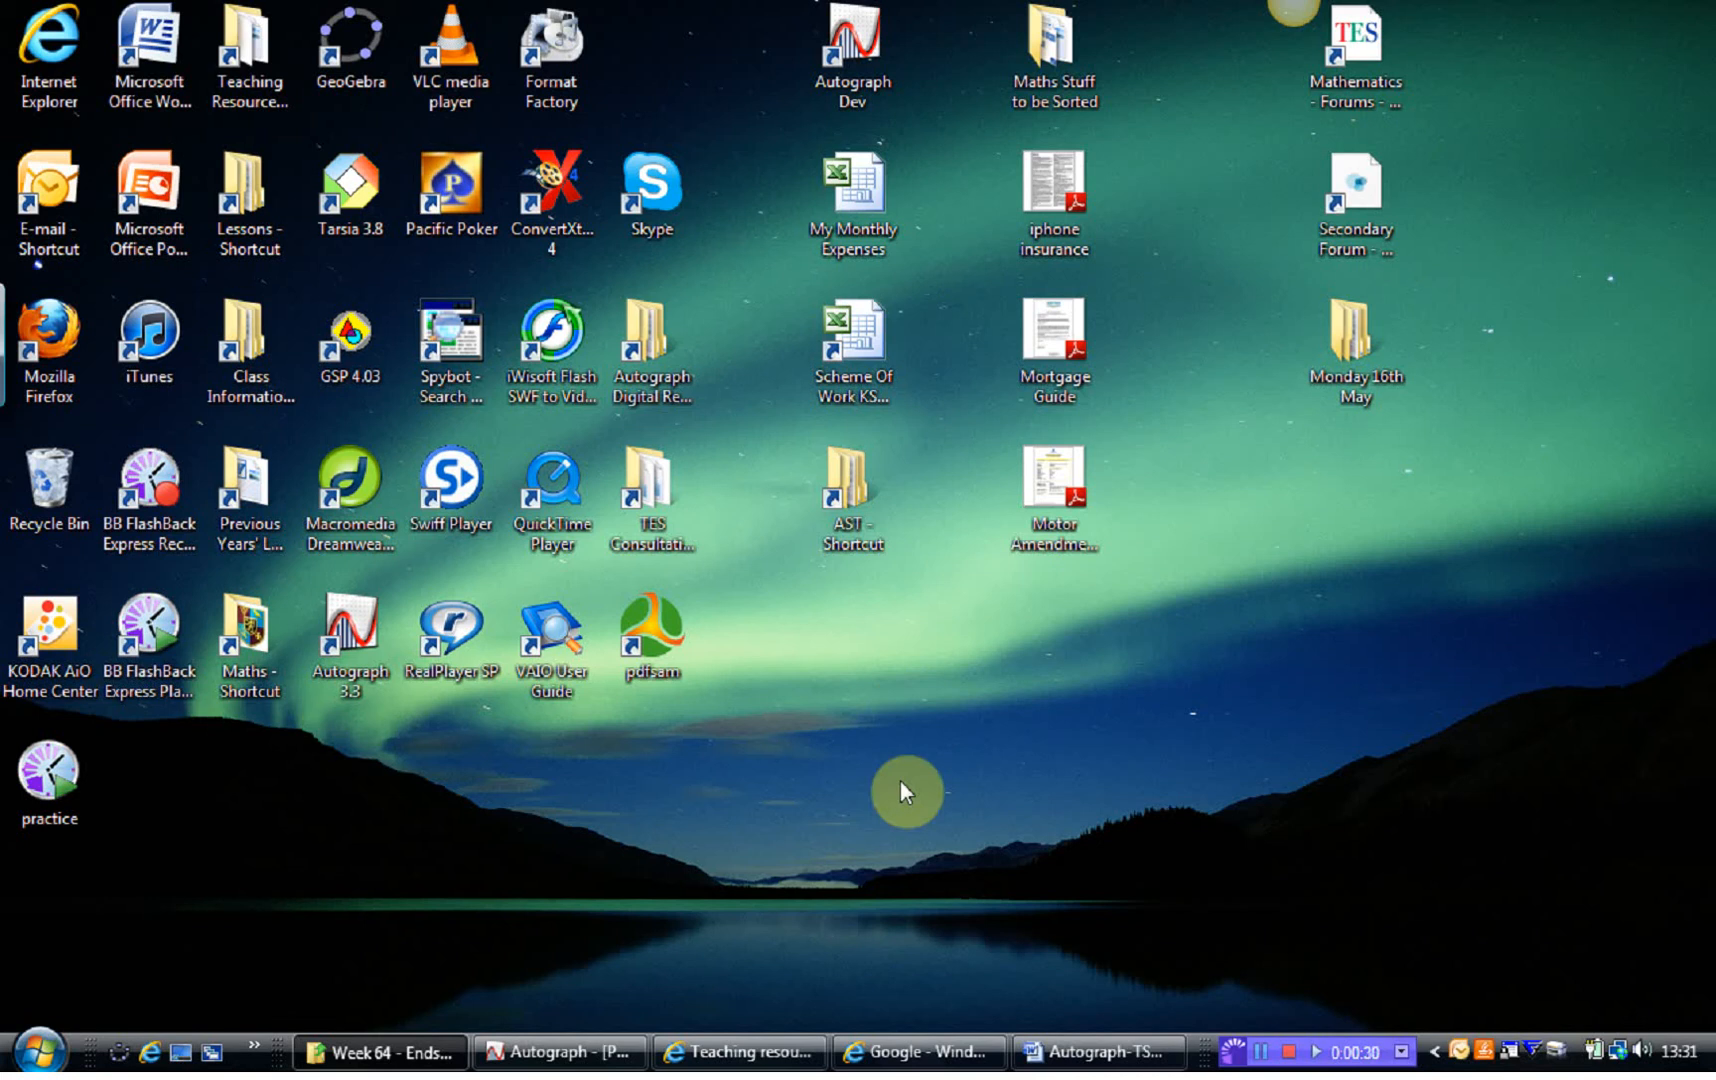
# Step: Search Google for 'jing' and reach TechSmith's Jing Free Version page
pyautogui.click(918, 1052)
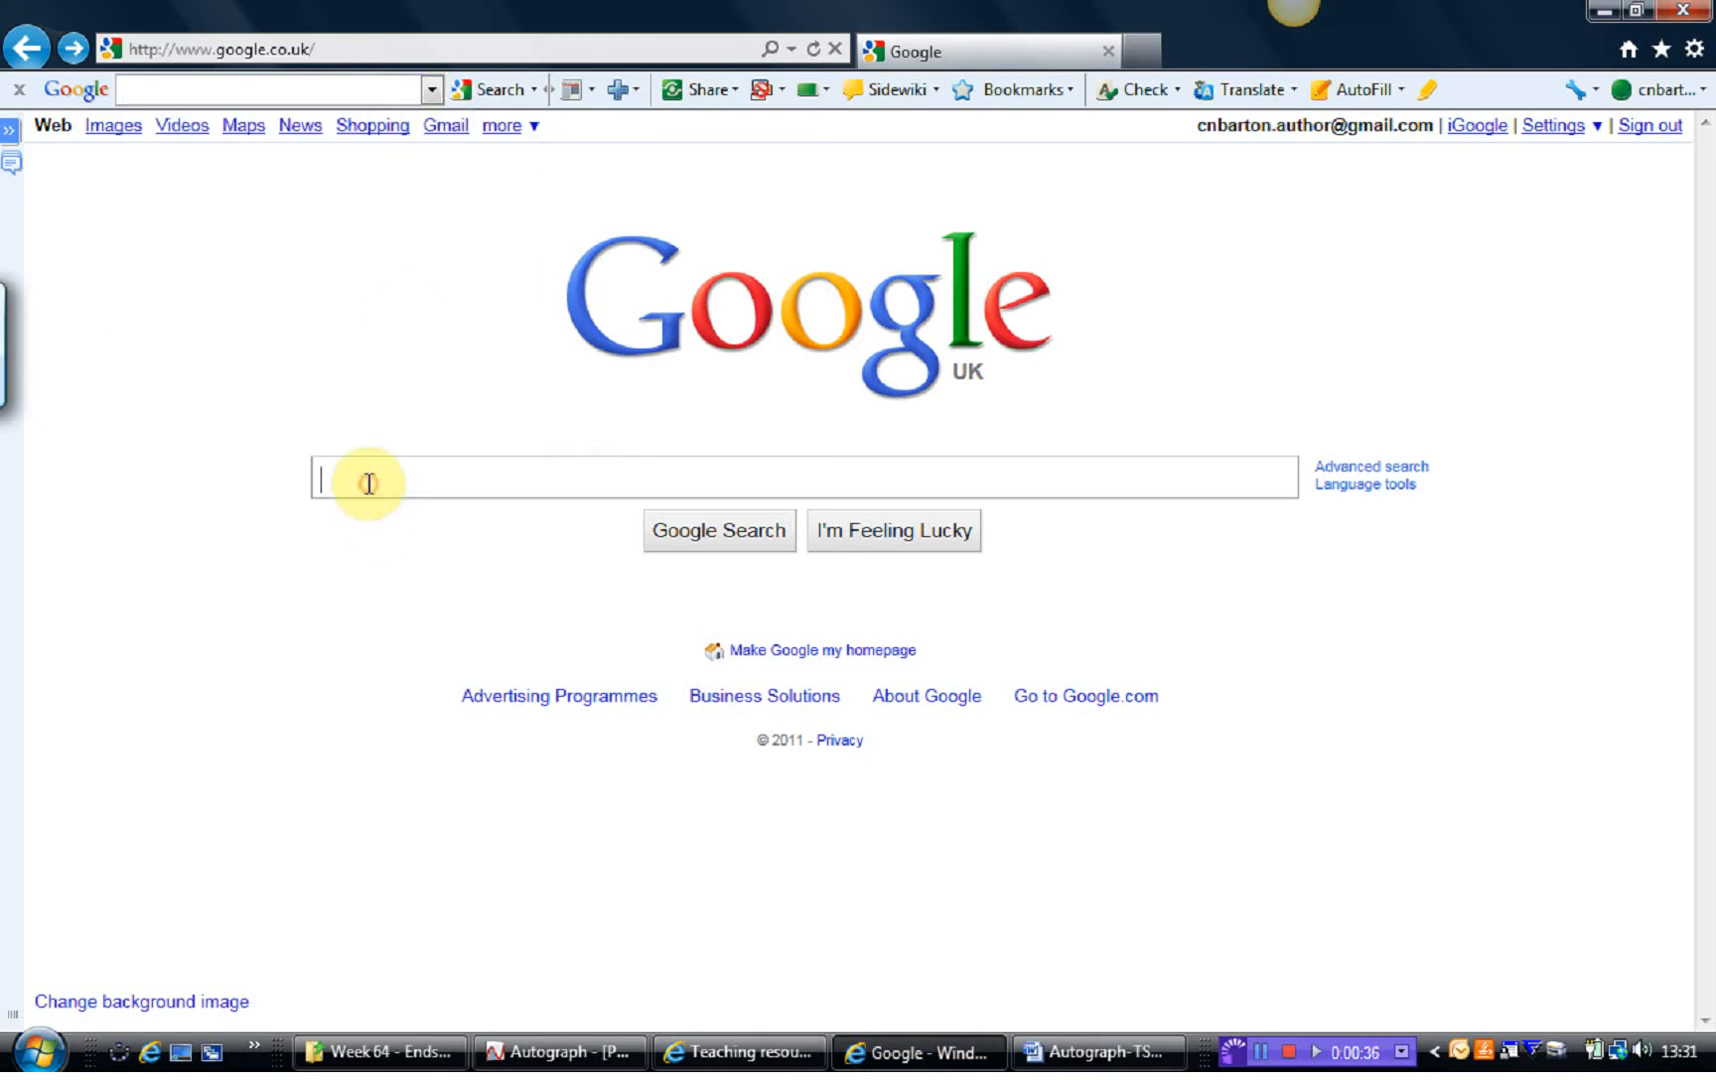
pyautogui.write('jing')
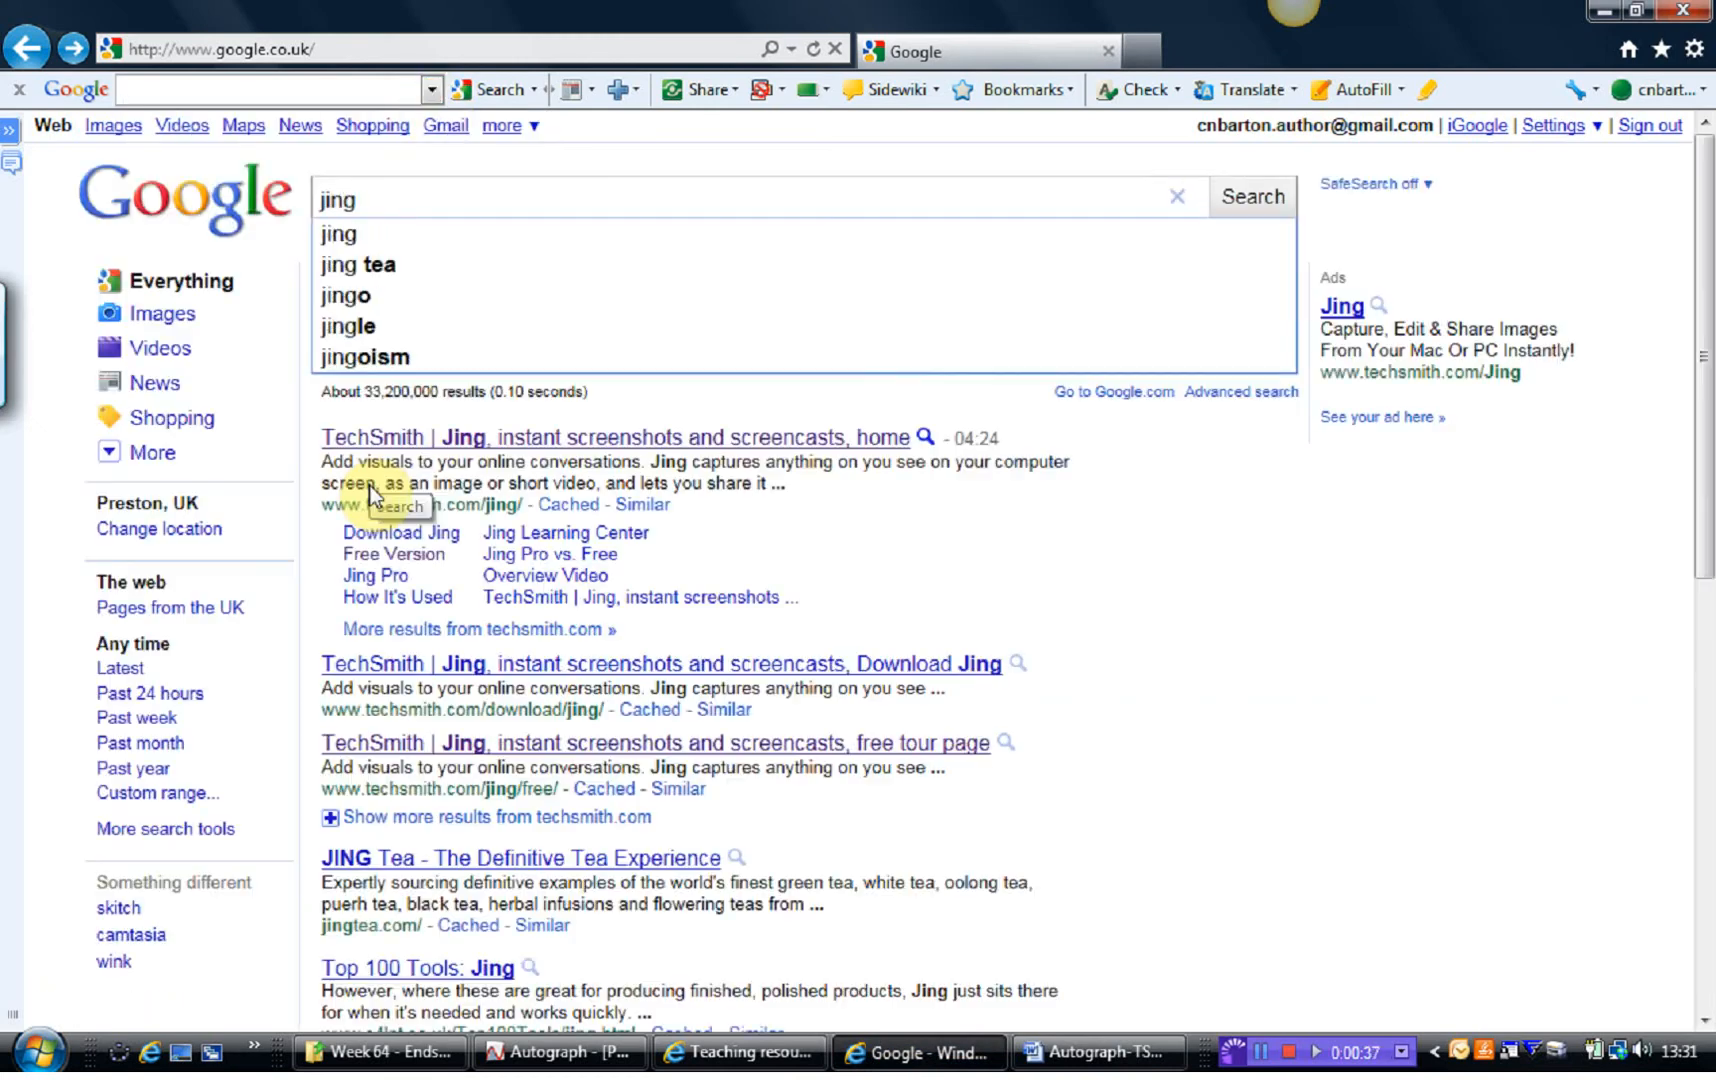
pyautogui.moveTo(438, 458)
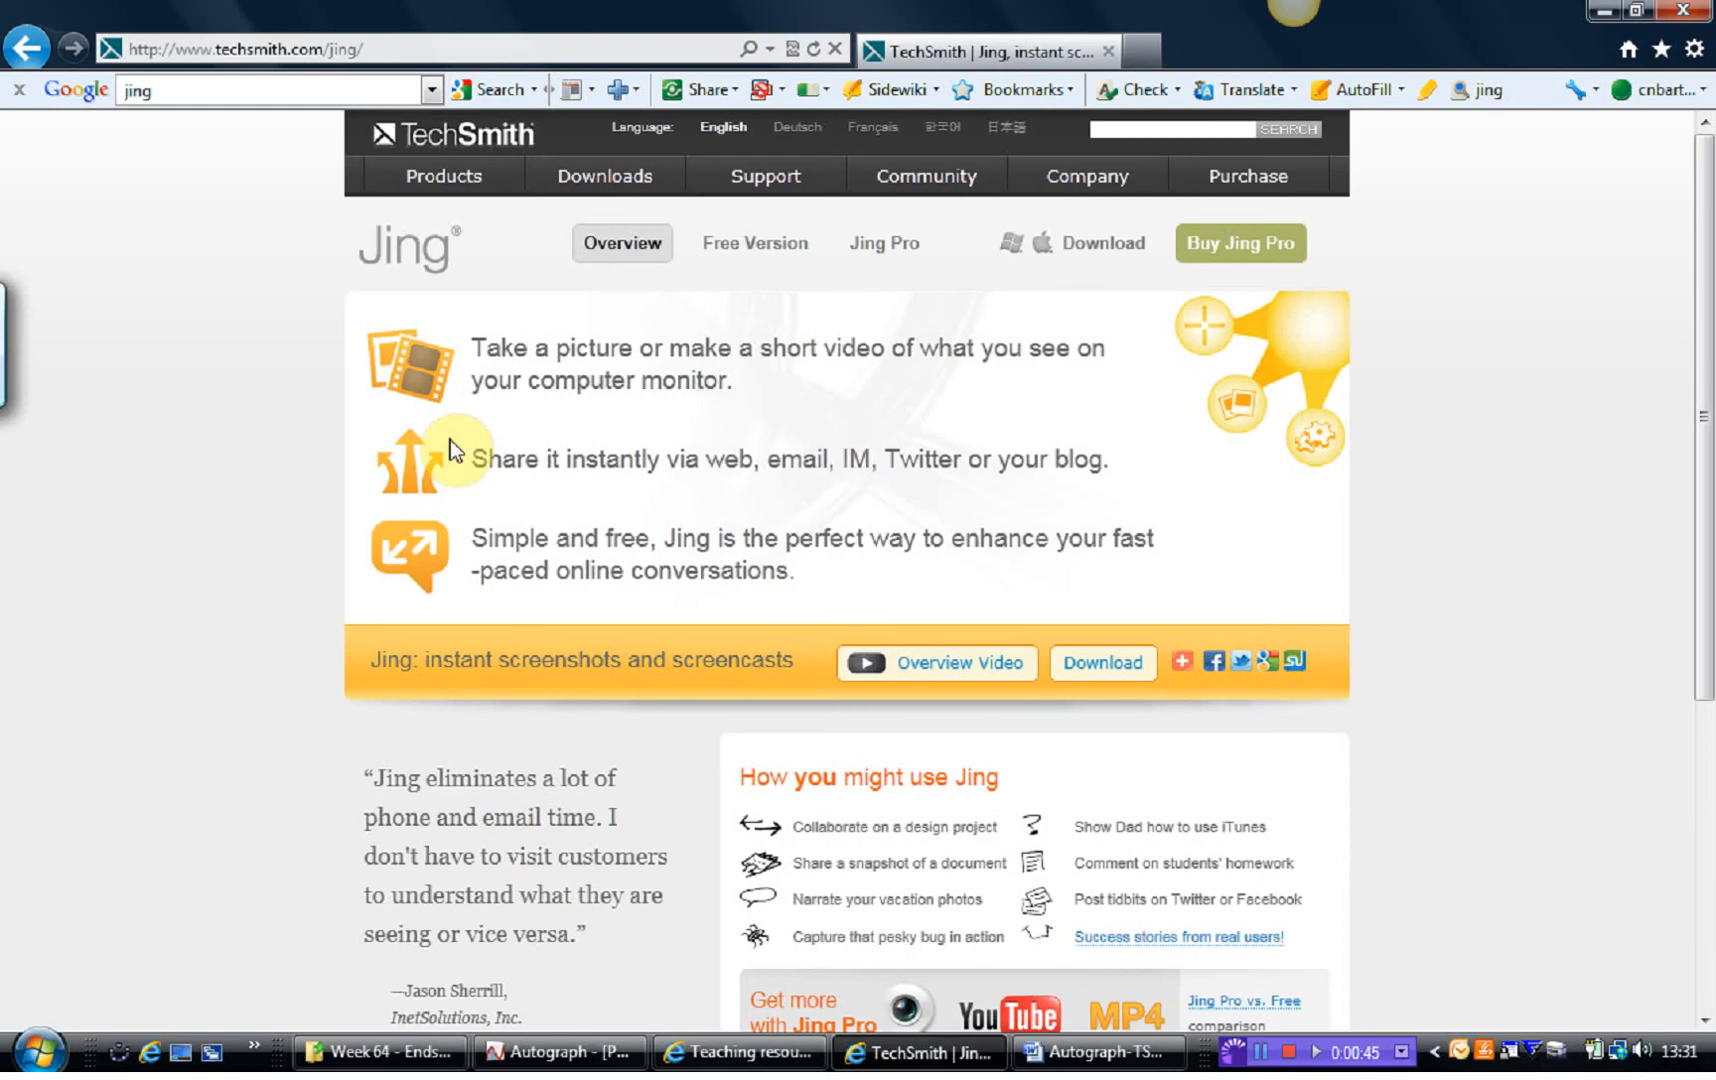
pyautogui.moveTo(752, 242)
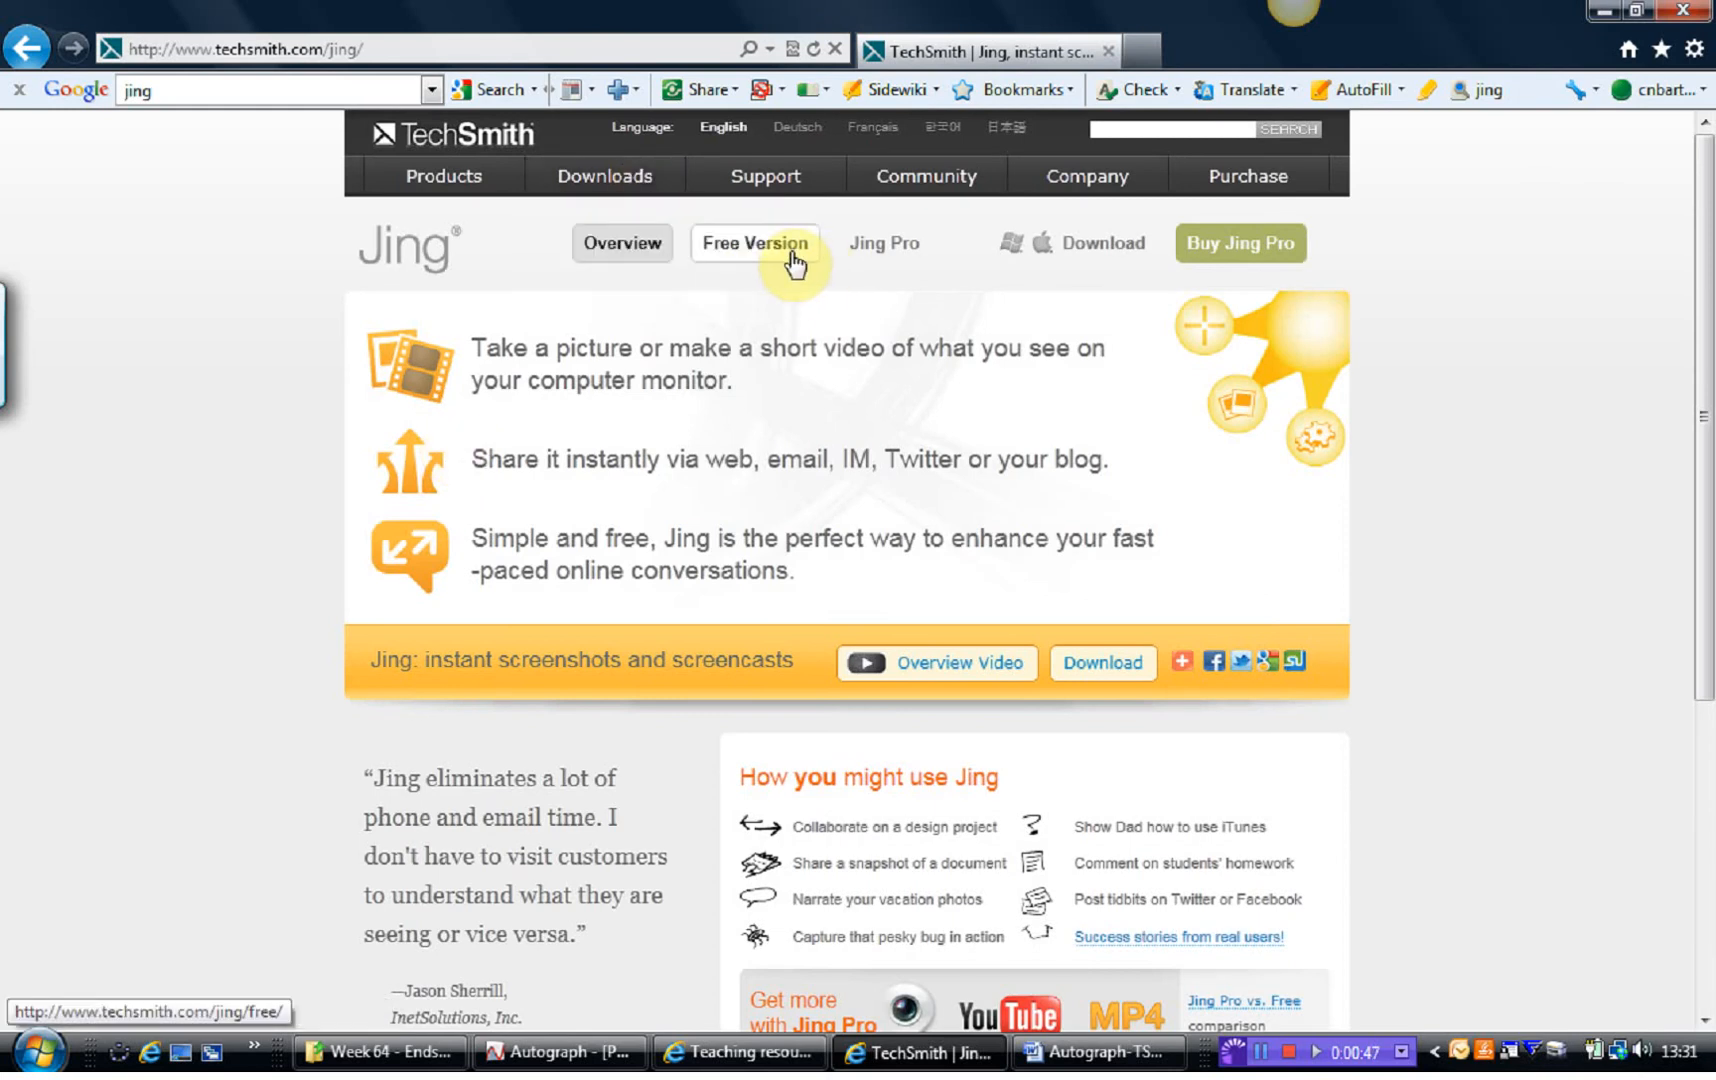
pyautogui.click(752, 242)
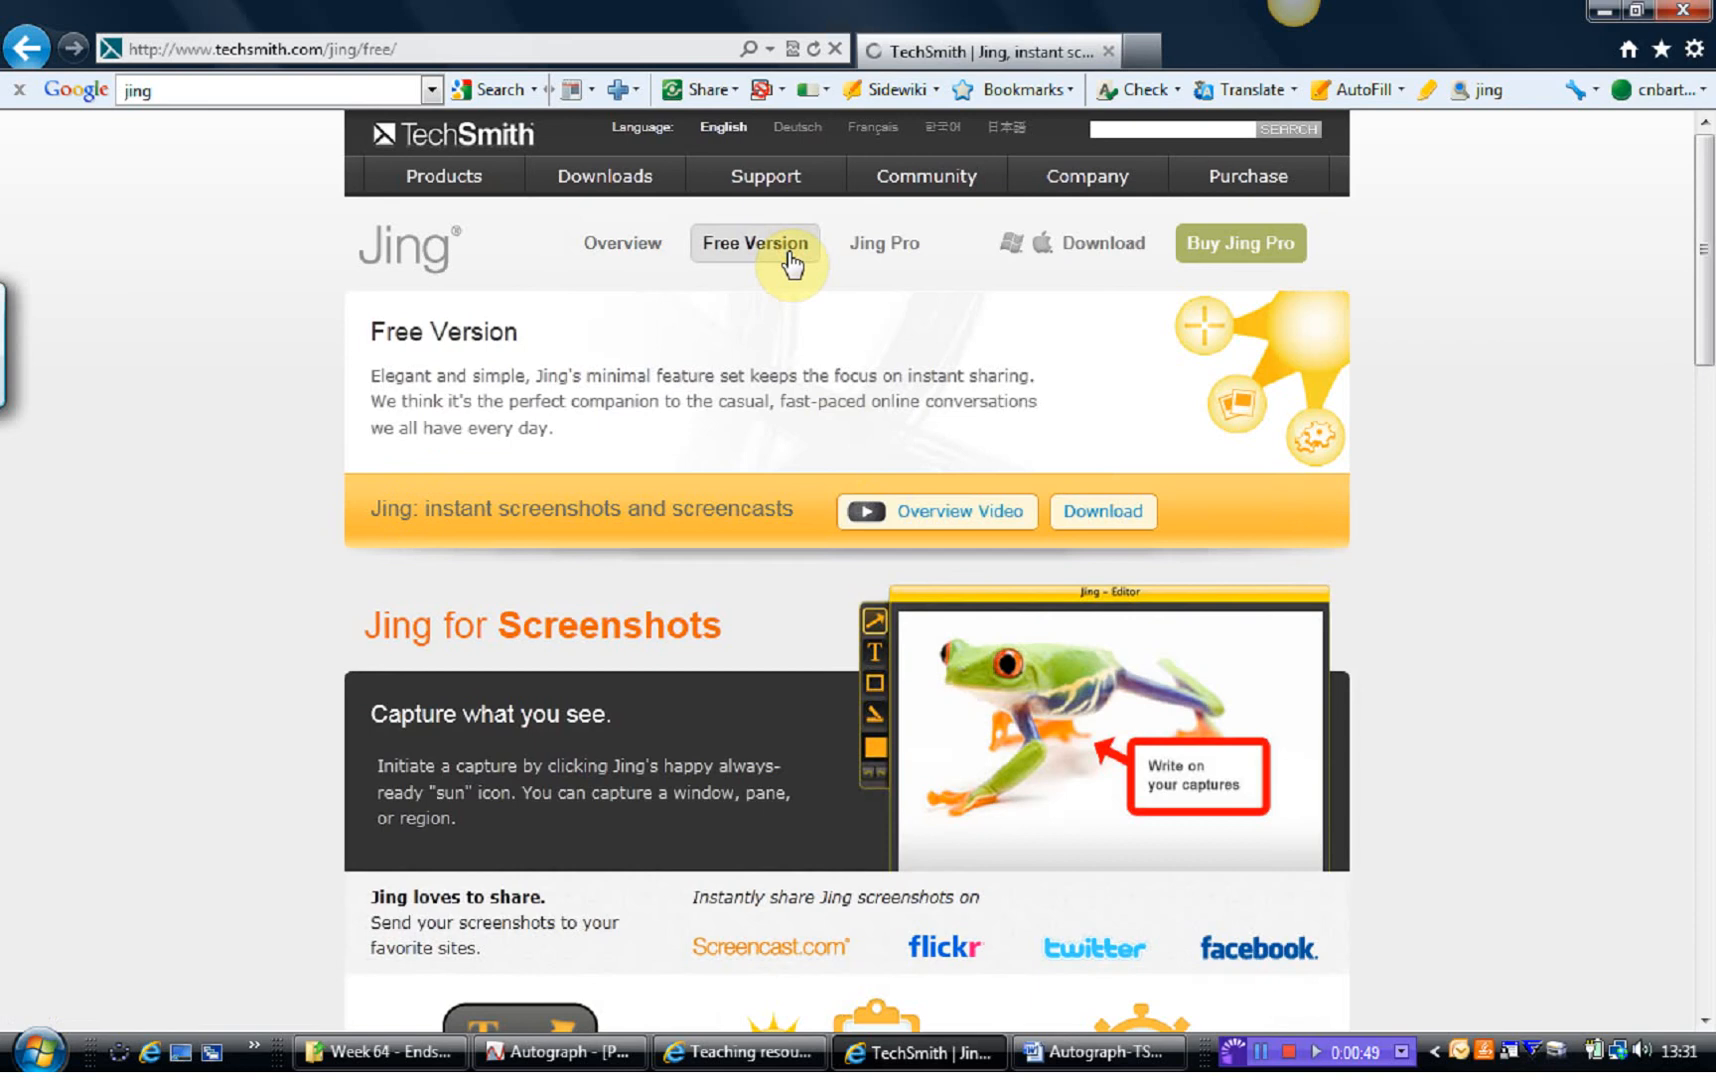
pyautogui.moveTo(1104, 512)
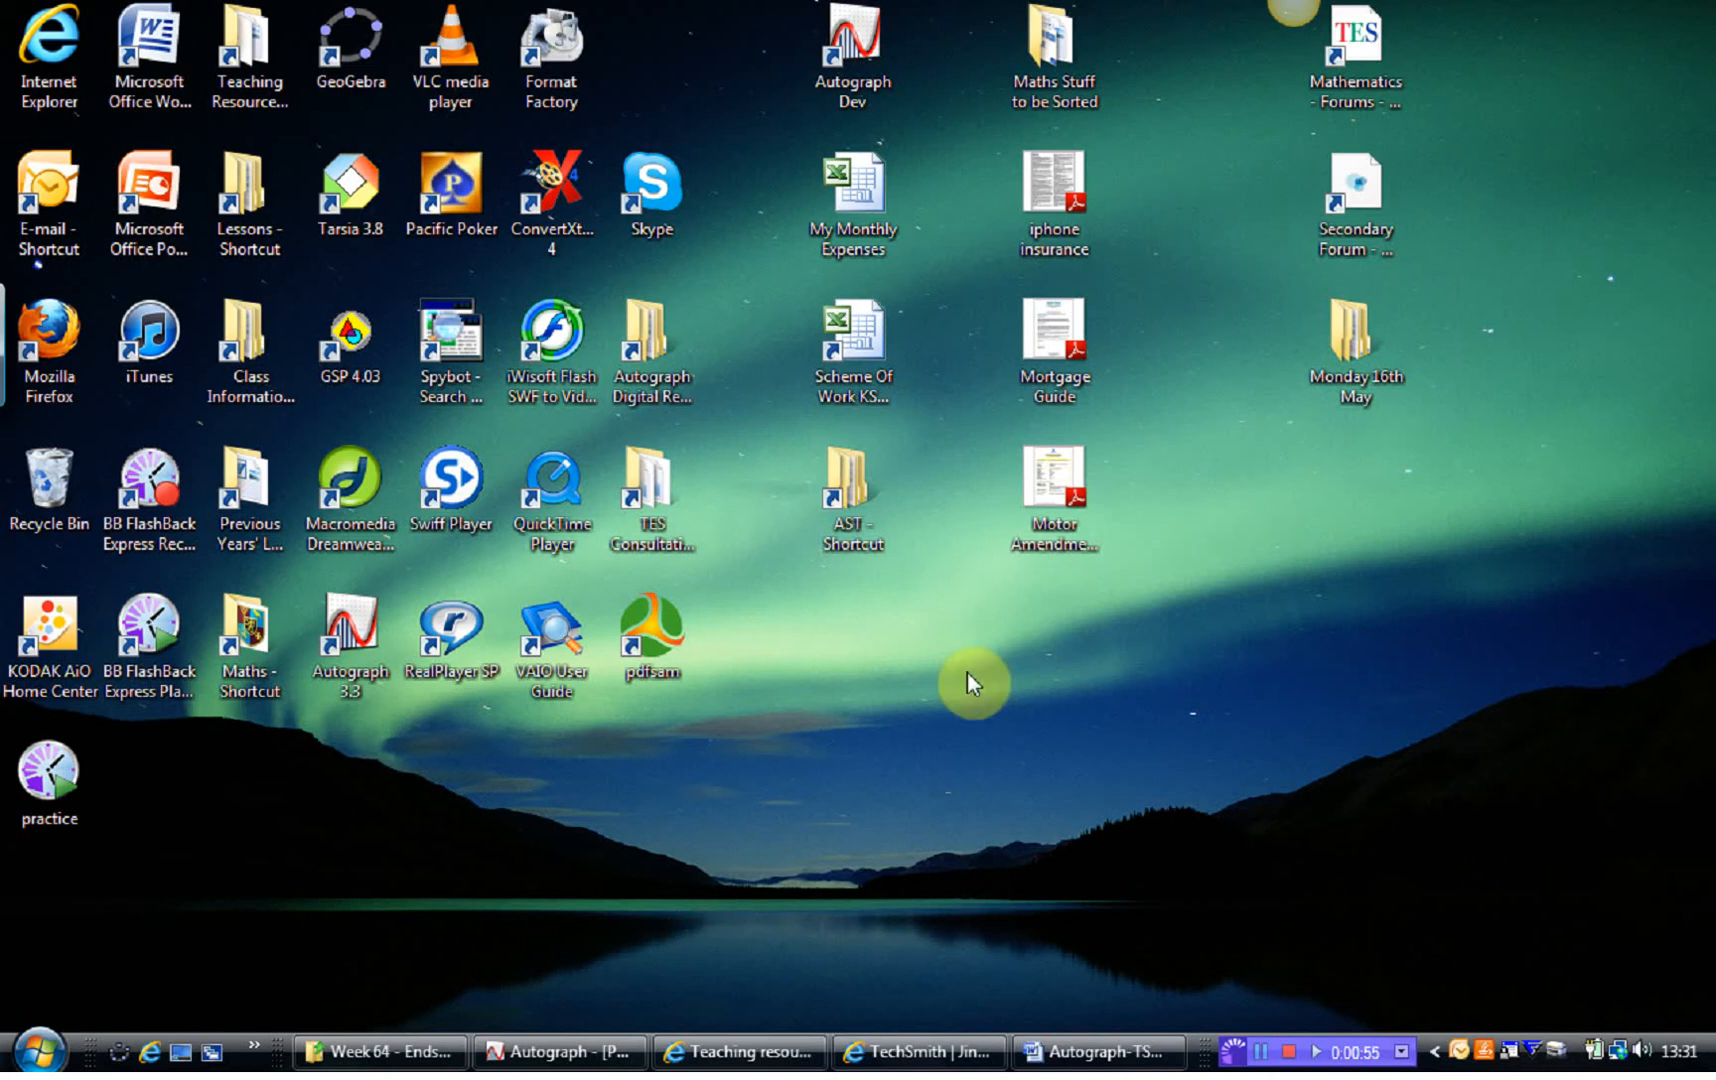
pyautogui.moveTo(1290, 20)
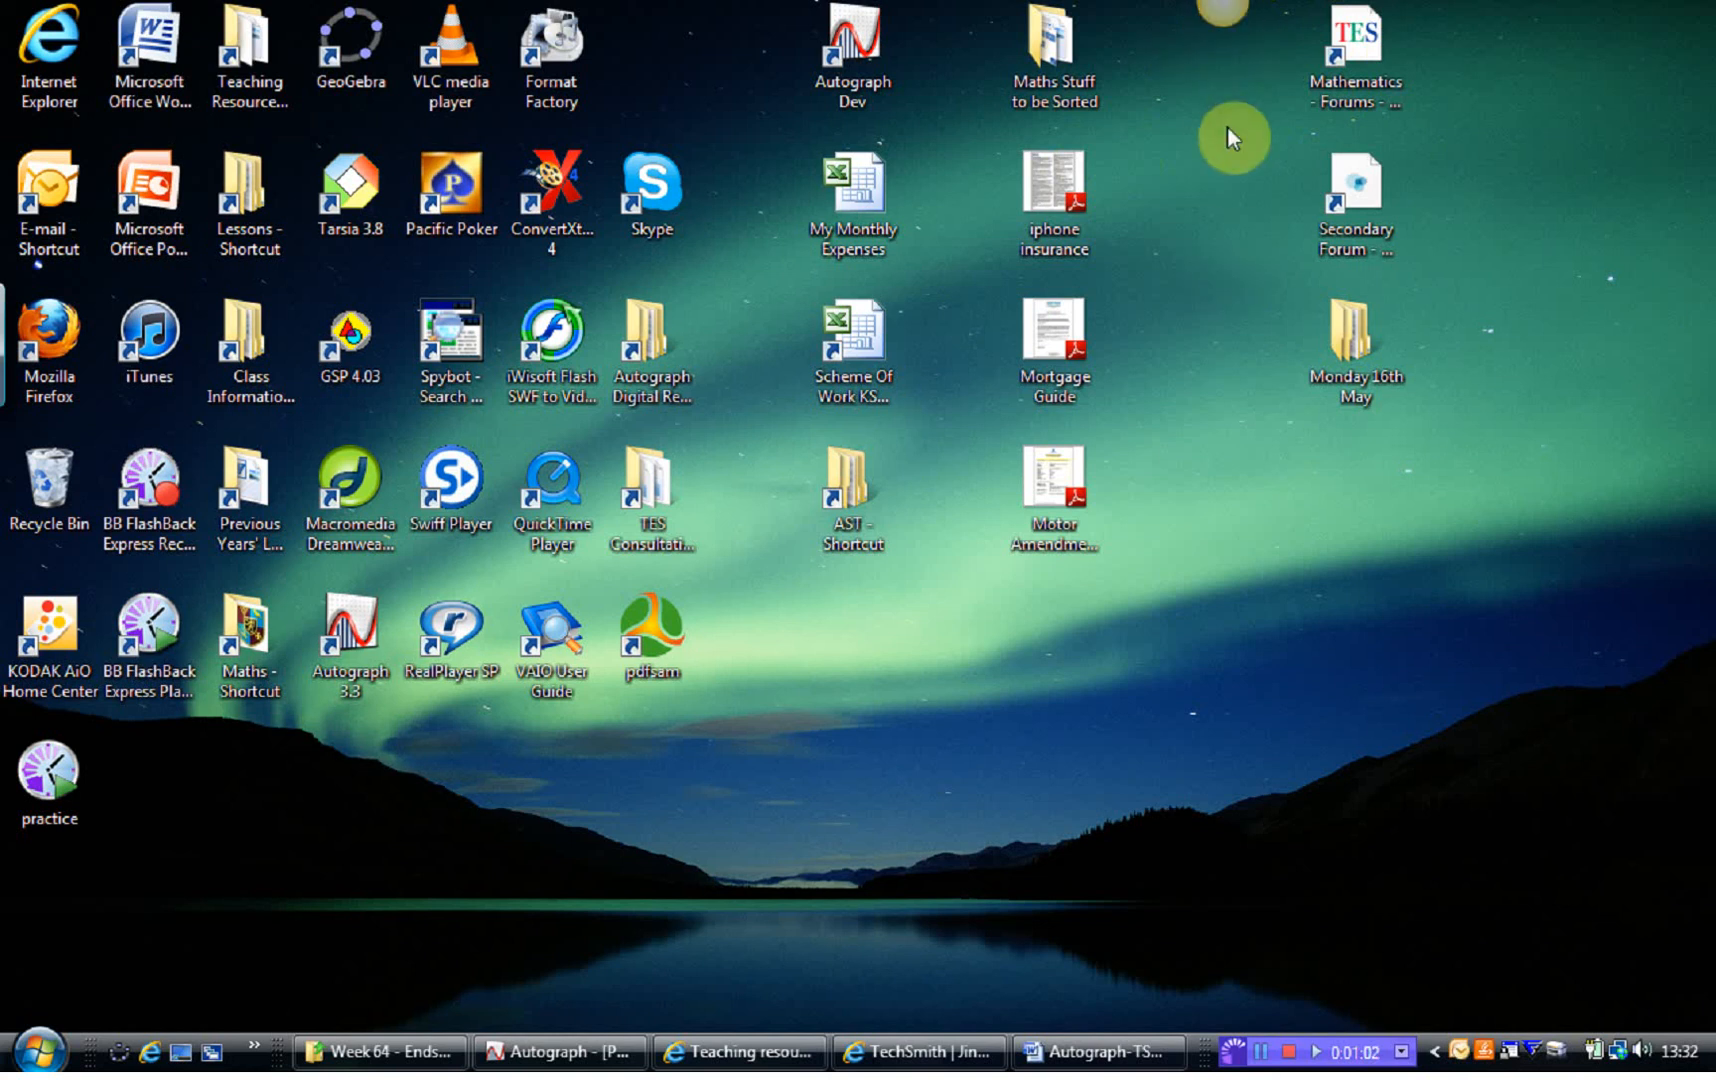
pyautogui.moveTo(1202, 374)
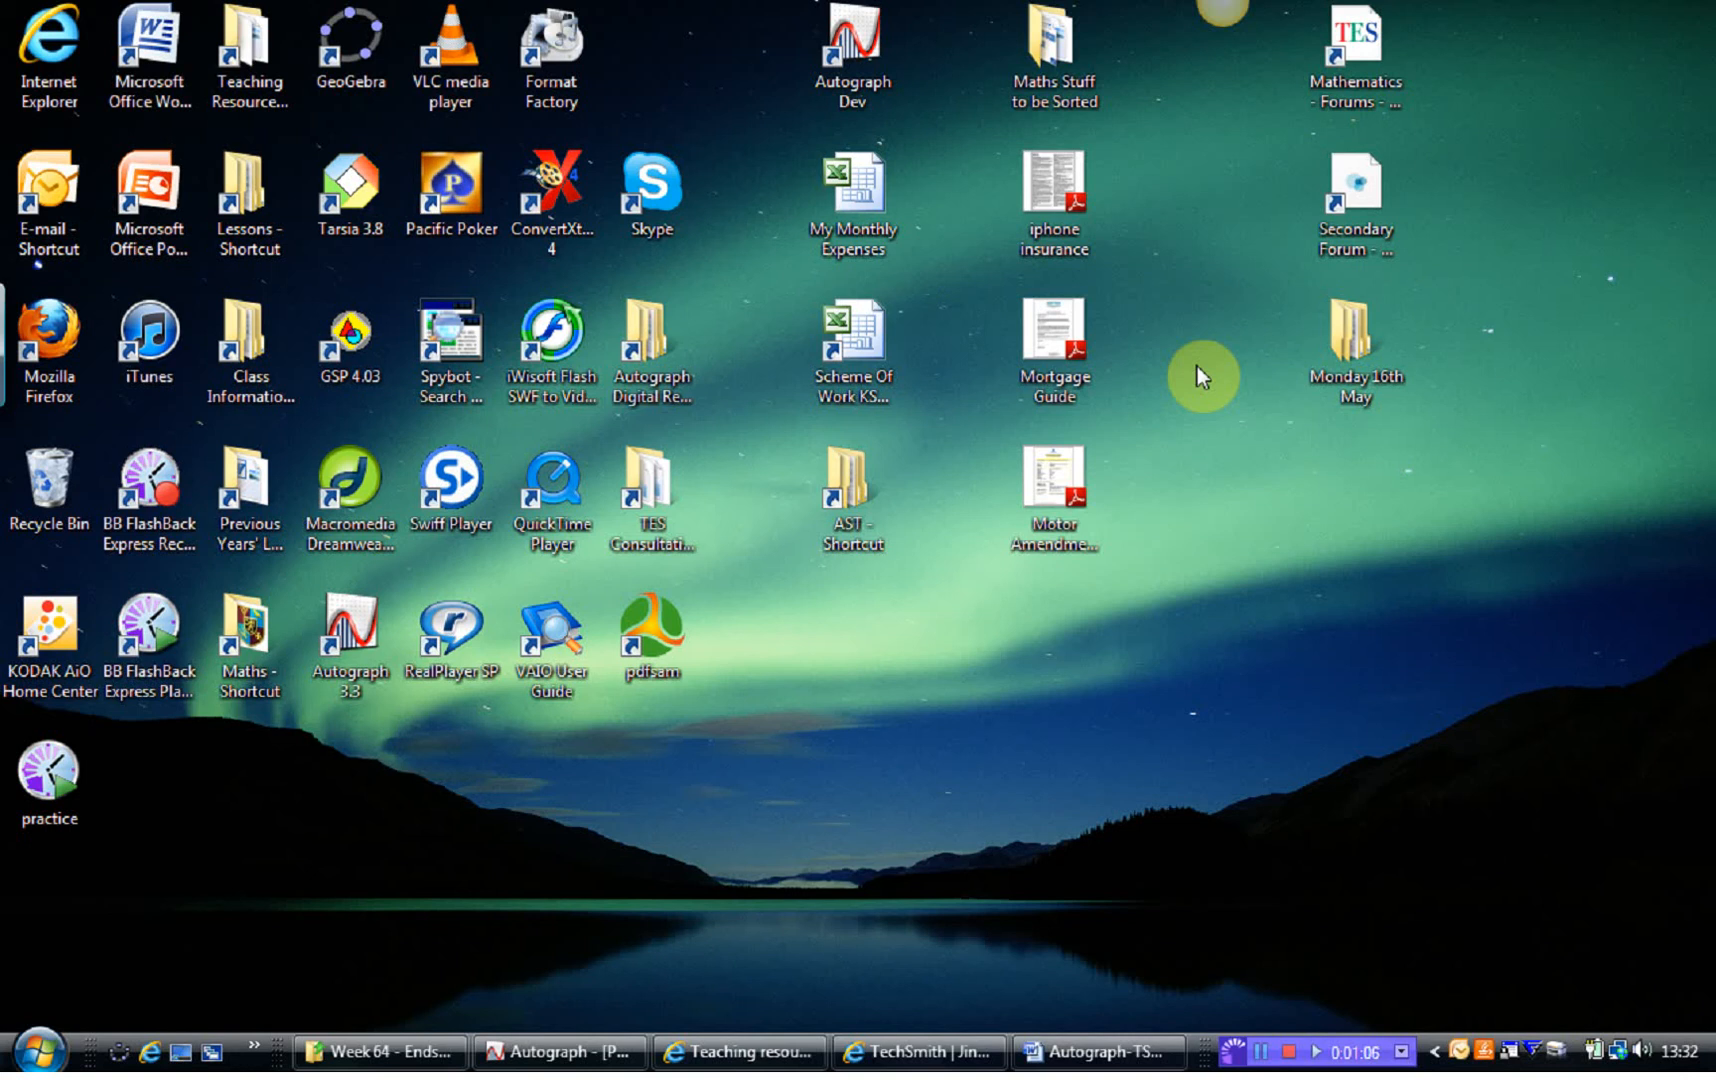
pyautogui.moveTo(794, 788)
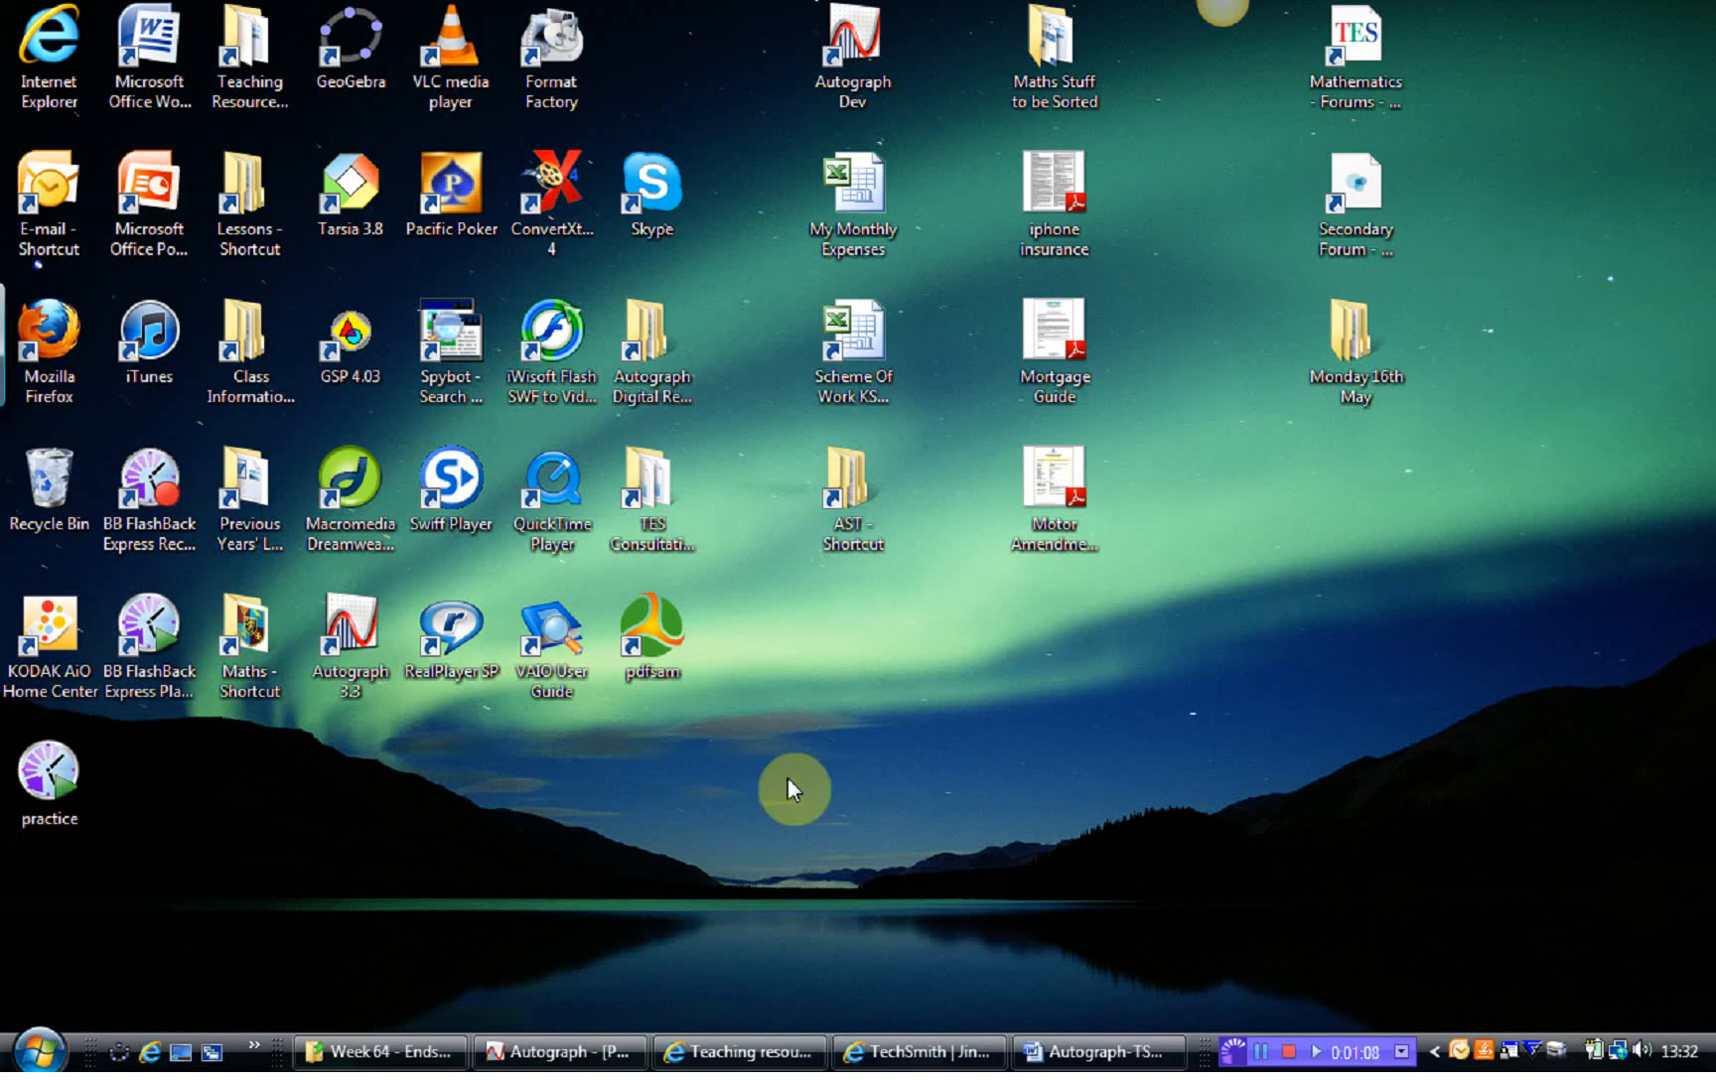
pyautogui.moveTo(560, 1052)
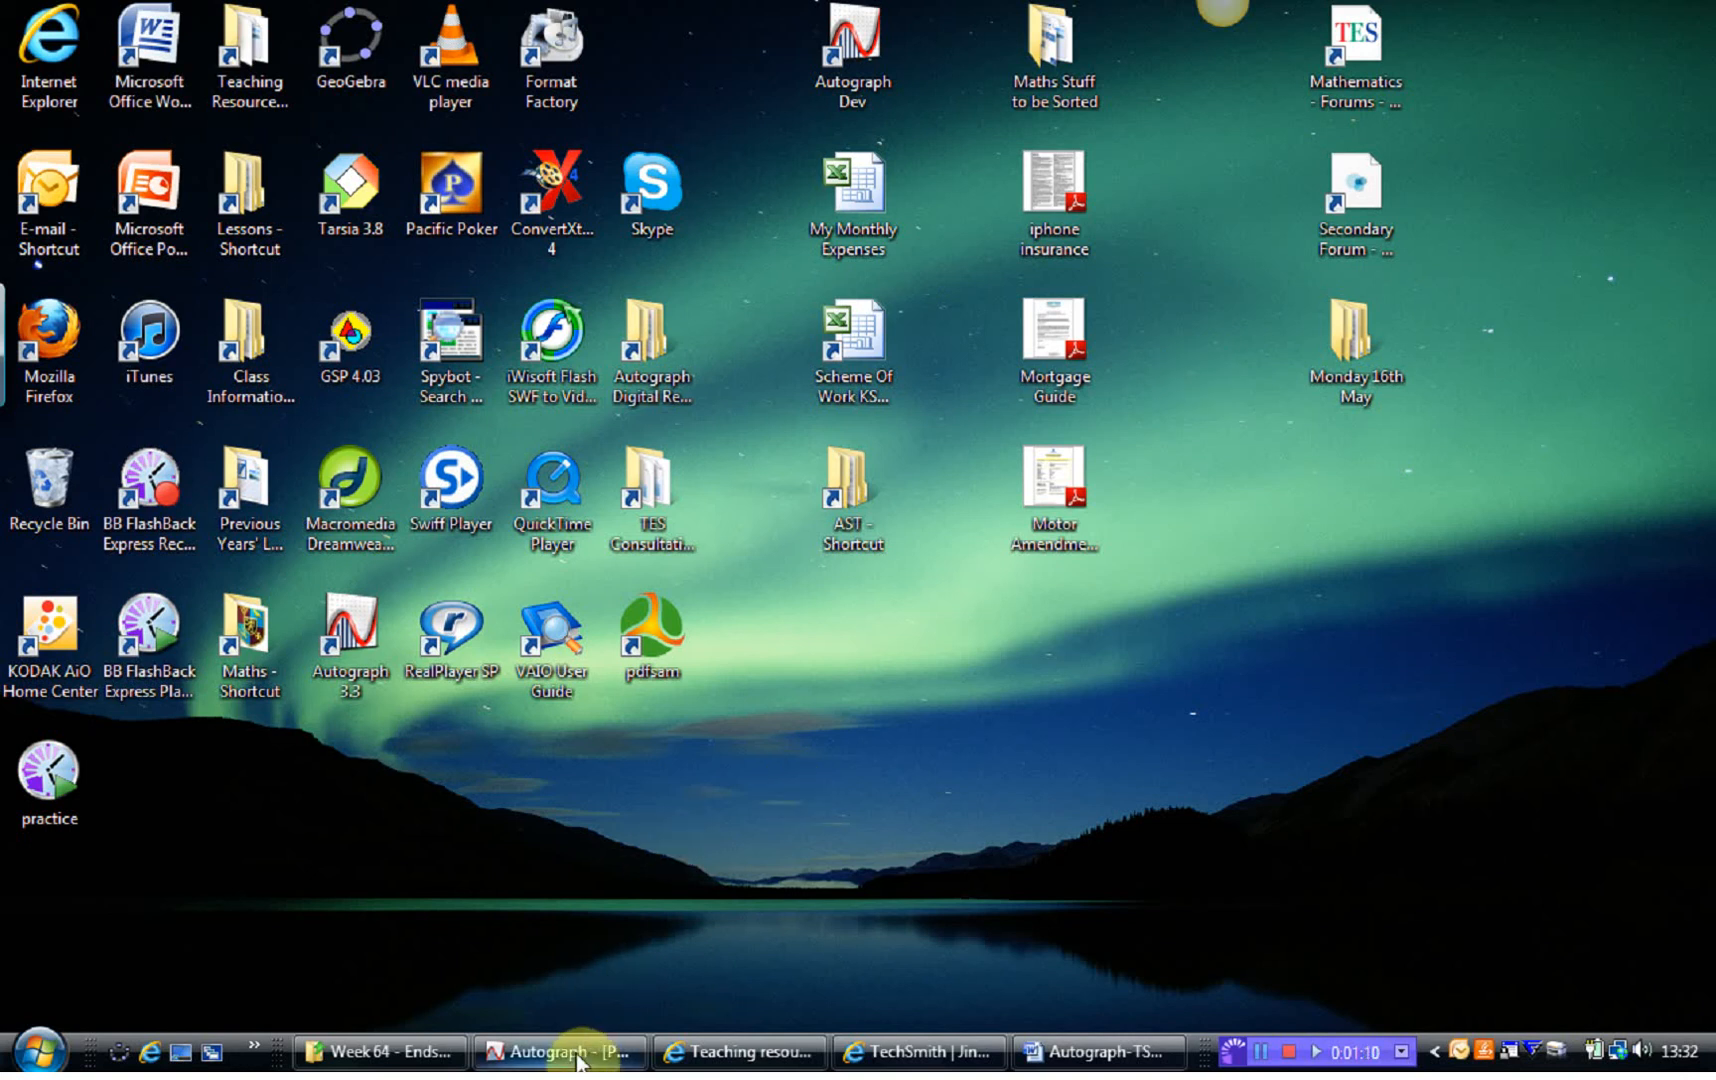
# Step: Restore the Autograph window showing the empty graph page
pyautogui.click(560, 1052)
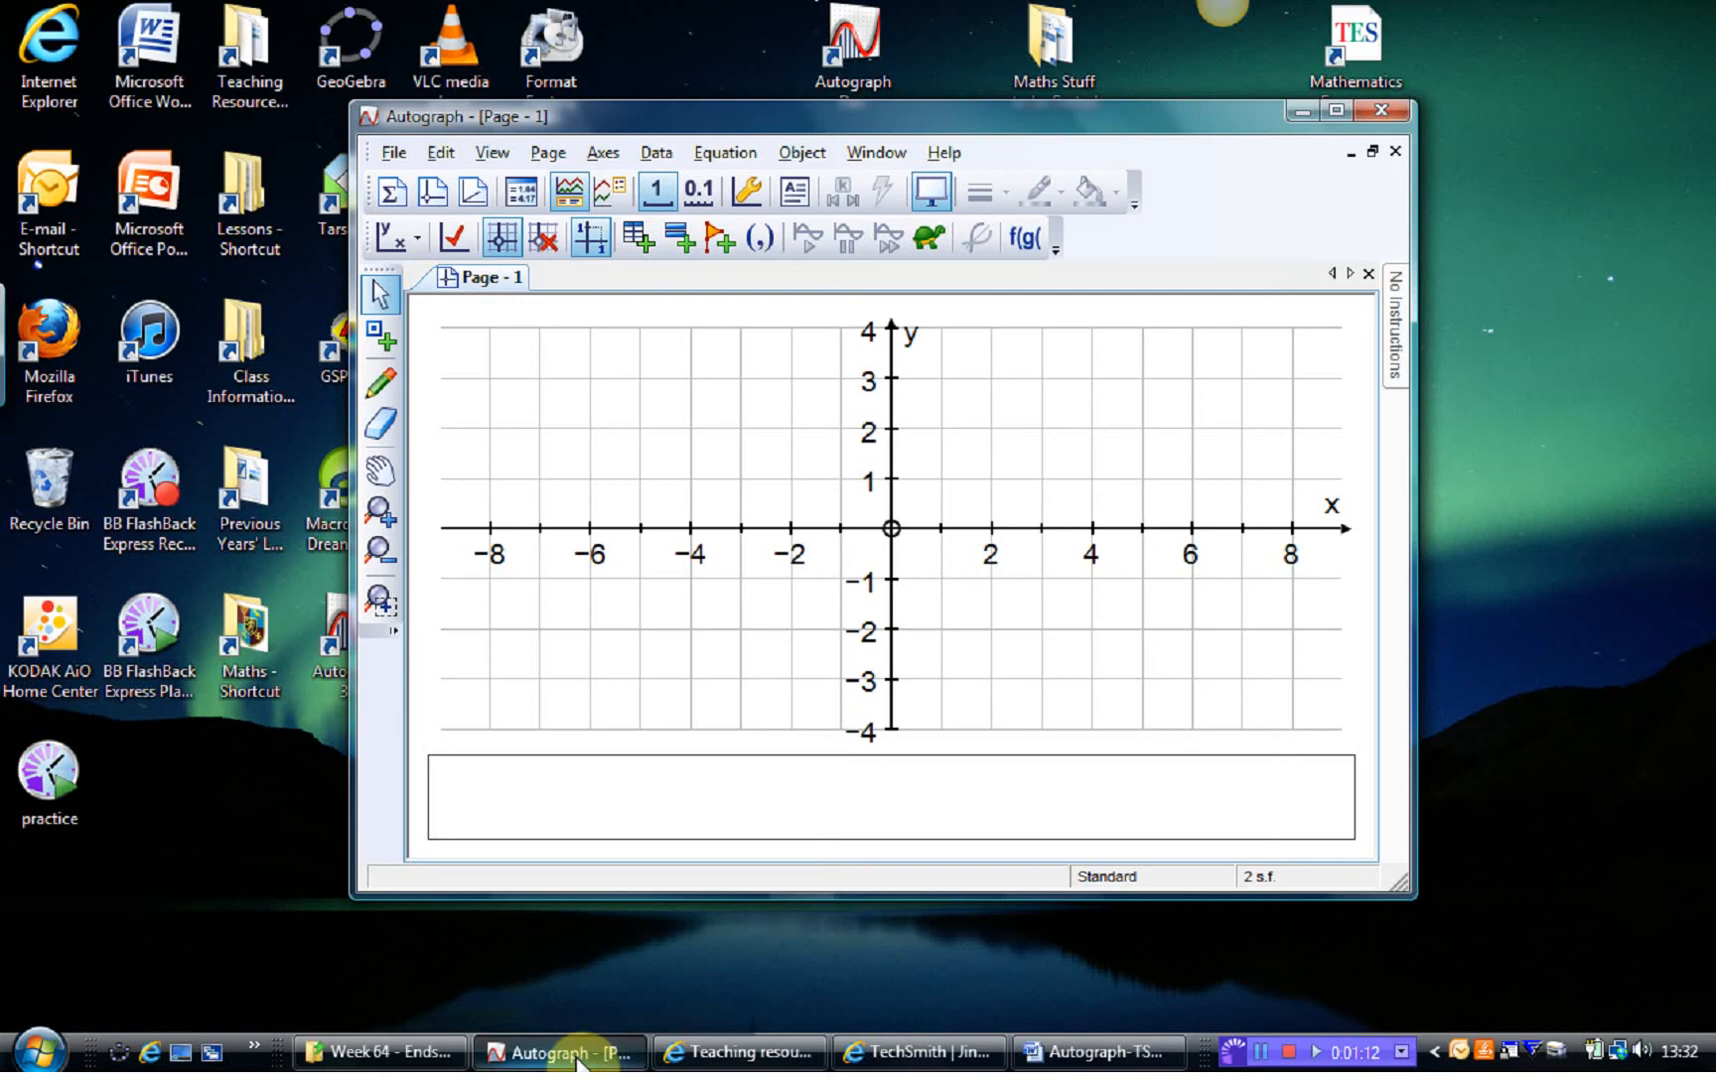
pyautogui.moveTo(864, 414)
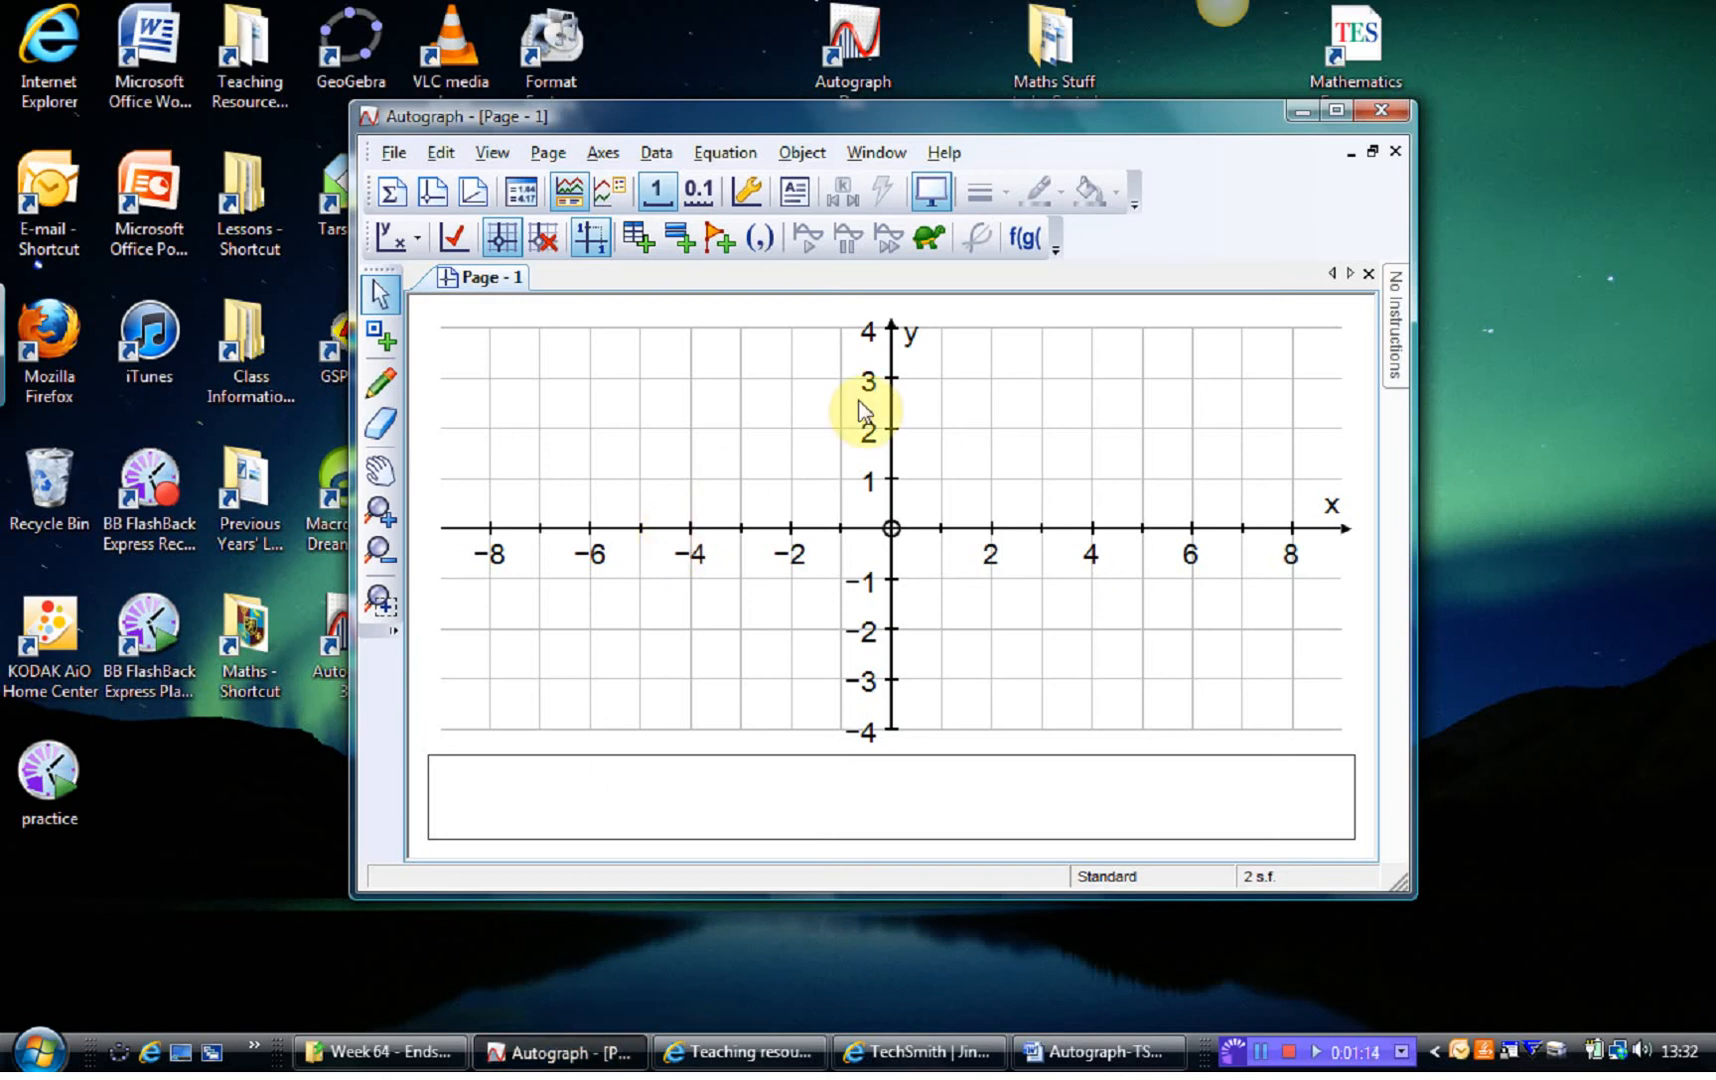
pyautogui.moveTo(1170, 698)
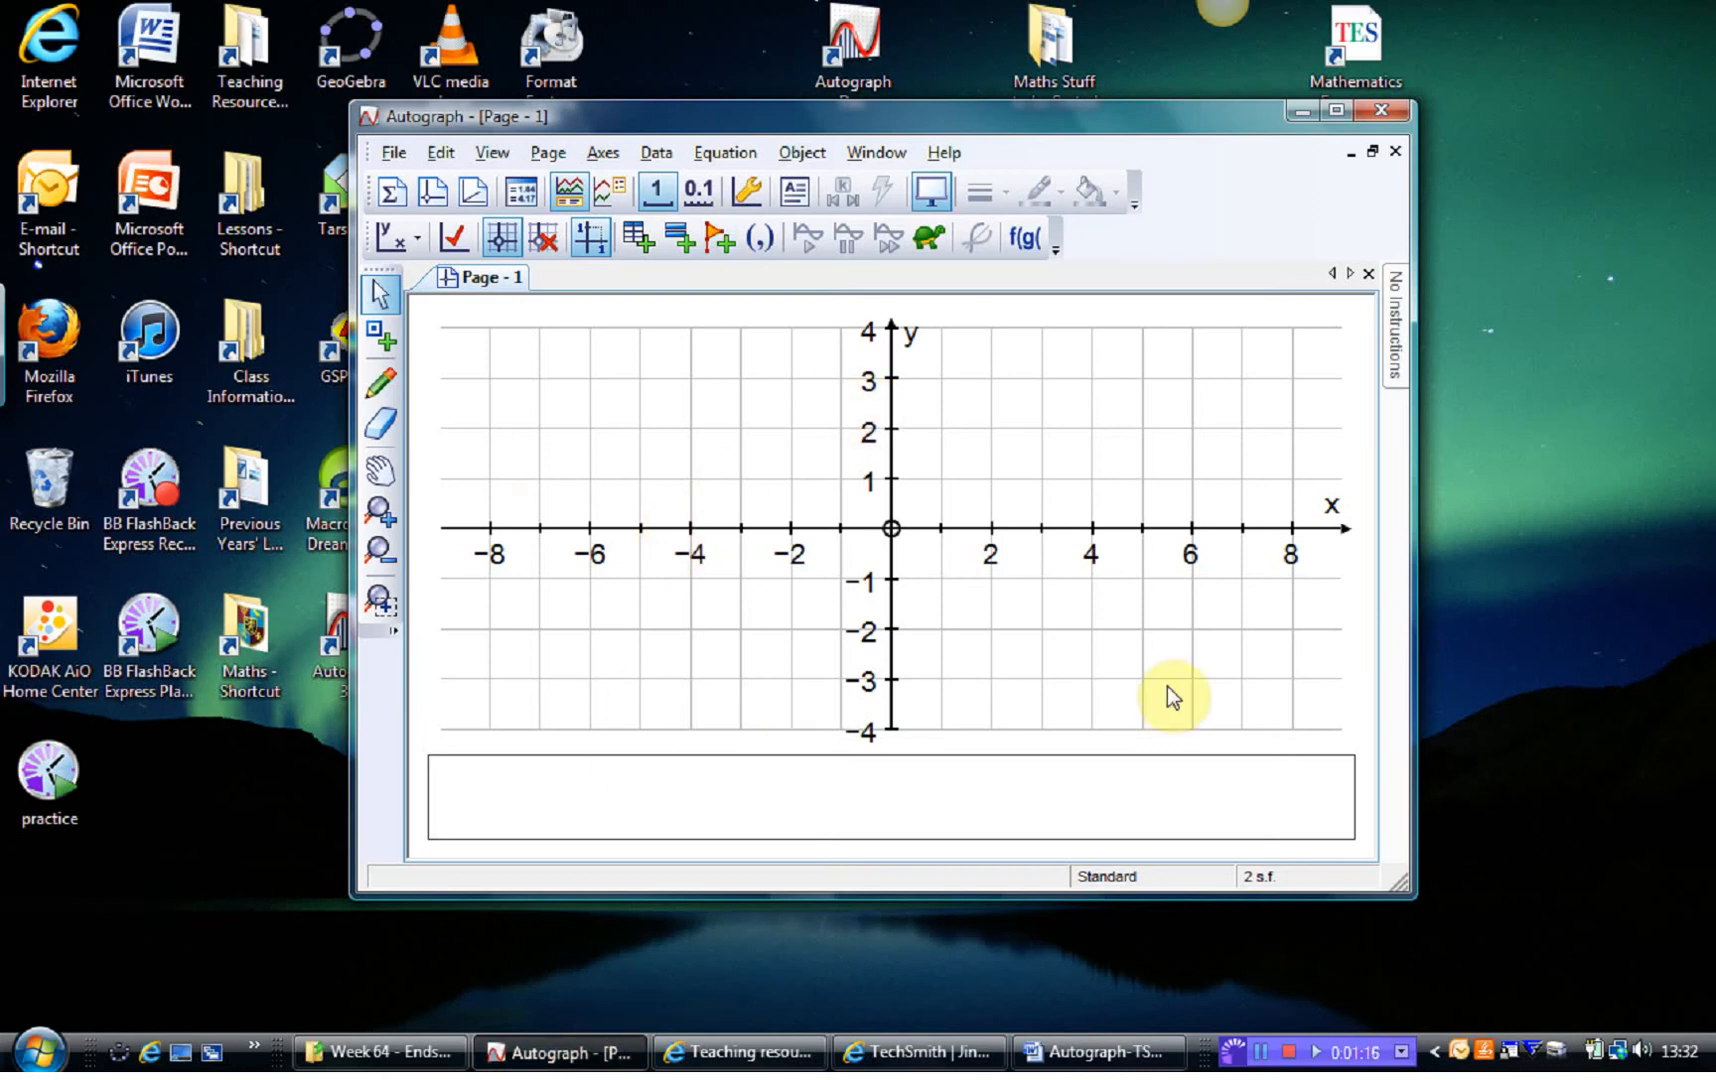
pyautogui.moveTo(1404, 886)
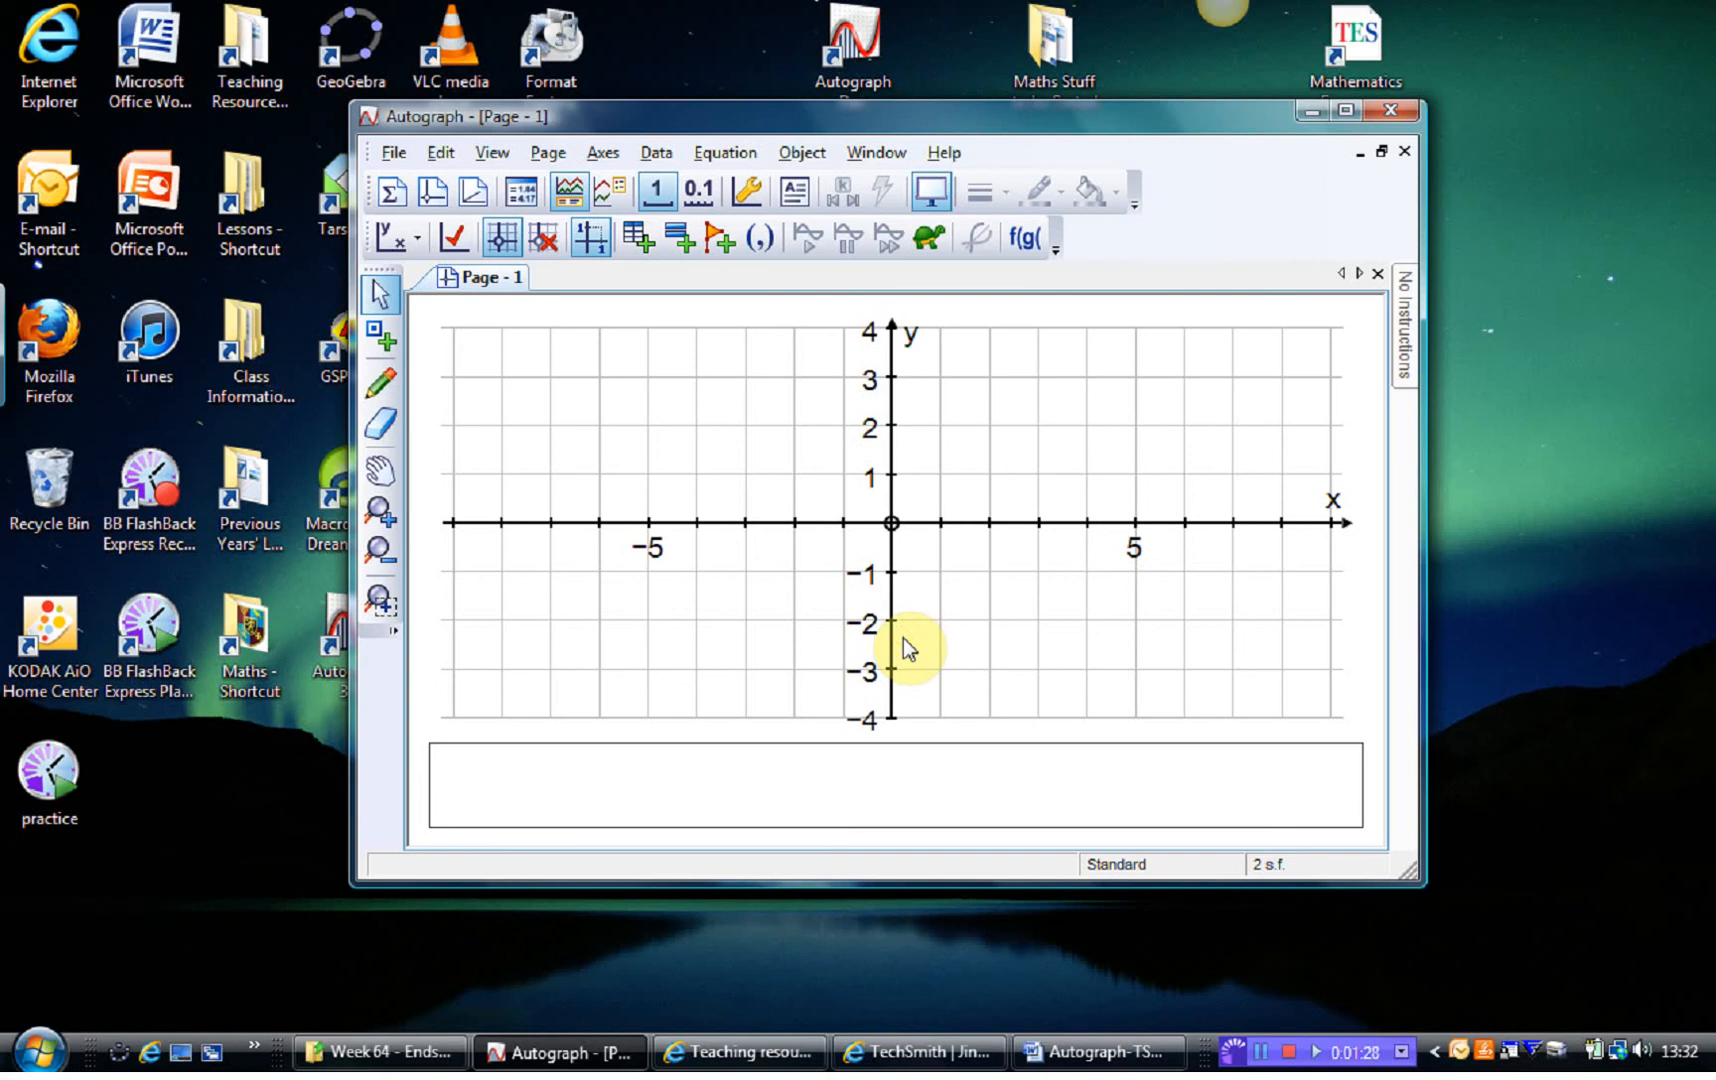
pyautogui.moveTo(608, 306)
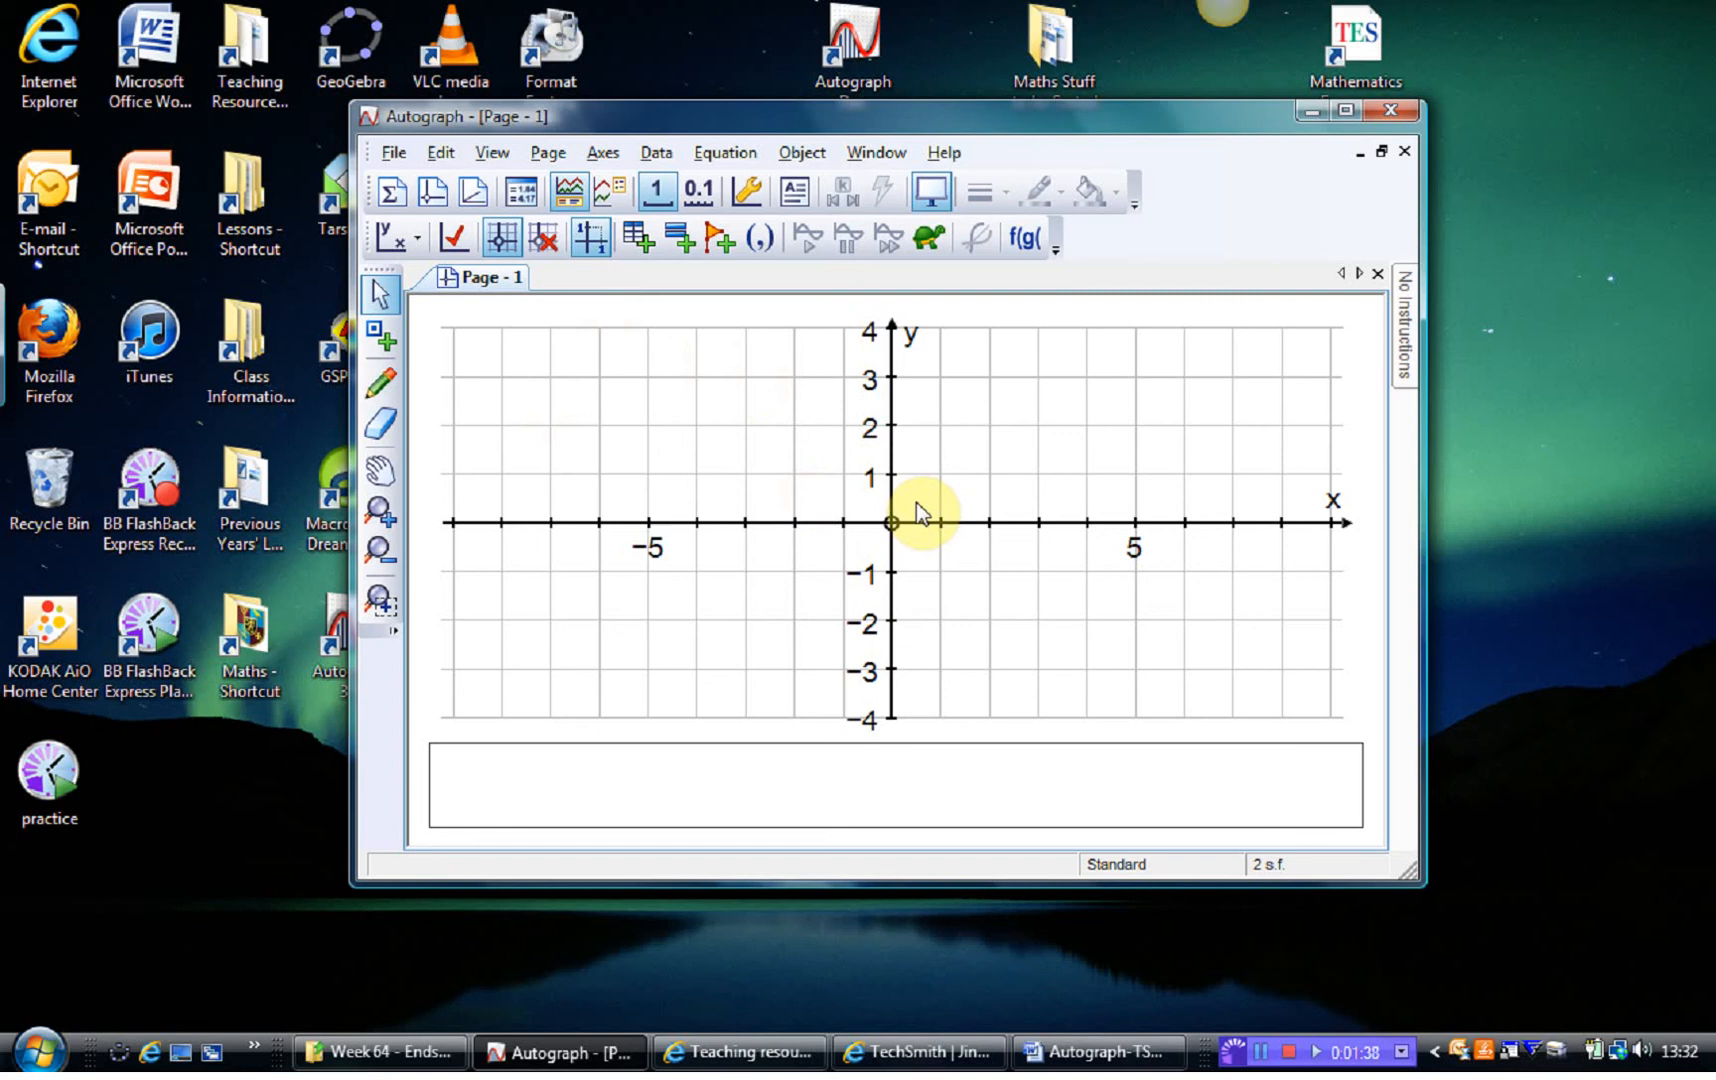
pyautogui.moveTo(1068, 208)
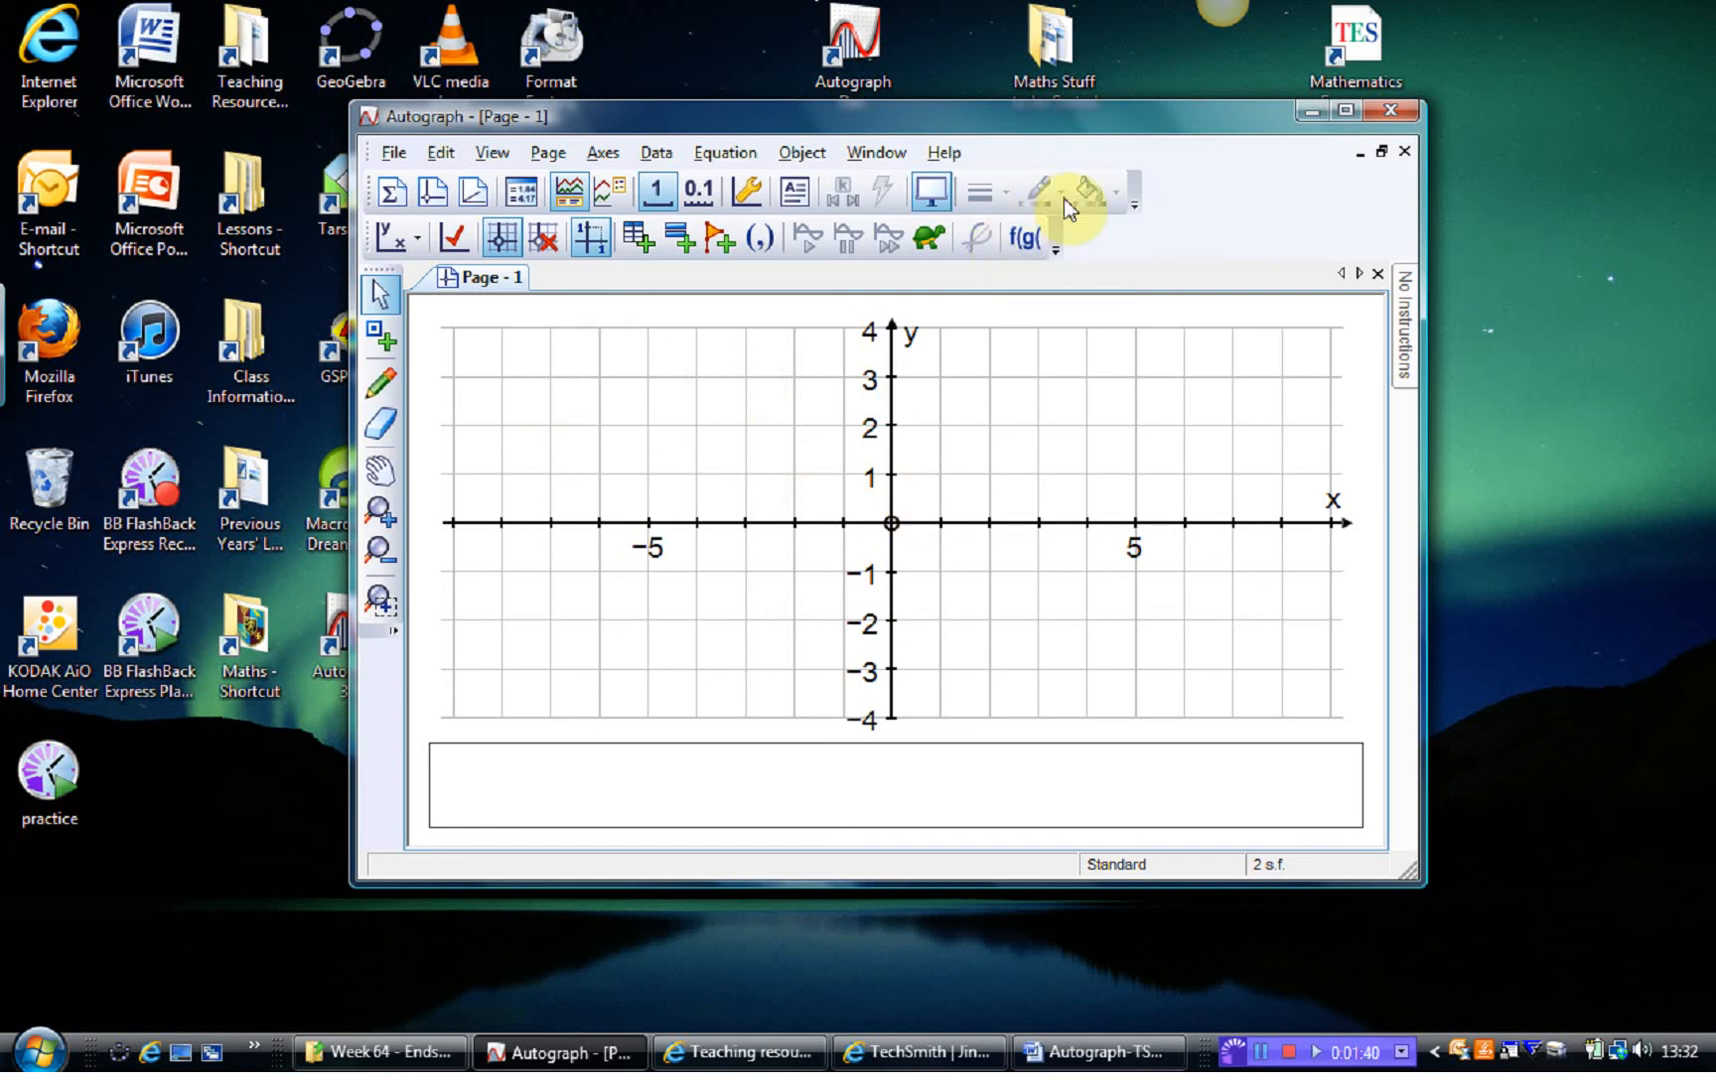
pyautogui.moveTo(1170, 60)
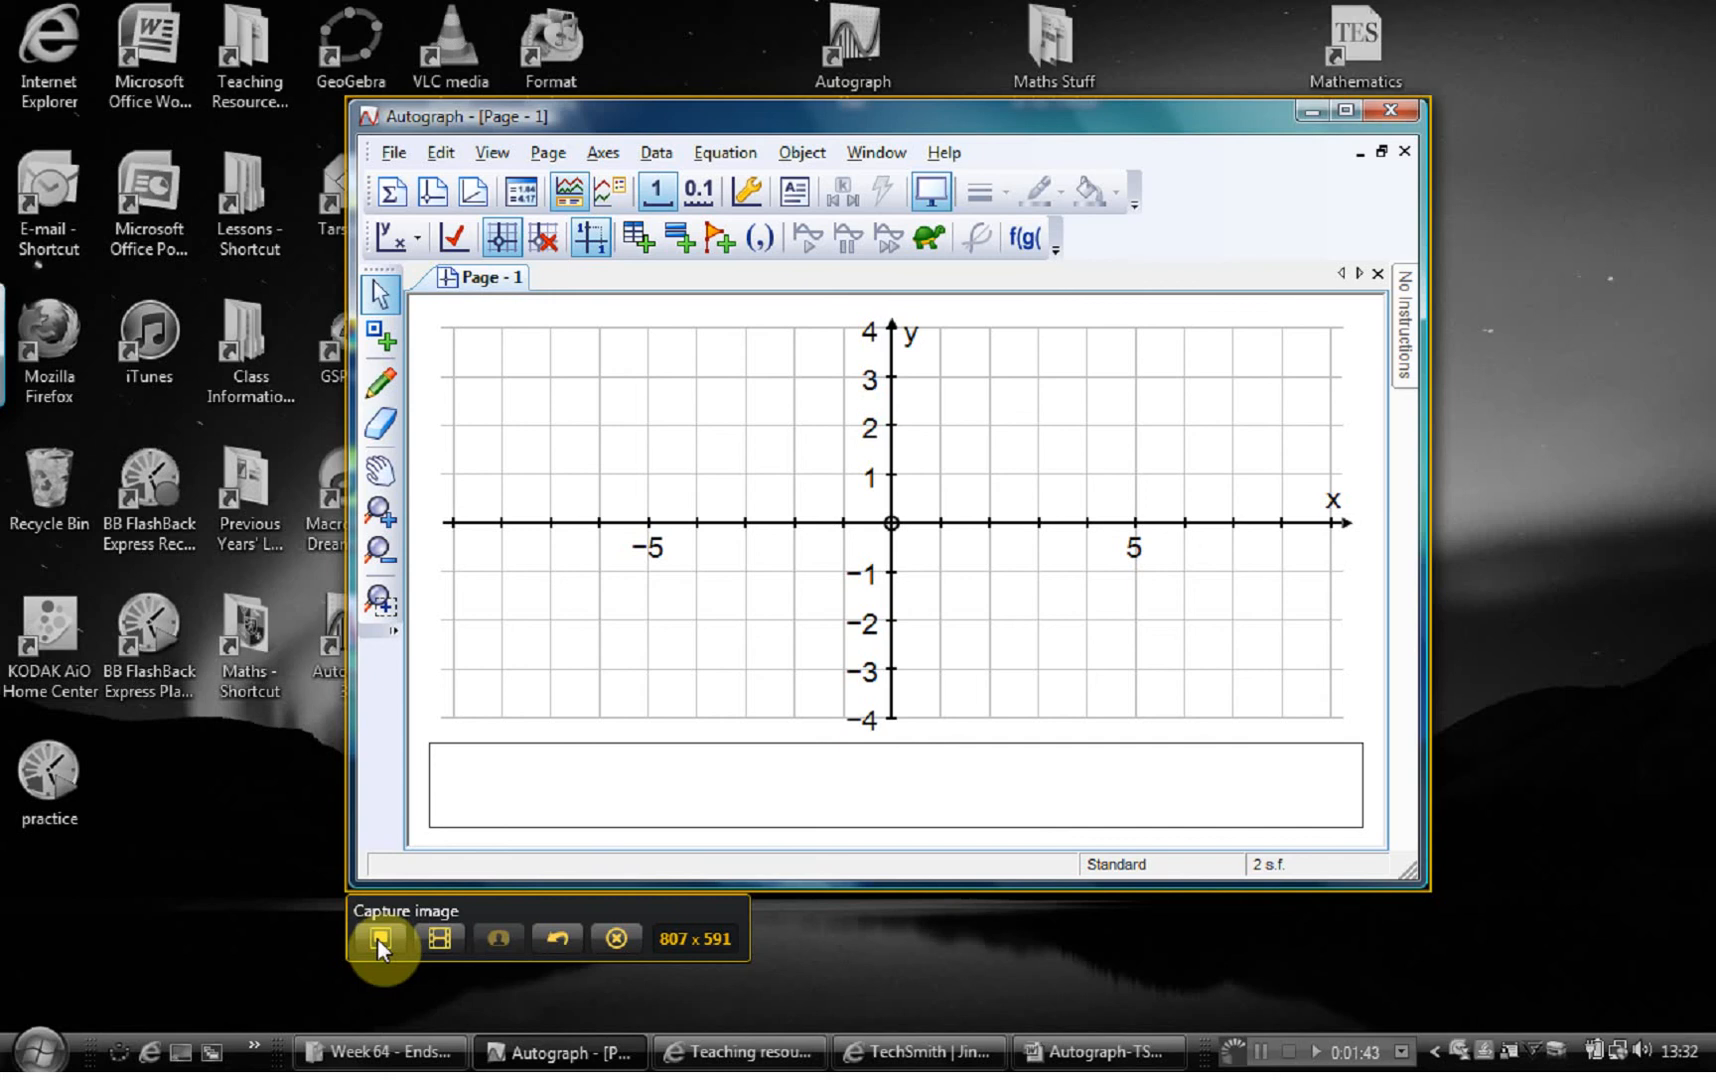
pyautogui.moveTo(436, 938)
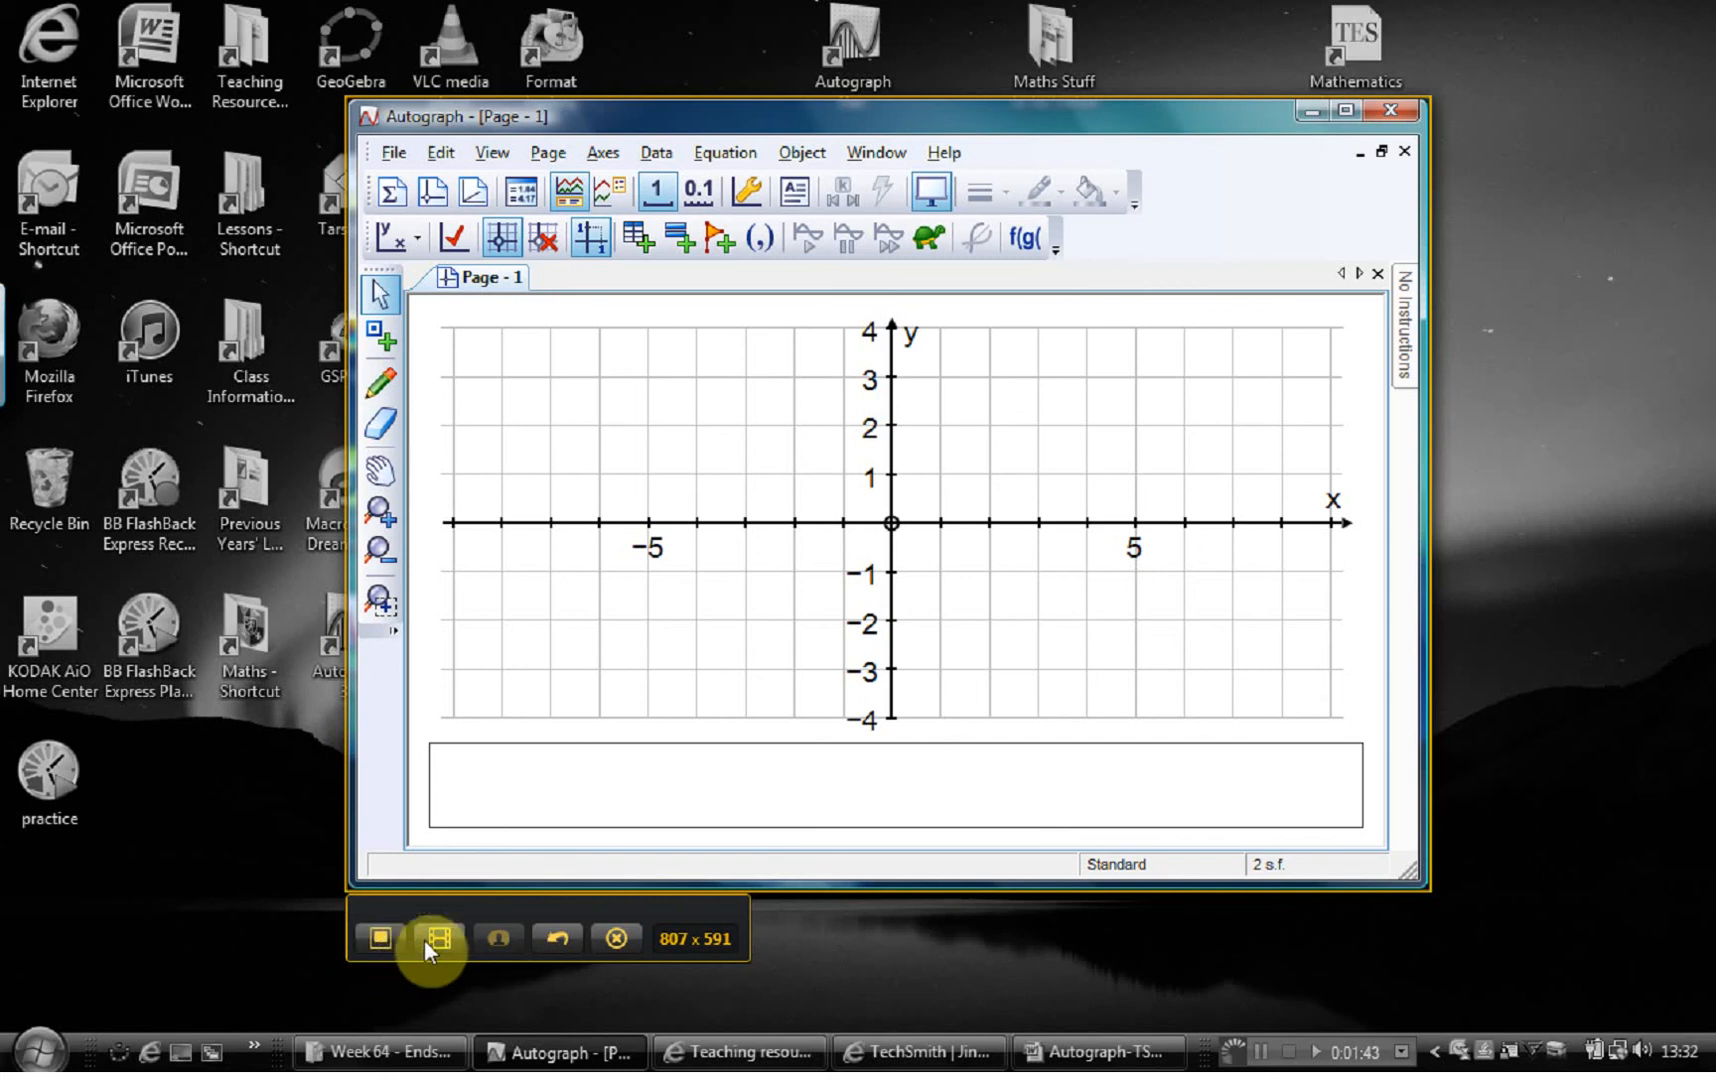
pyautogui.moveTo(438, 944)
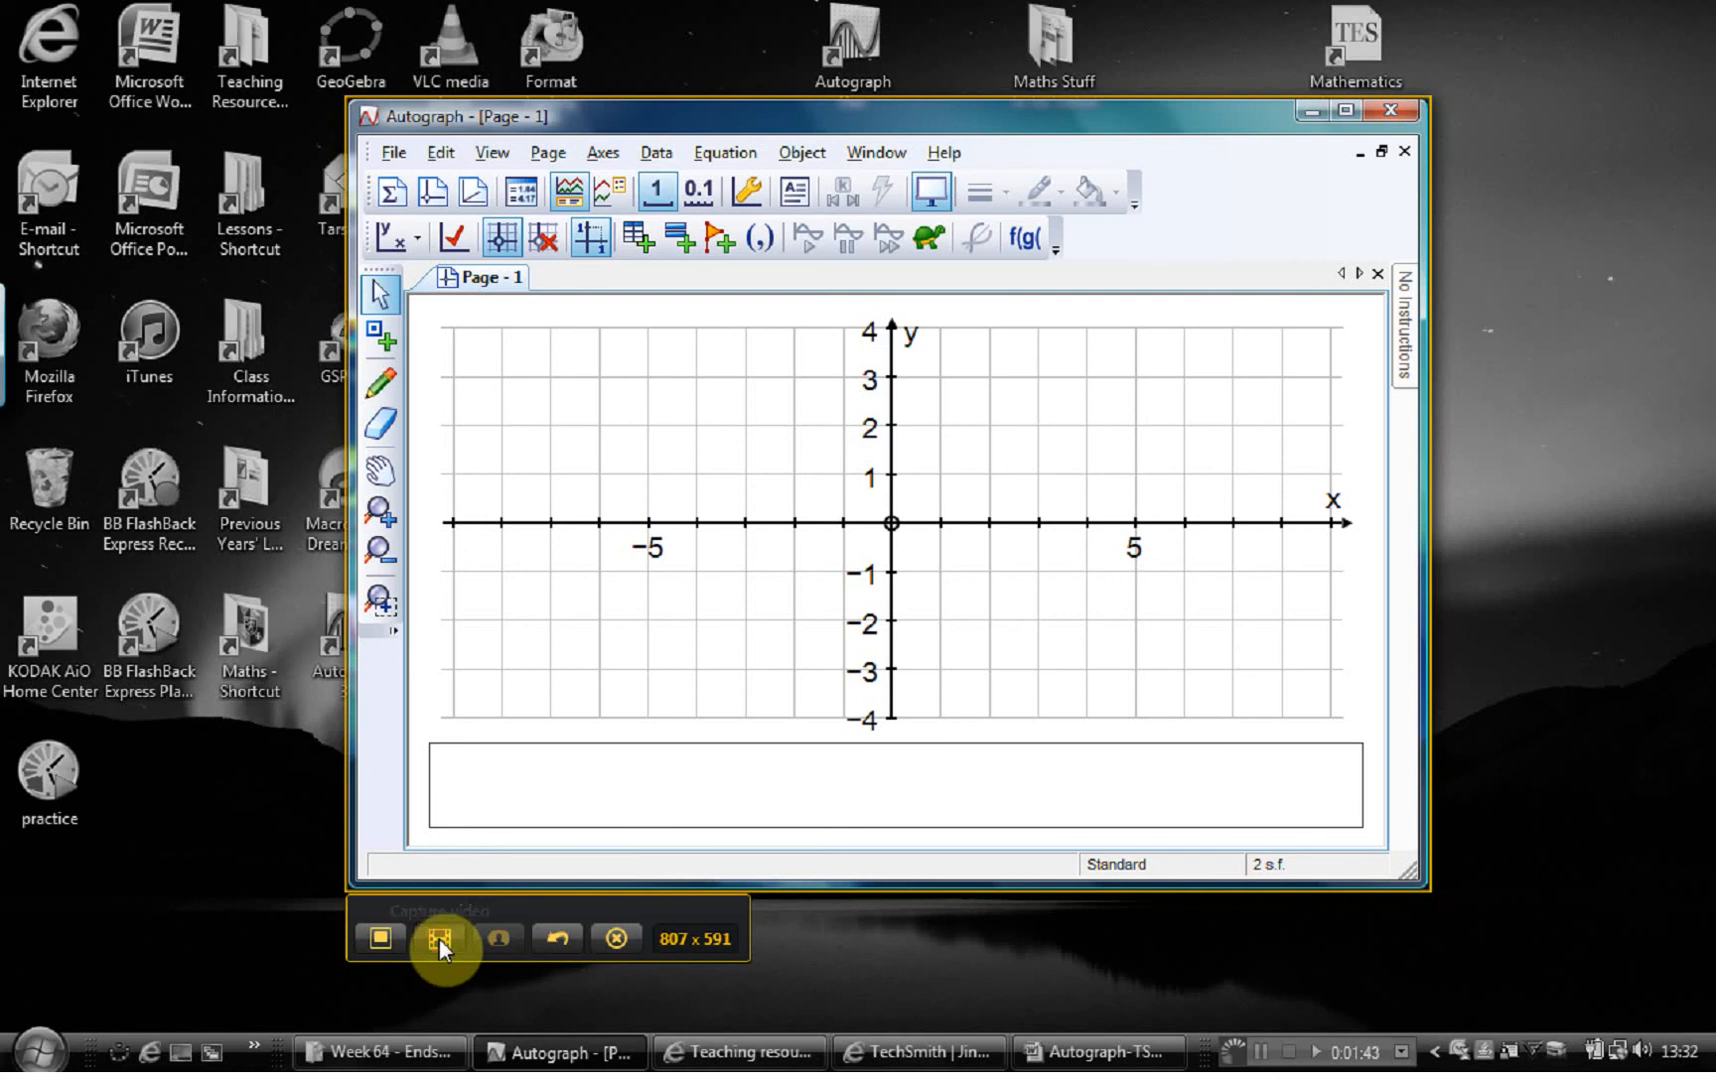
# Step: Record Jing video of a triangle created from the three plotted points, then stop capturing
pyautogui.click(442, 938)
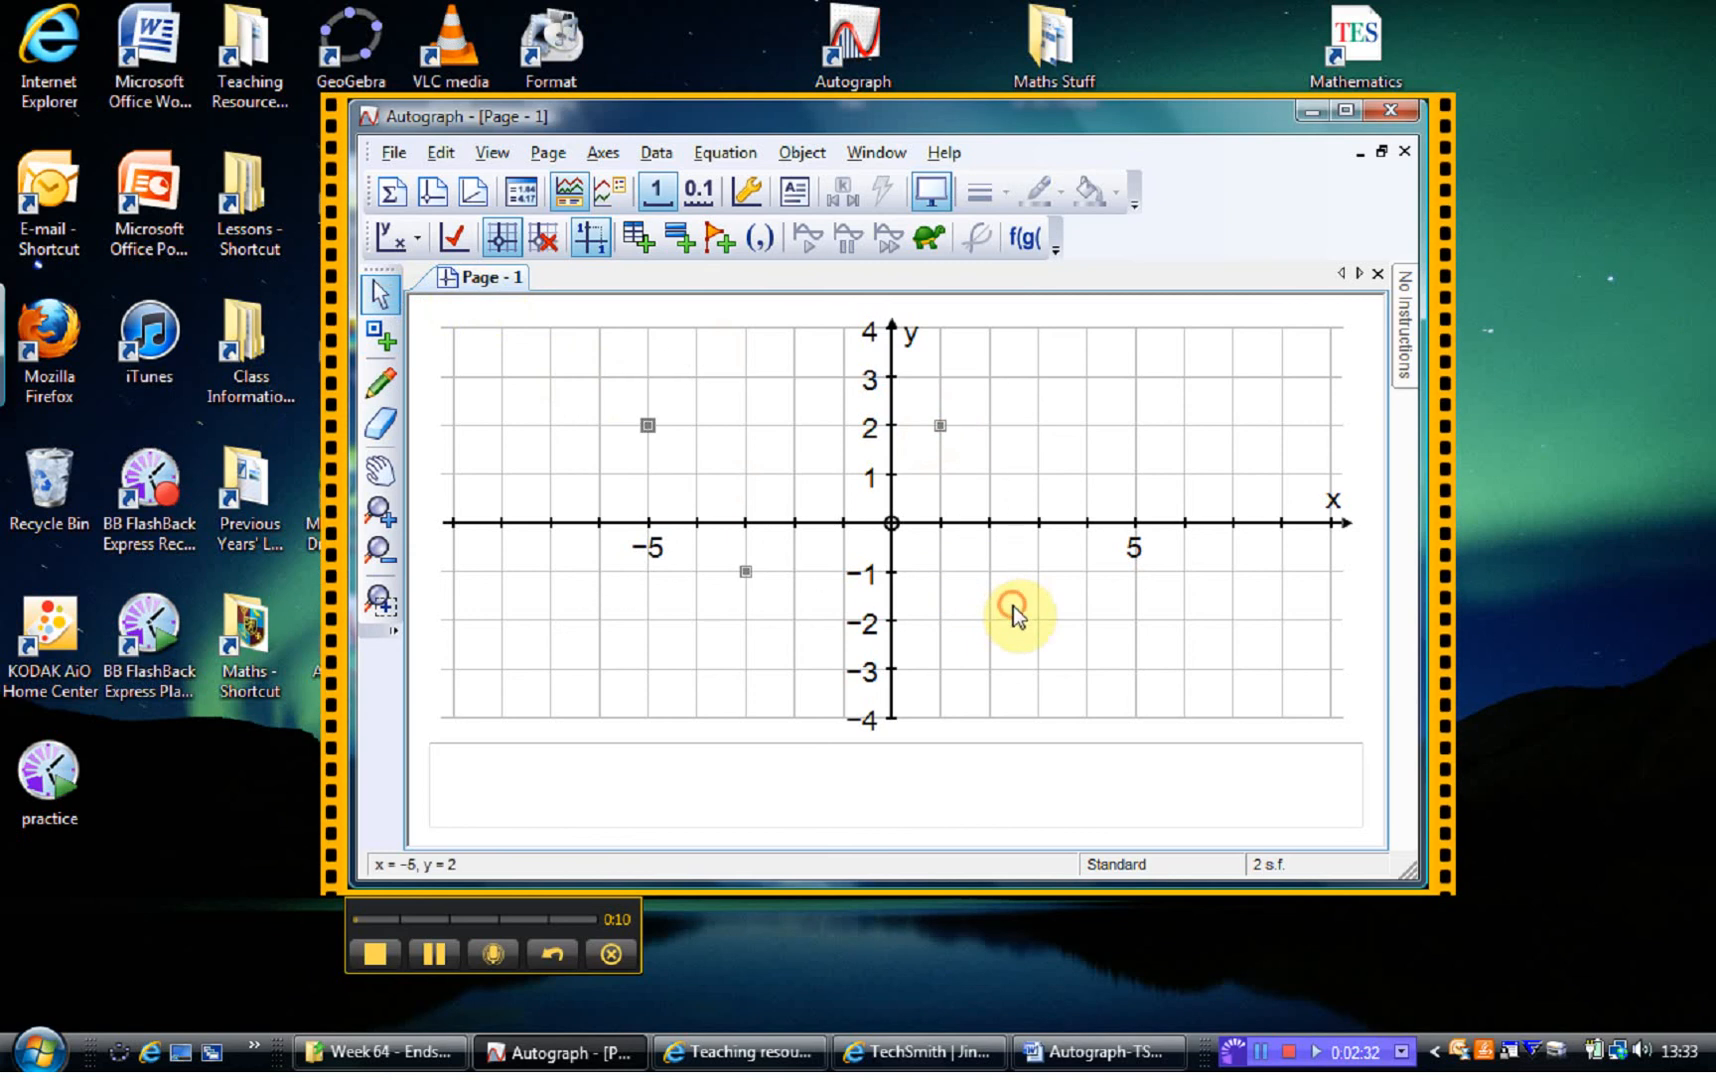
pyautogui.rightClick(1018, 612)
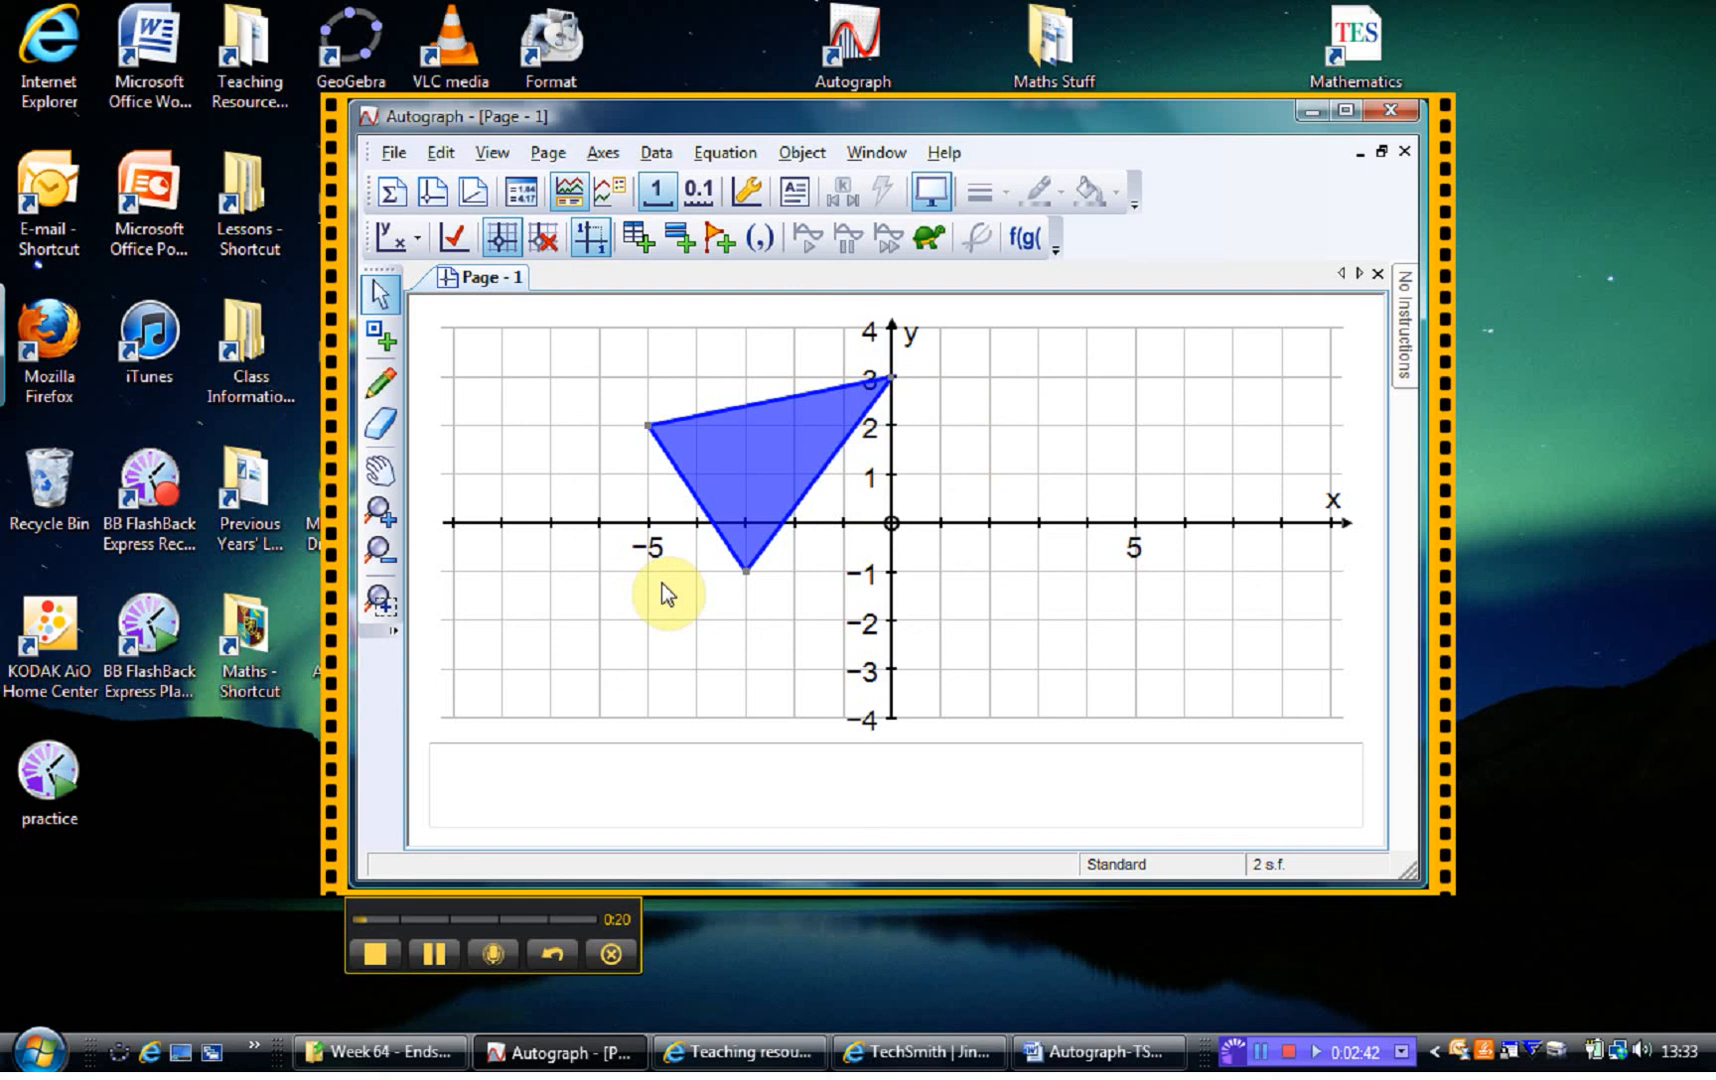
pyautogui.moveTo(380, 954)
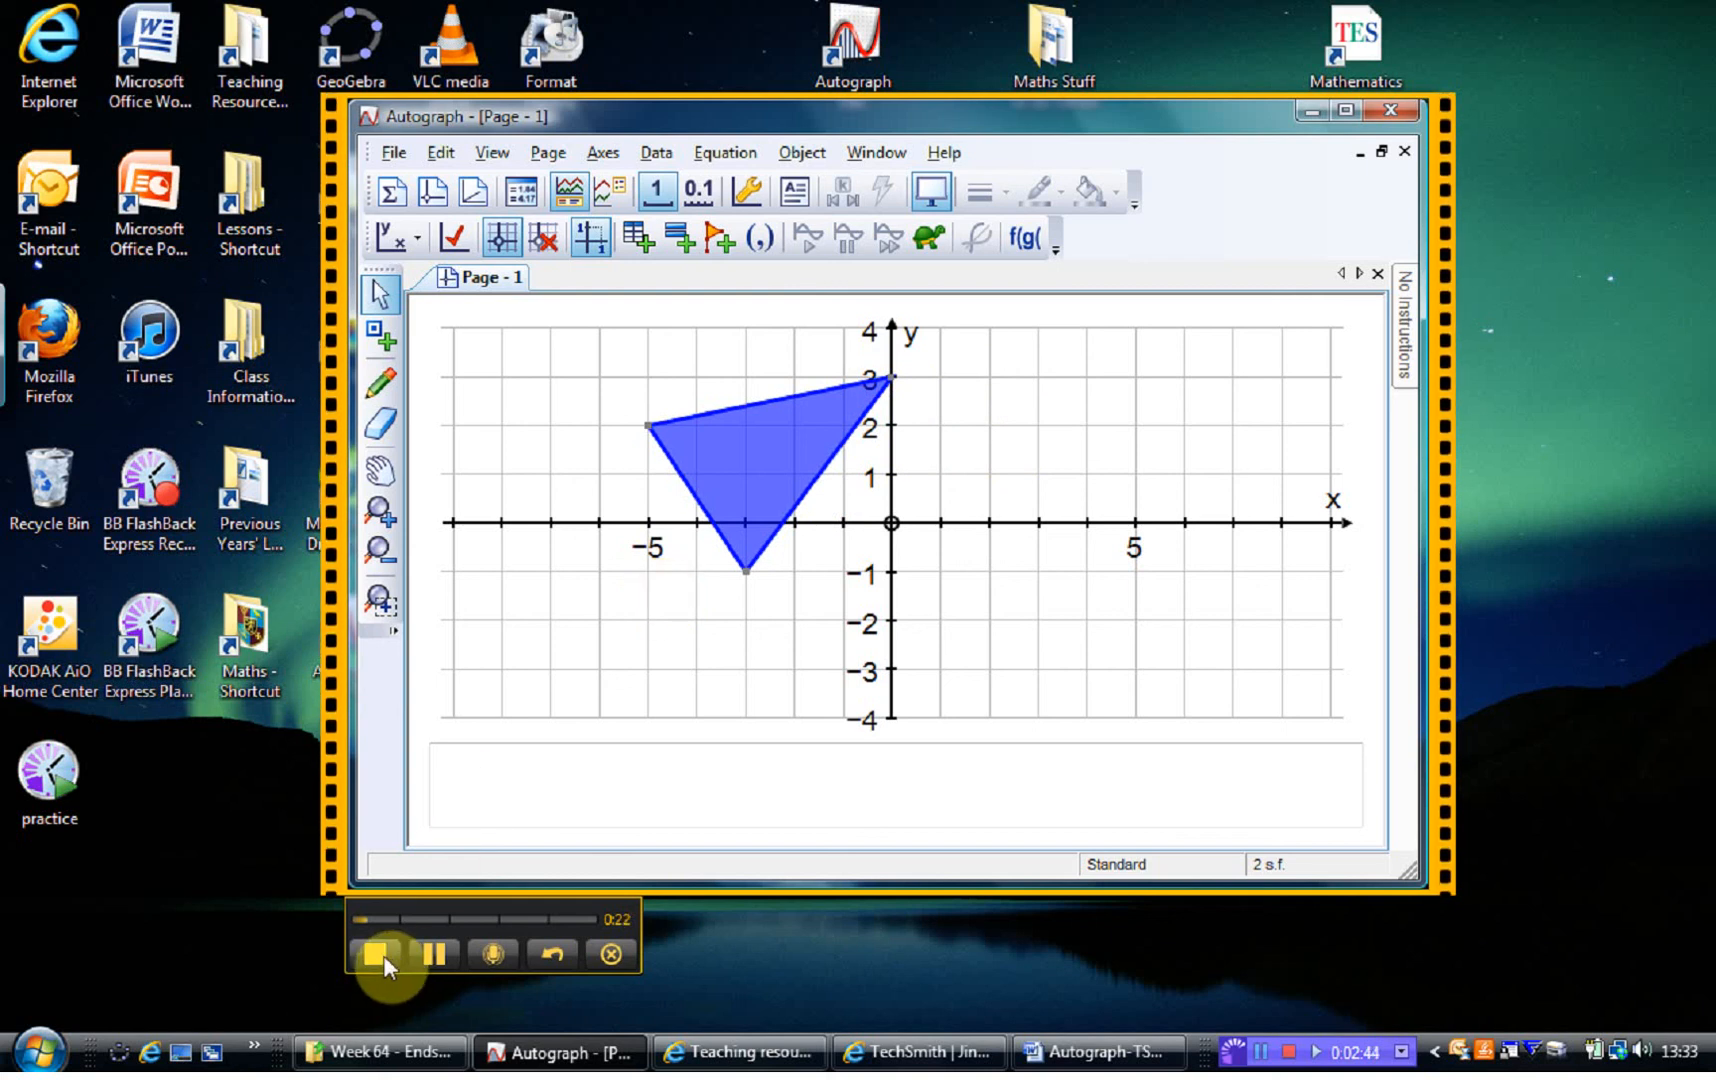
pyautogui.click(384, 954)
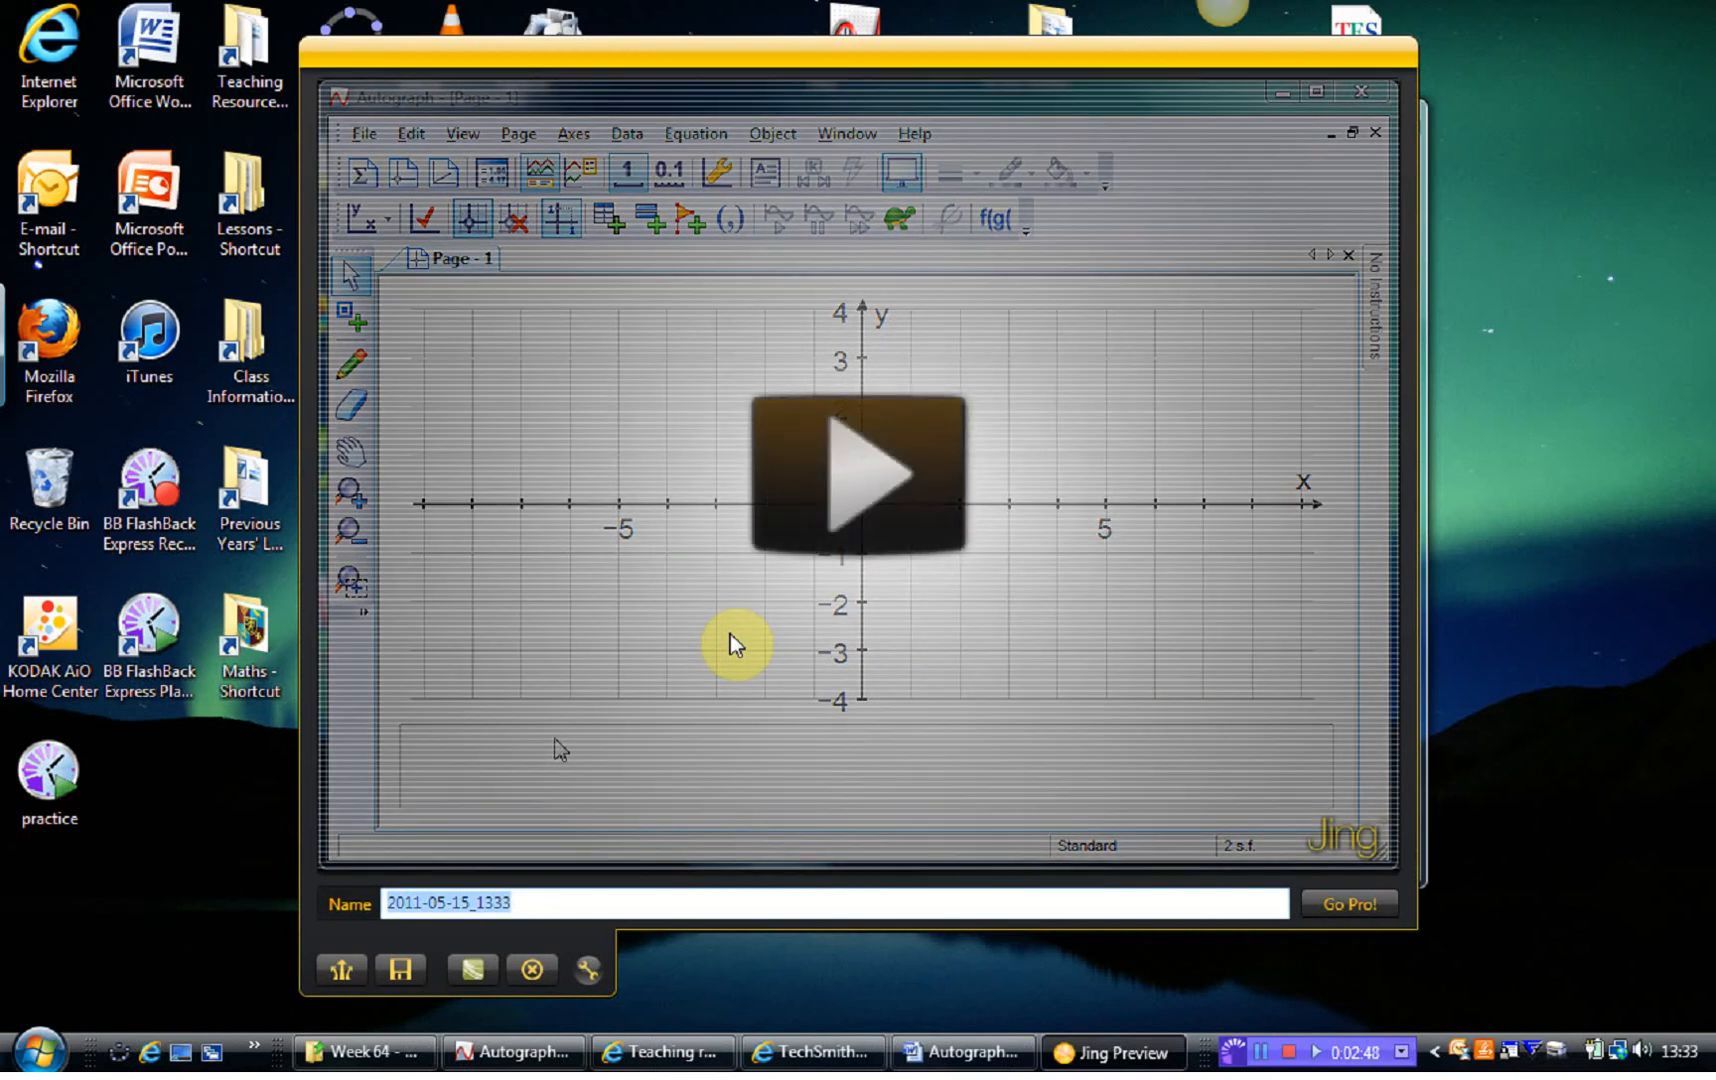
pyautogui.moveTo(902, 578)
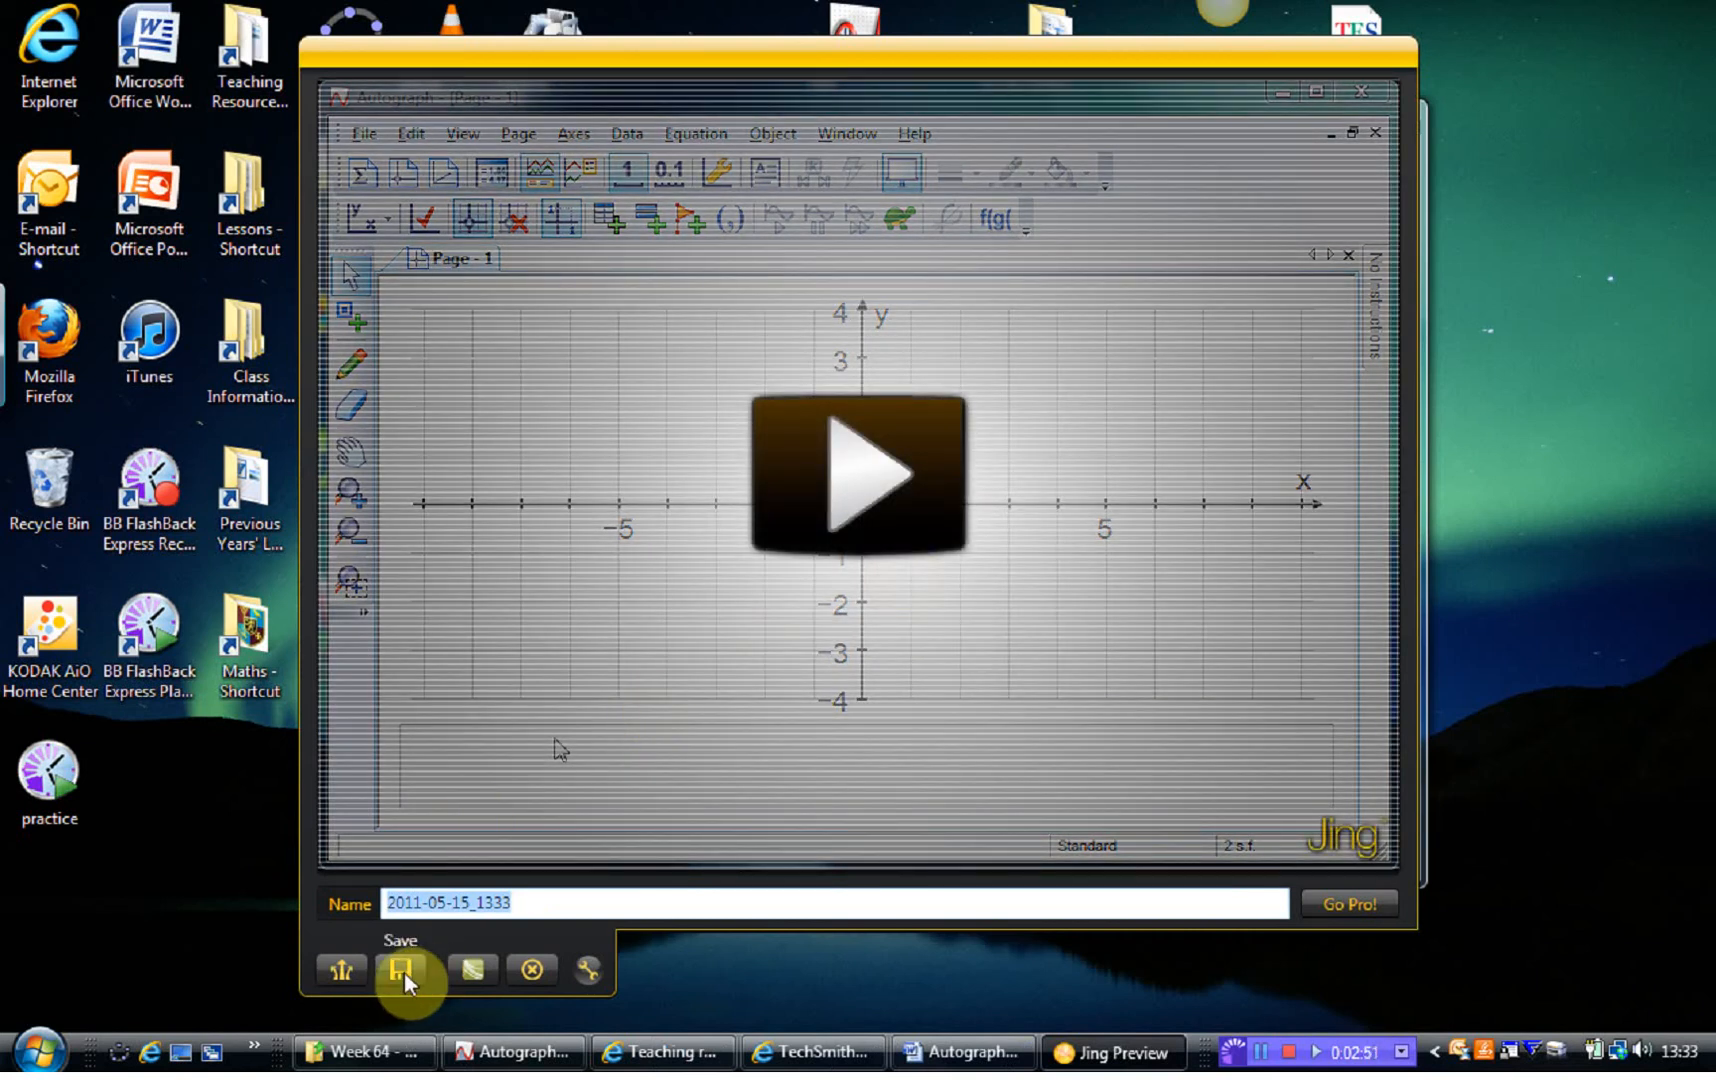
# Step: Save the capture to the Desktop as an SWF named 'Jing Practice'
pyautogui.click(404, 972)
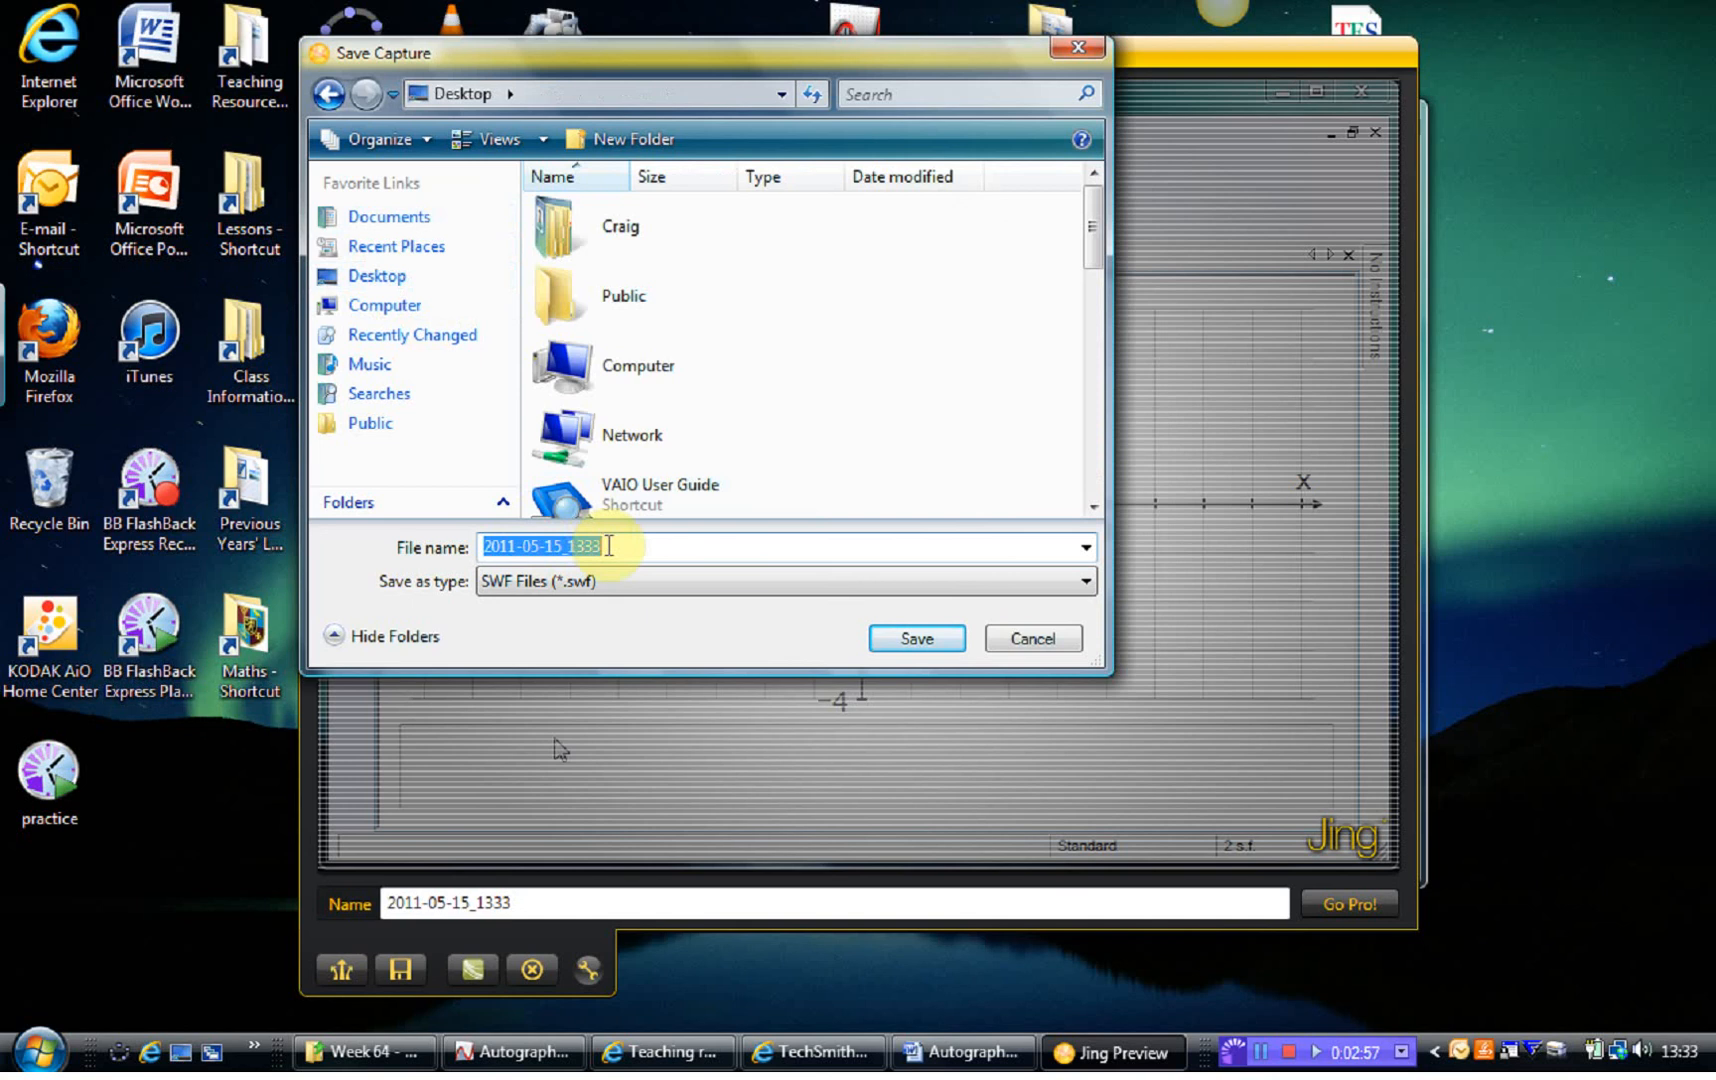
pyautogui.write('Jing')
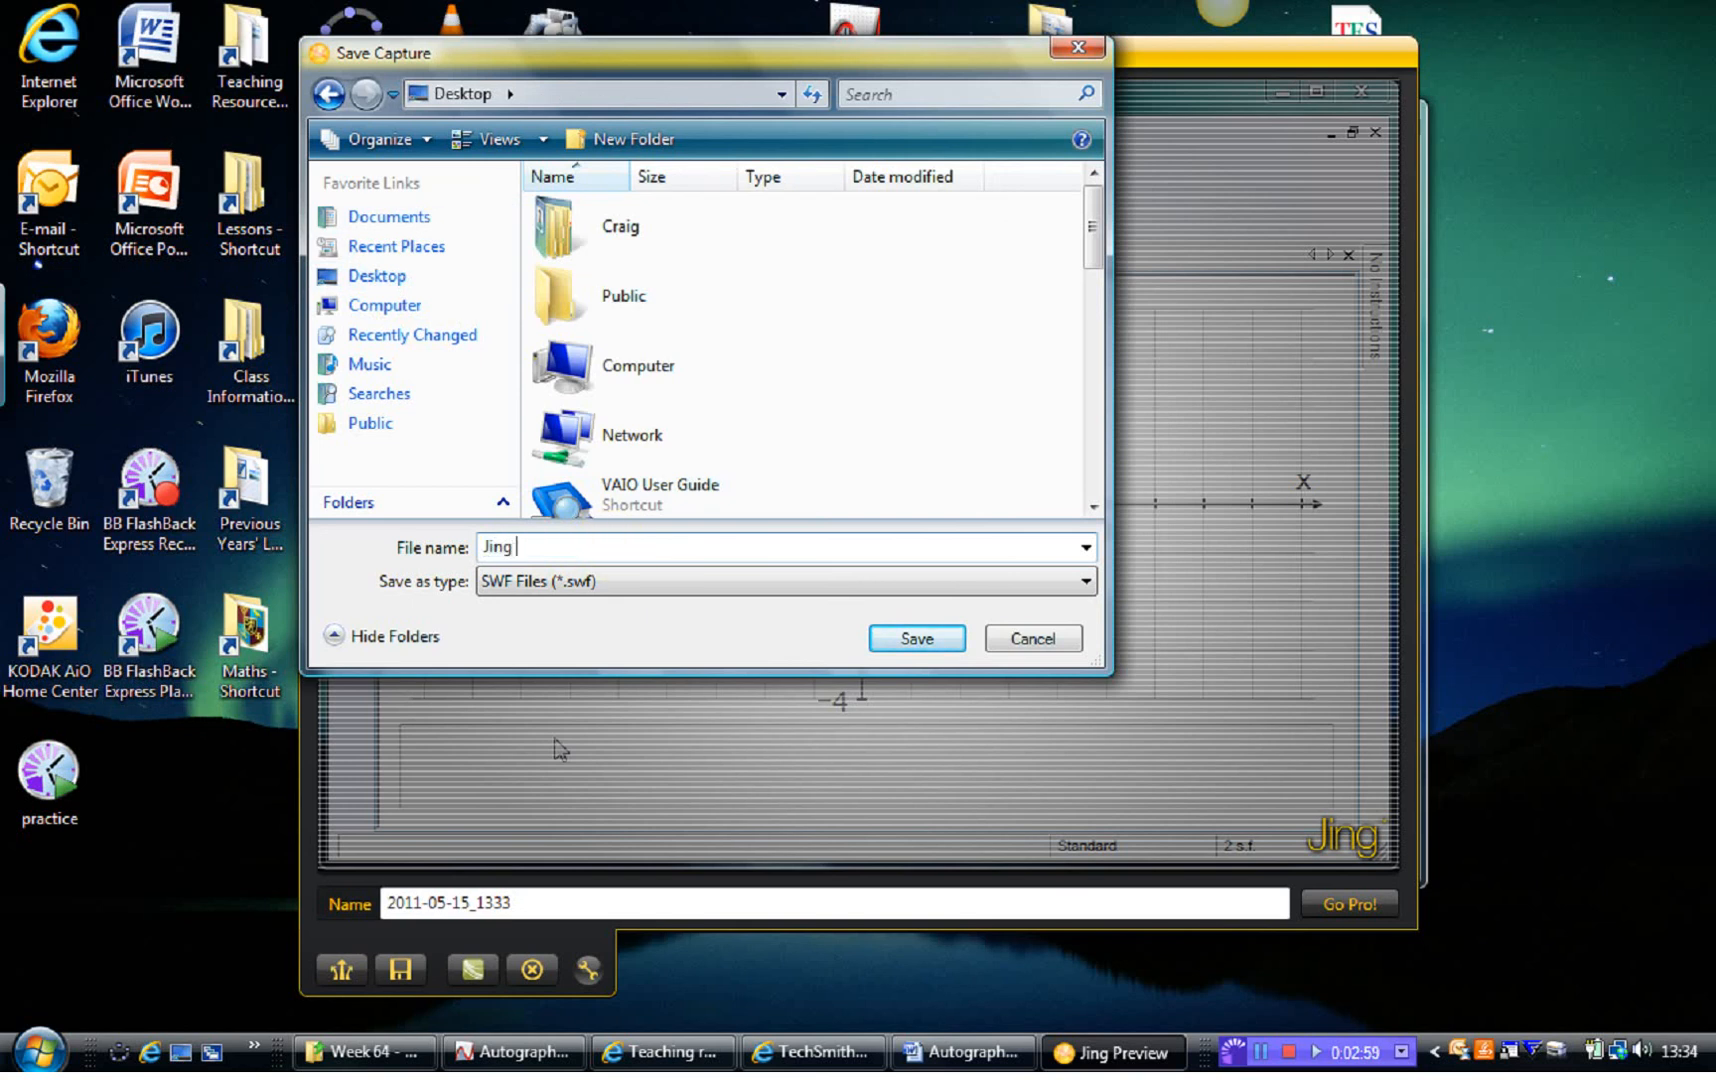
pyautogui.write('Practice')
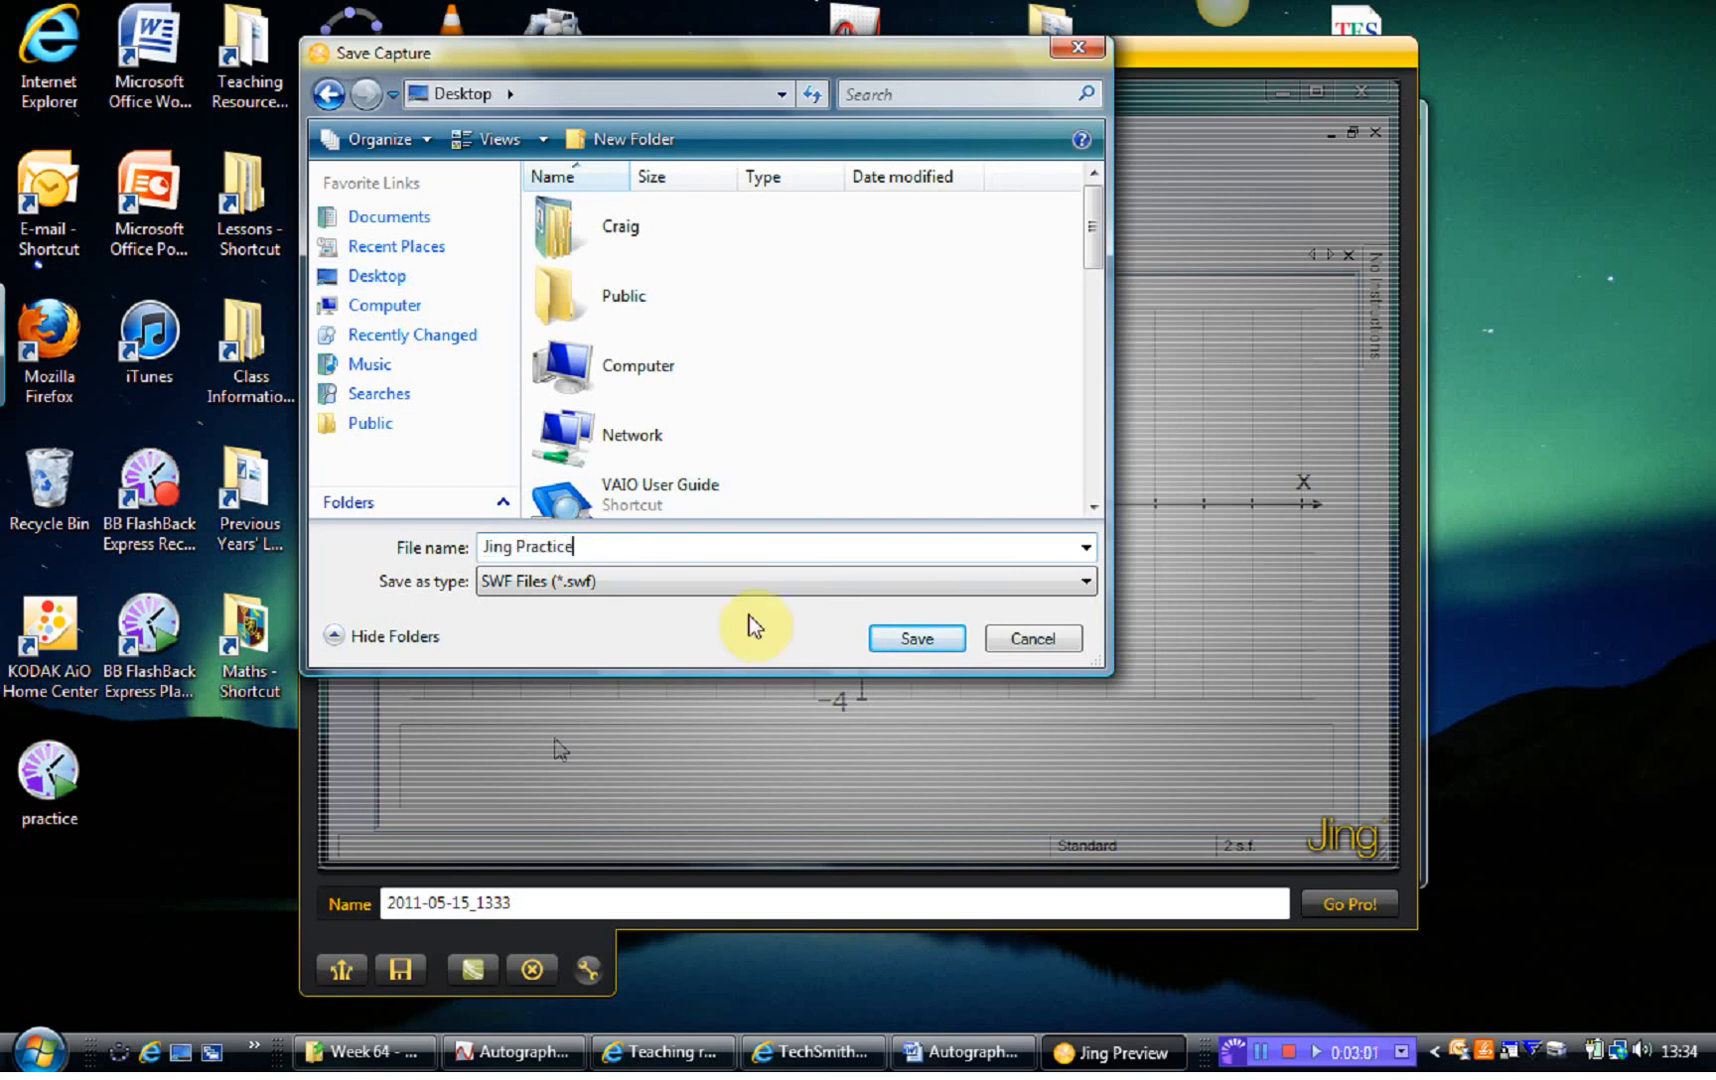
pyautogui.click(914, 638)
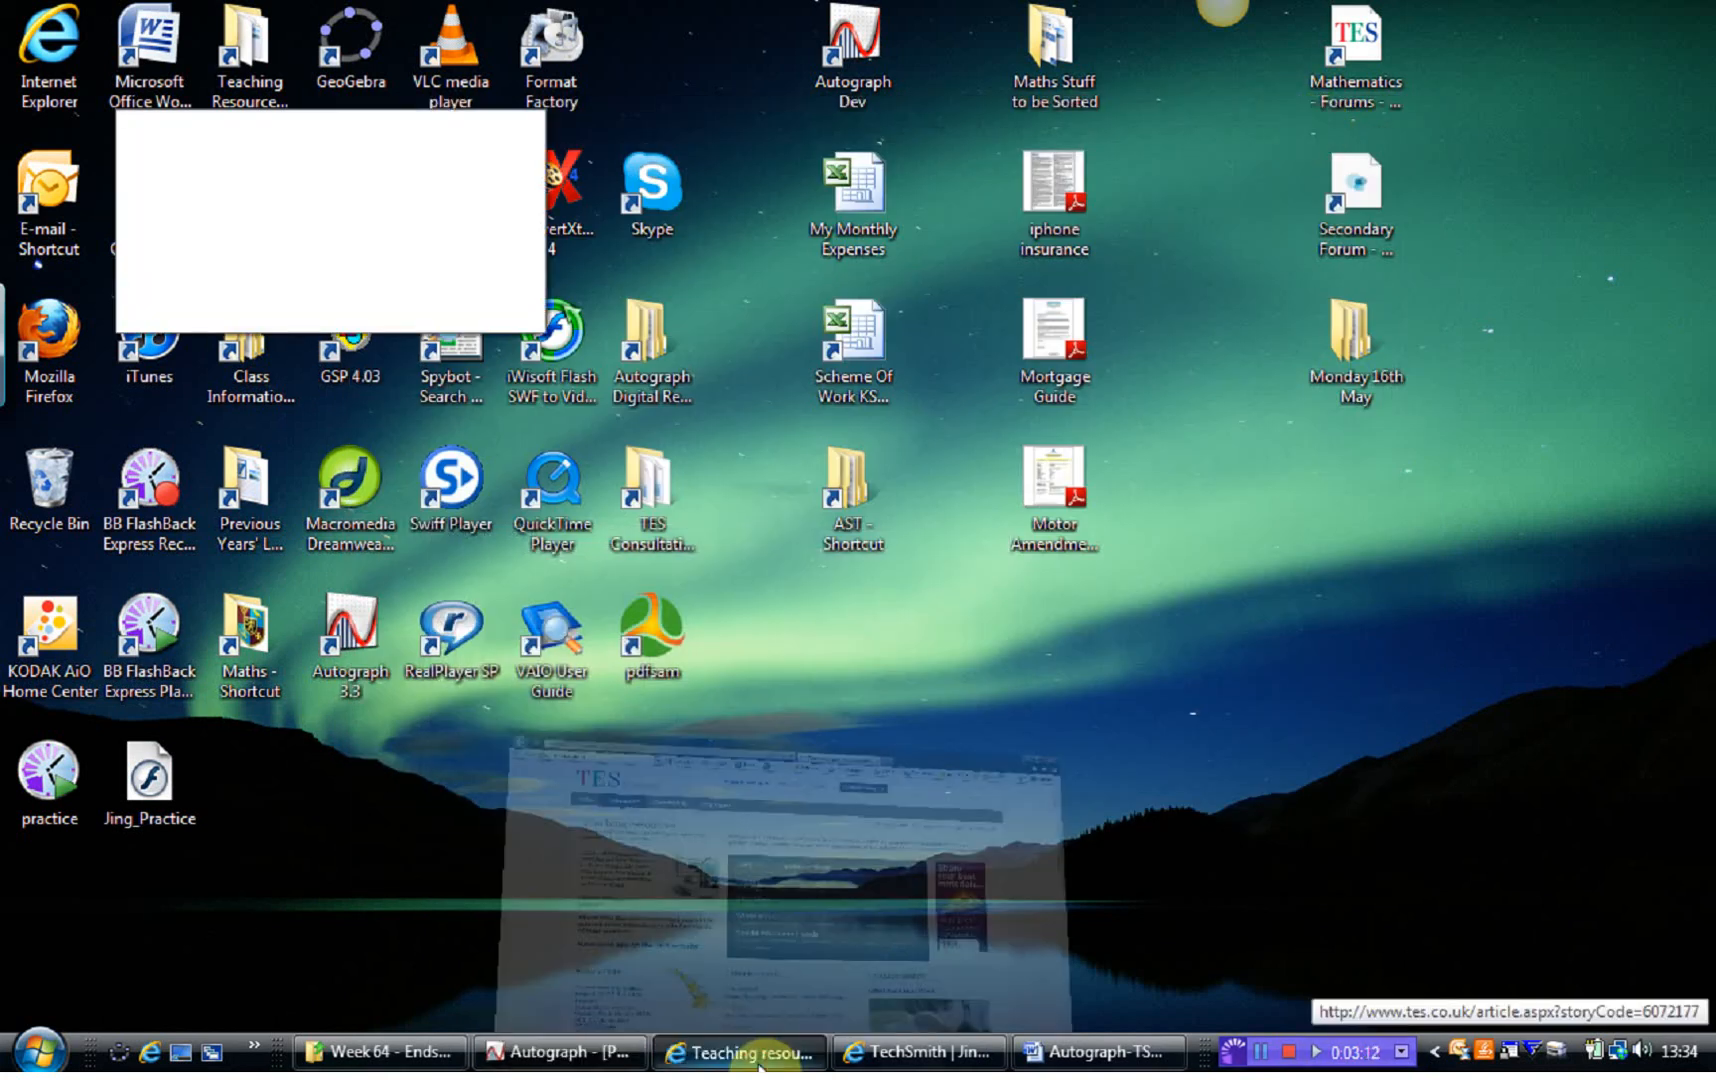
# Step: On the TES resources page, start sharing a new resource as a file item
pyautogui.click(738, 1052)
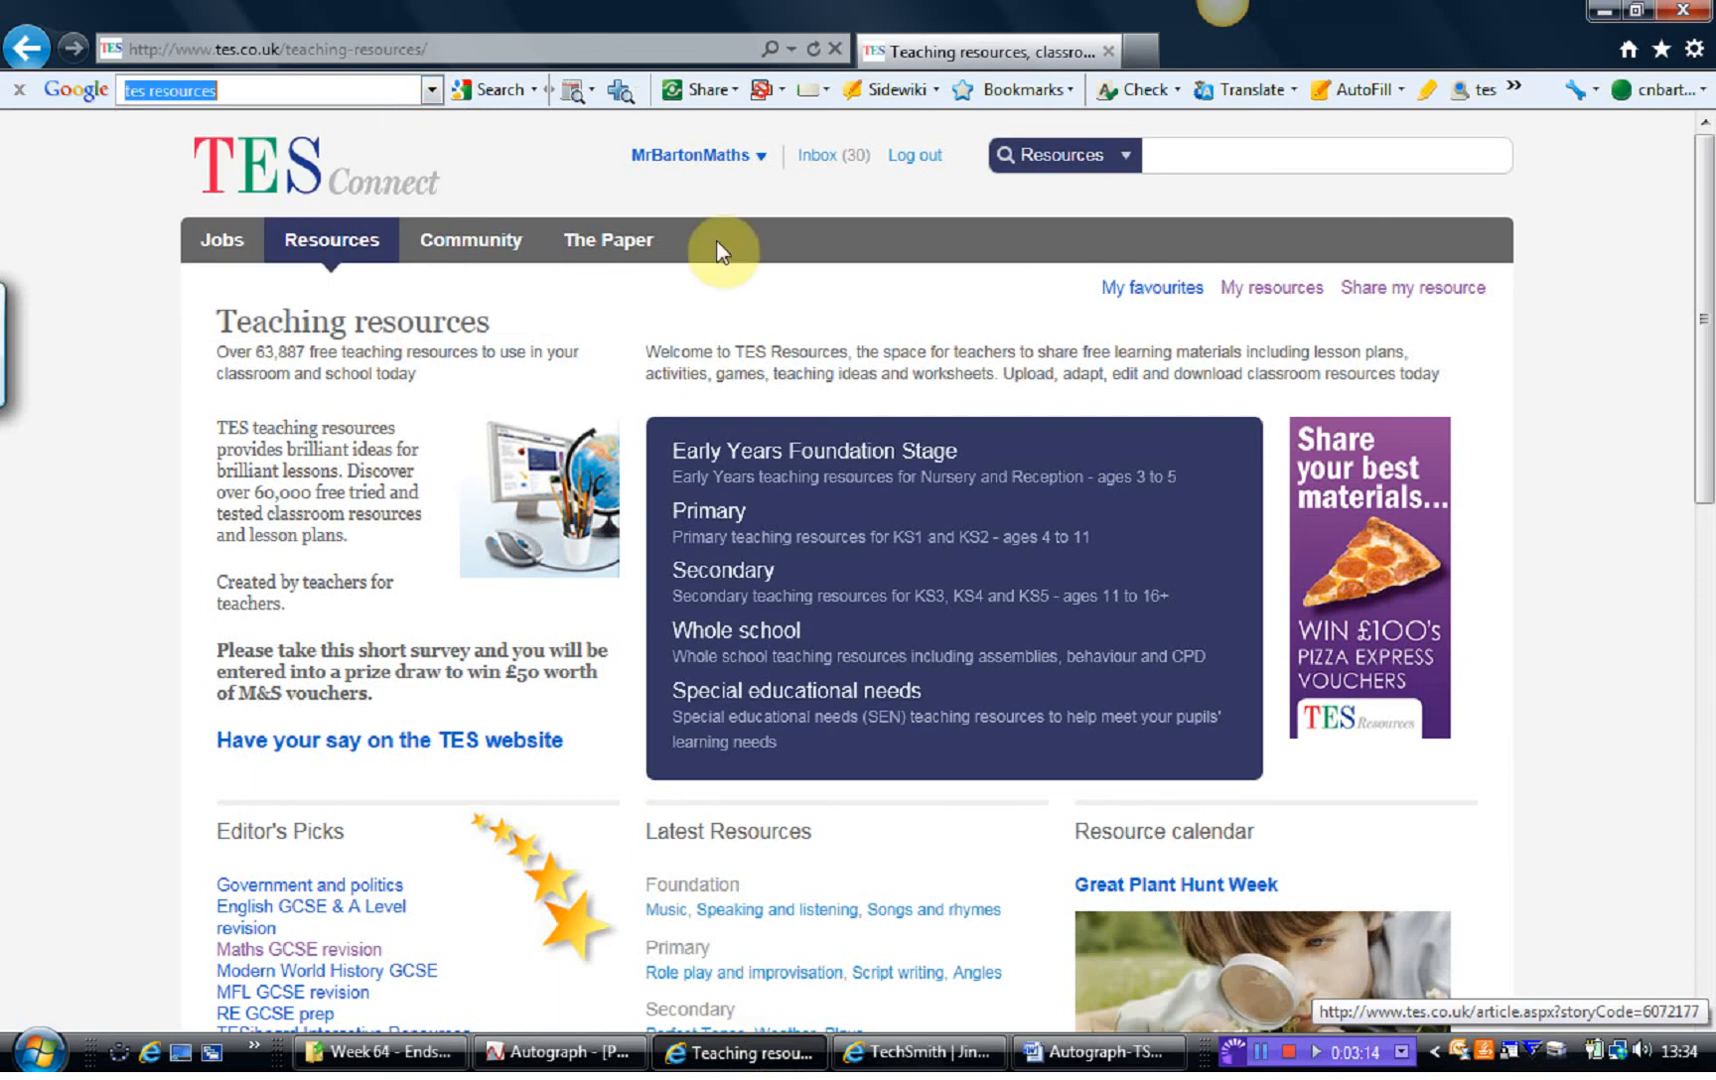
pyautogui.moveTo(1382, 310)
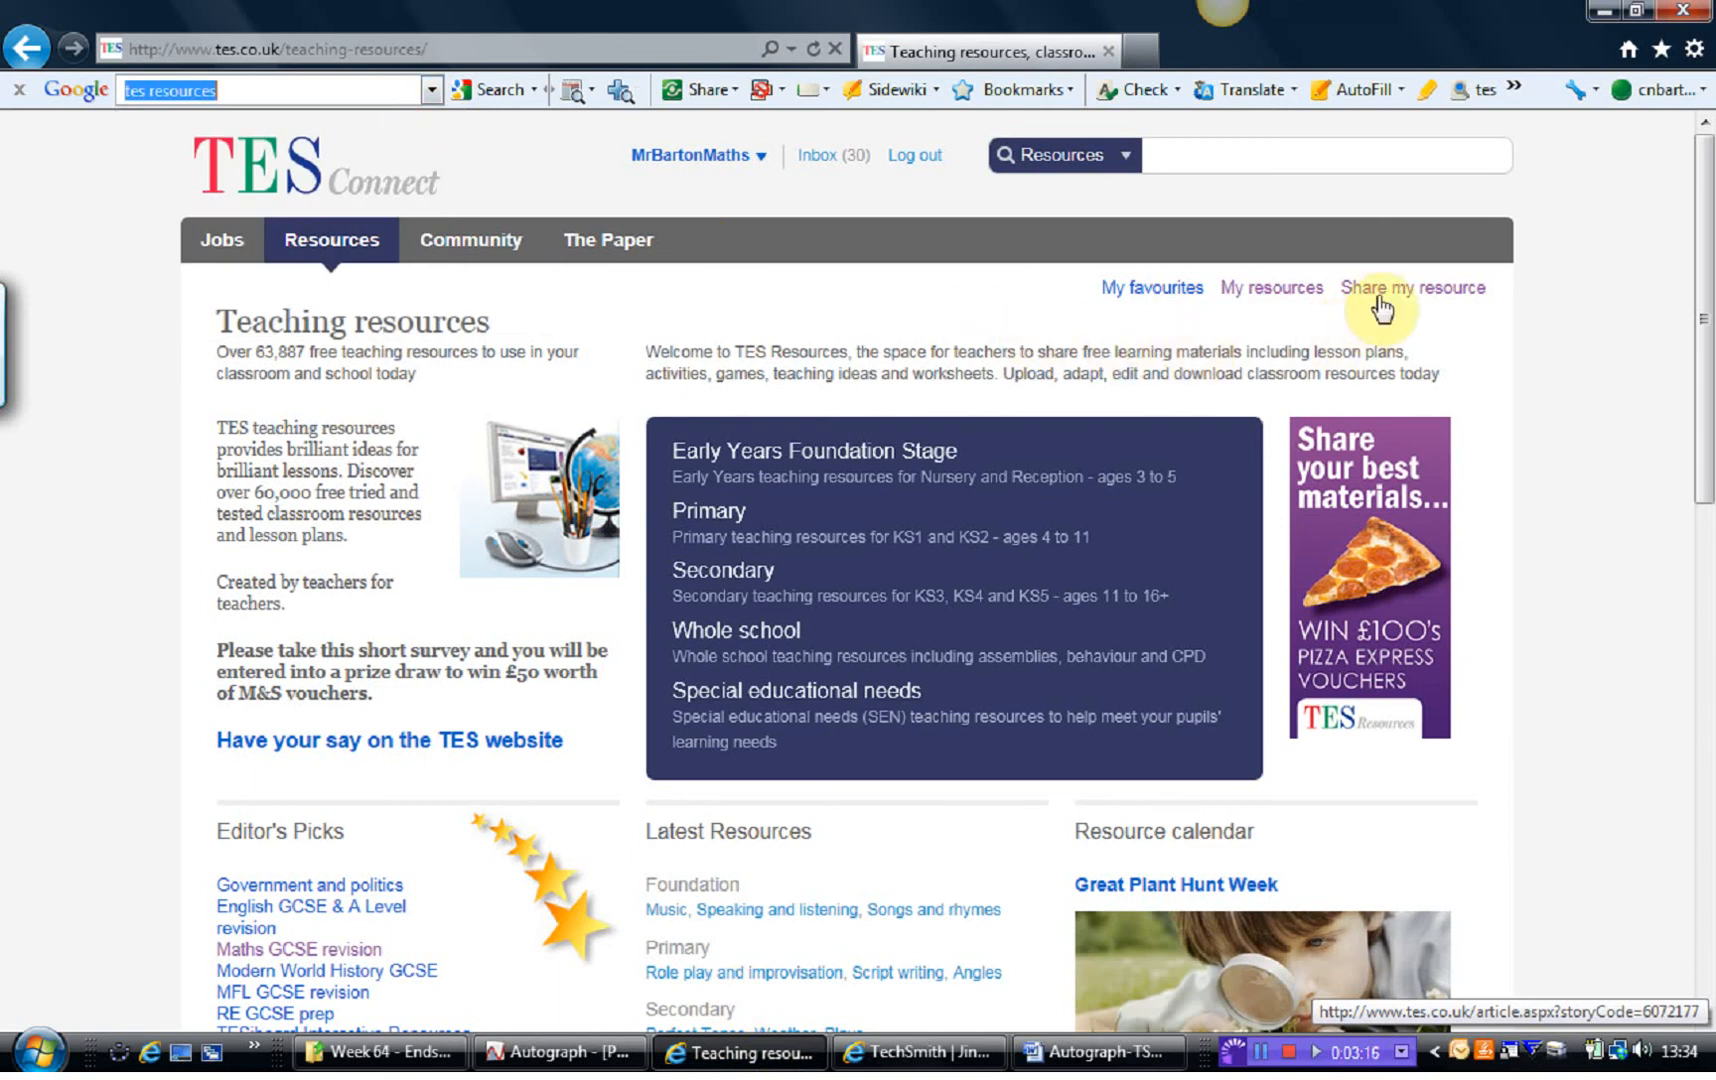
pyautogui.click(1410, 286)
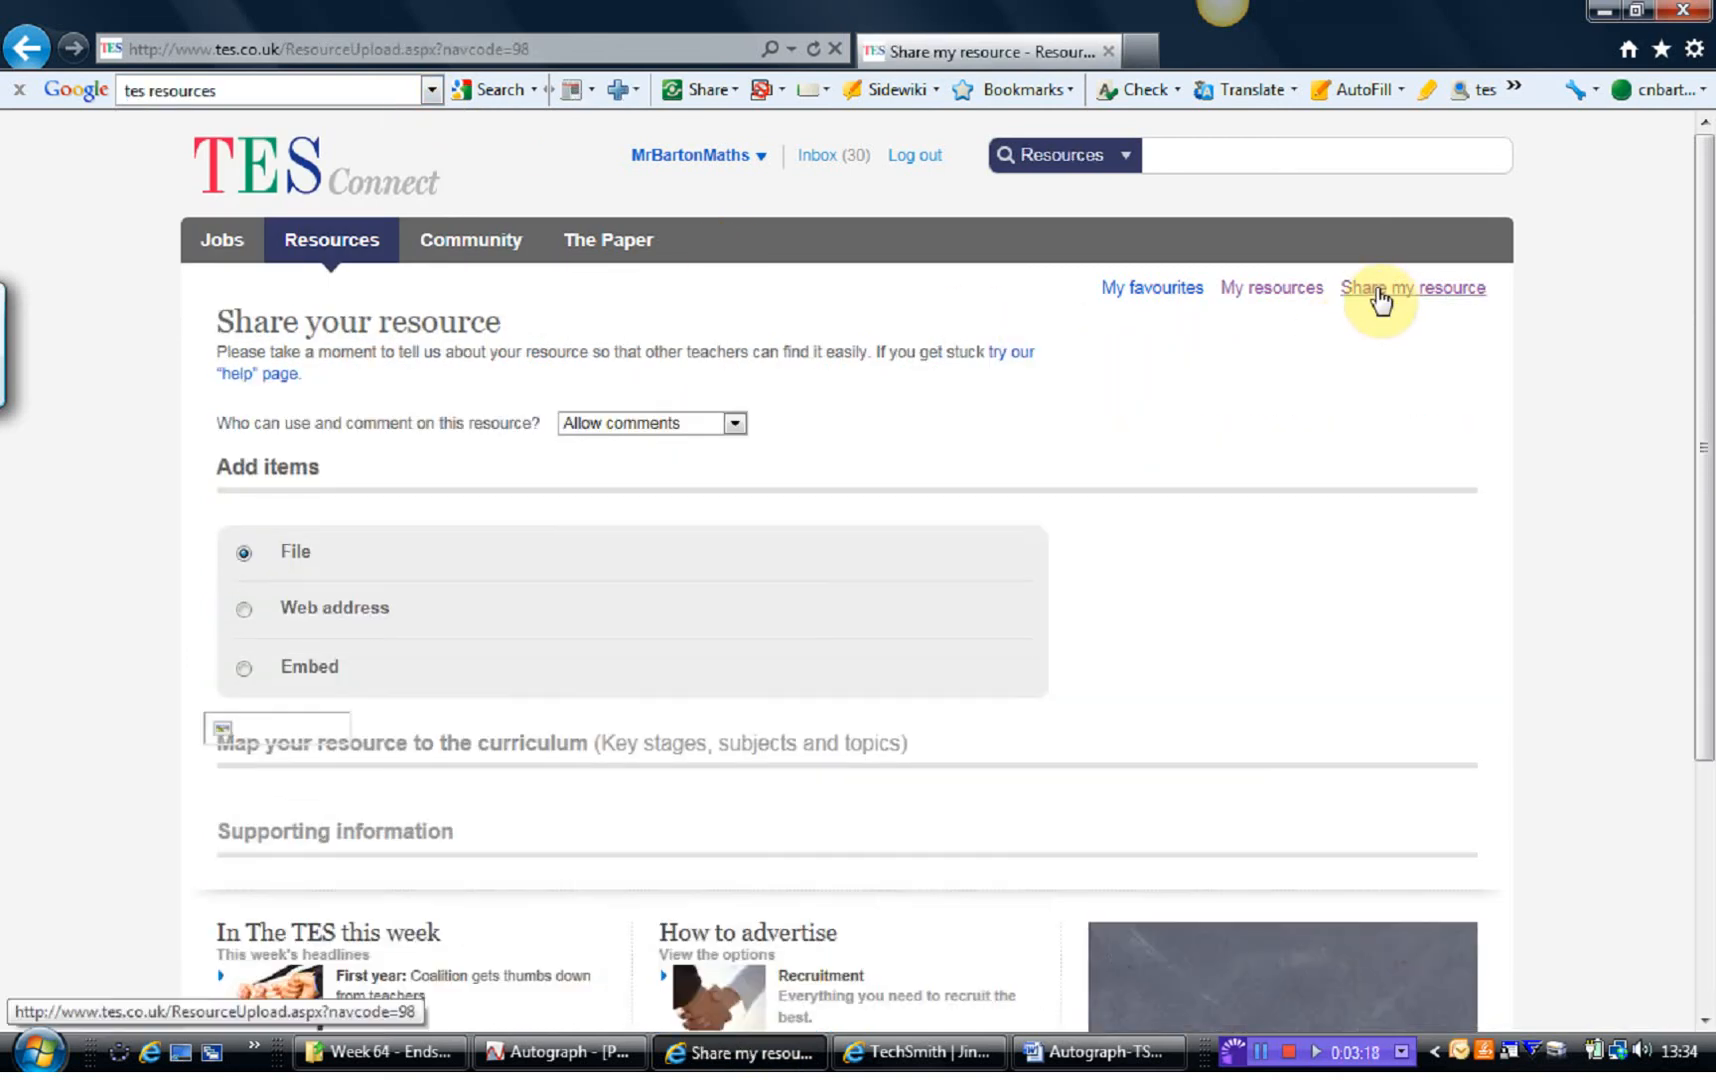
pyautogui.click(244, 552)
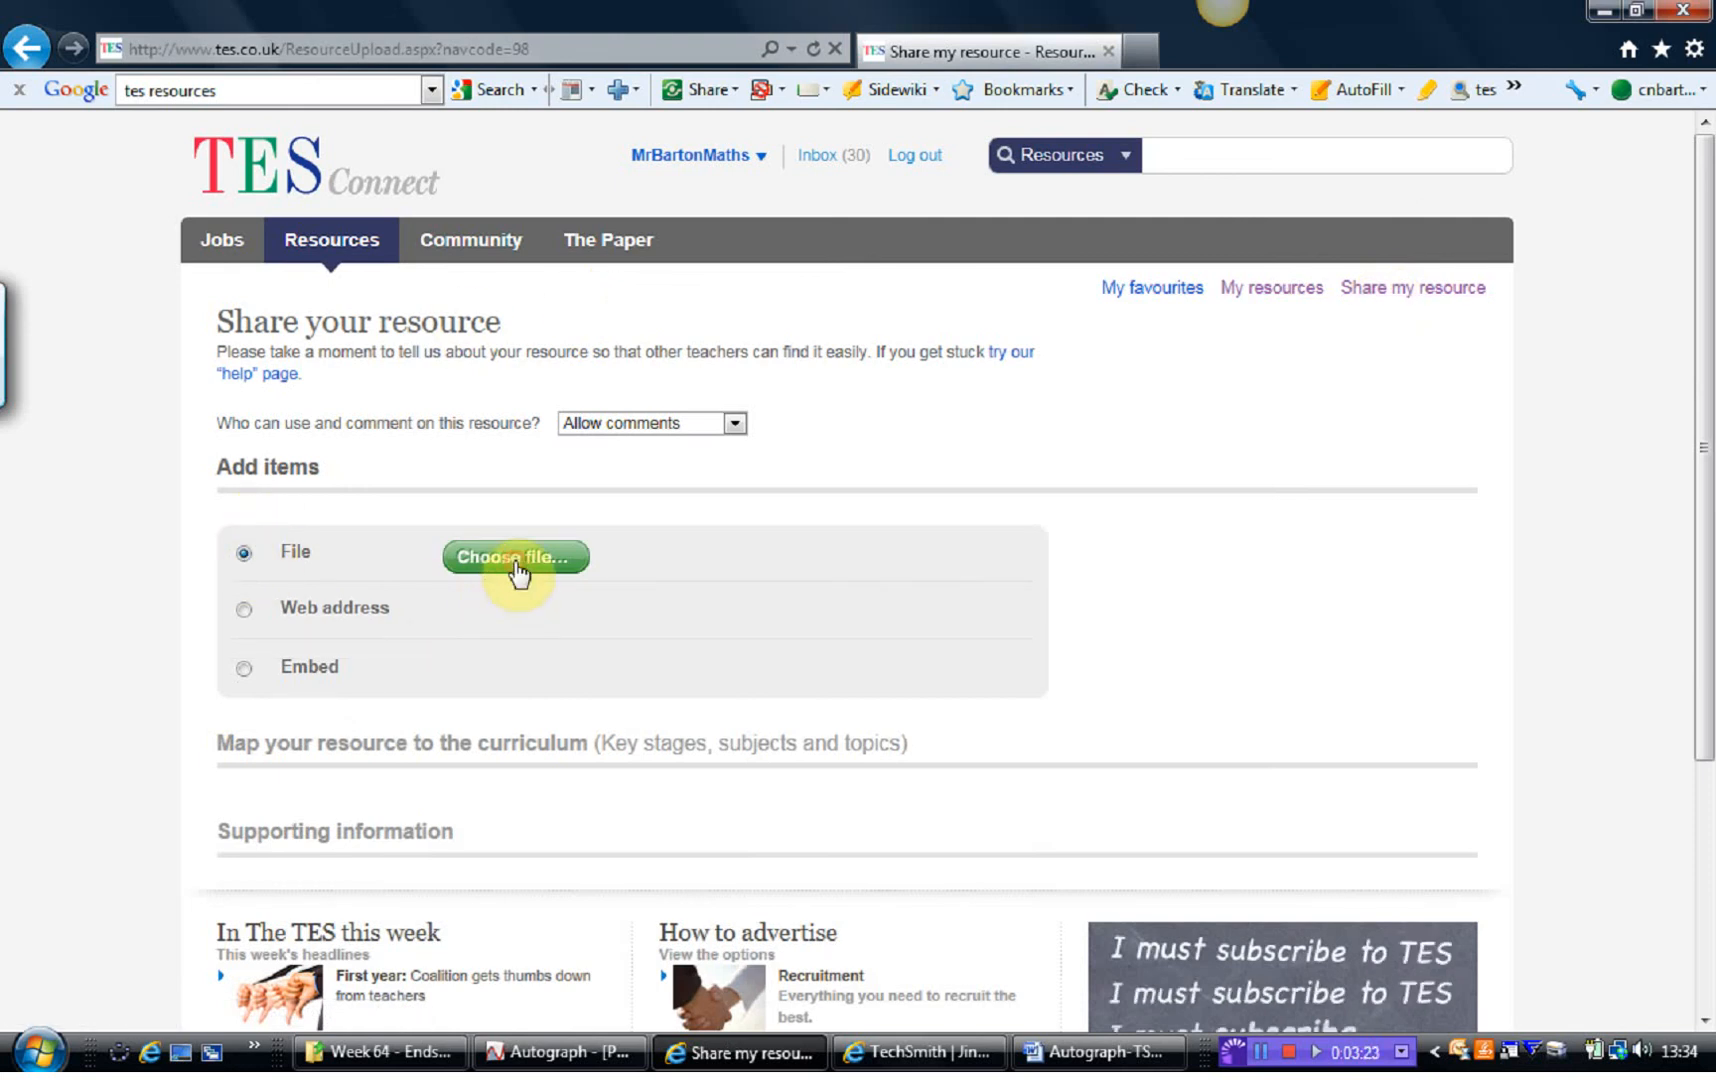
# Step: Upload the Jing_Practice file from the Desktop
pyautogui.click(514, 558)
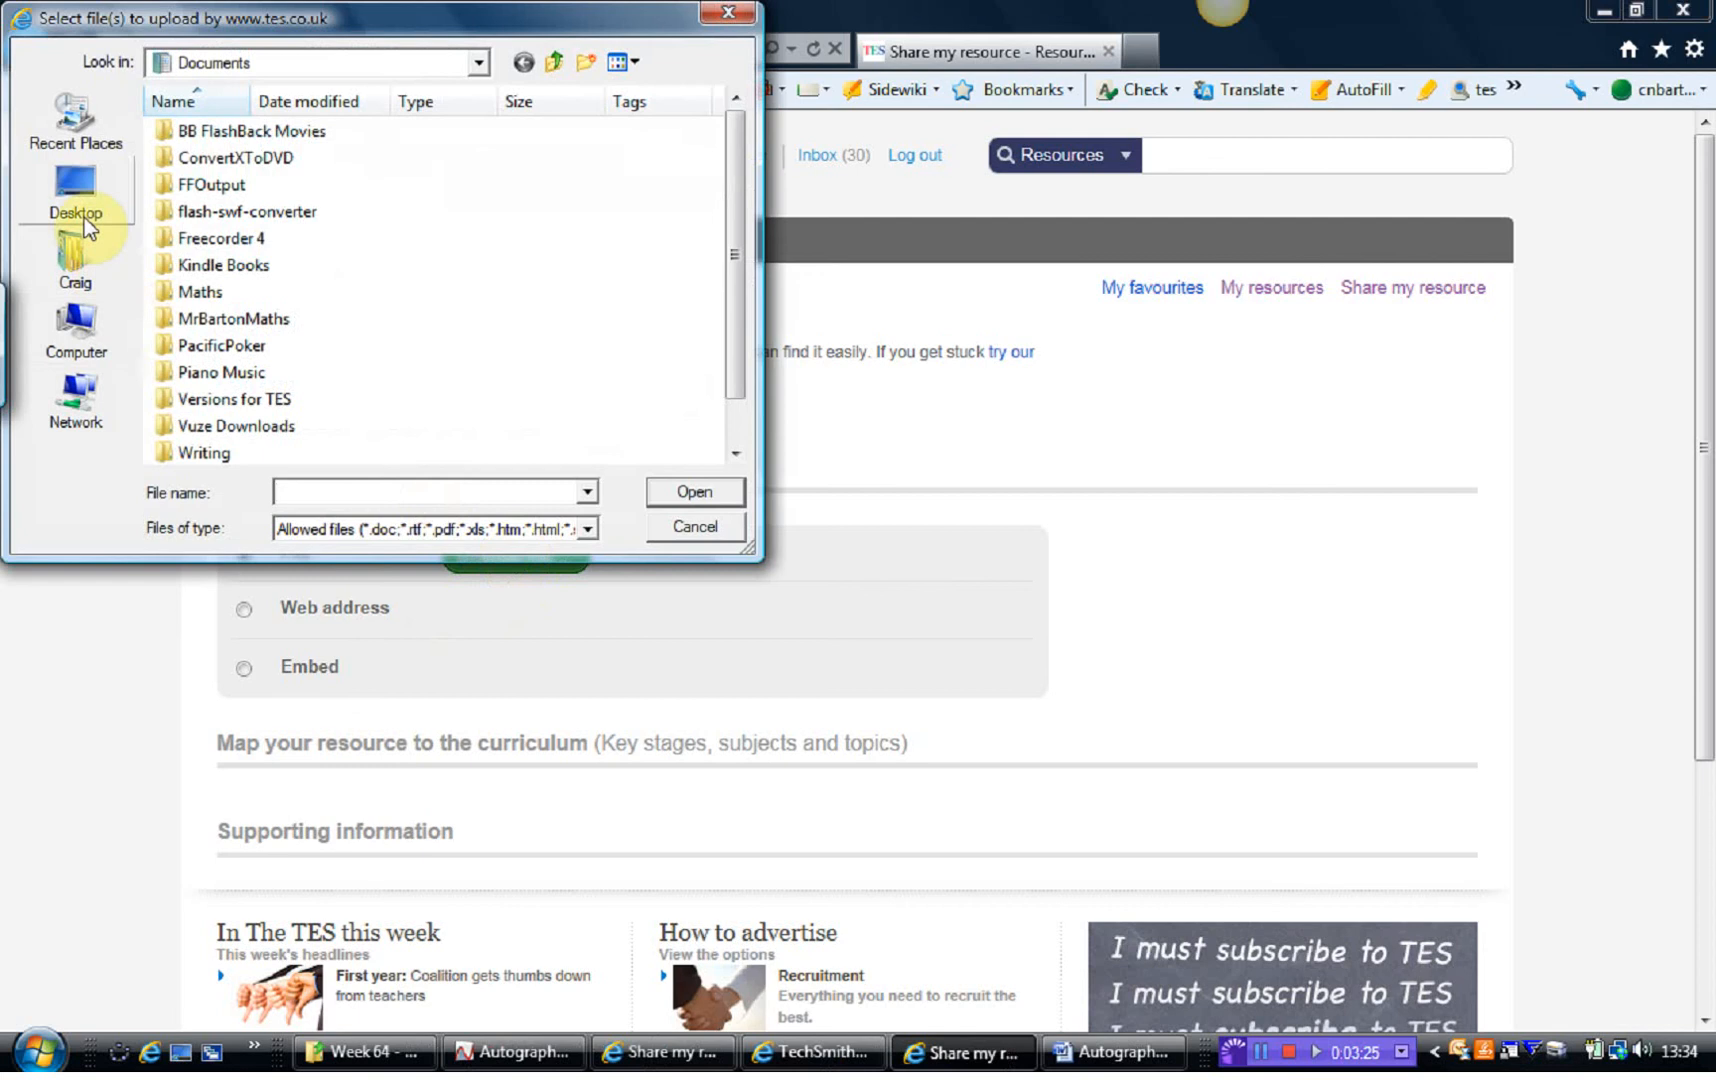
pyautogui.click(76, 188)
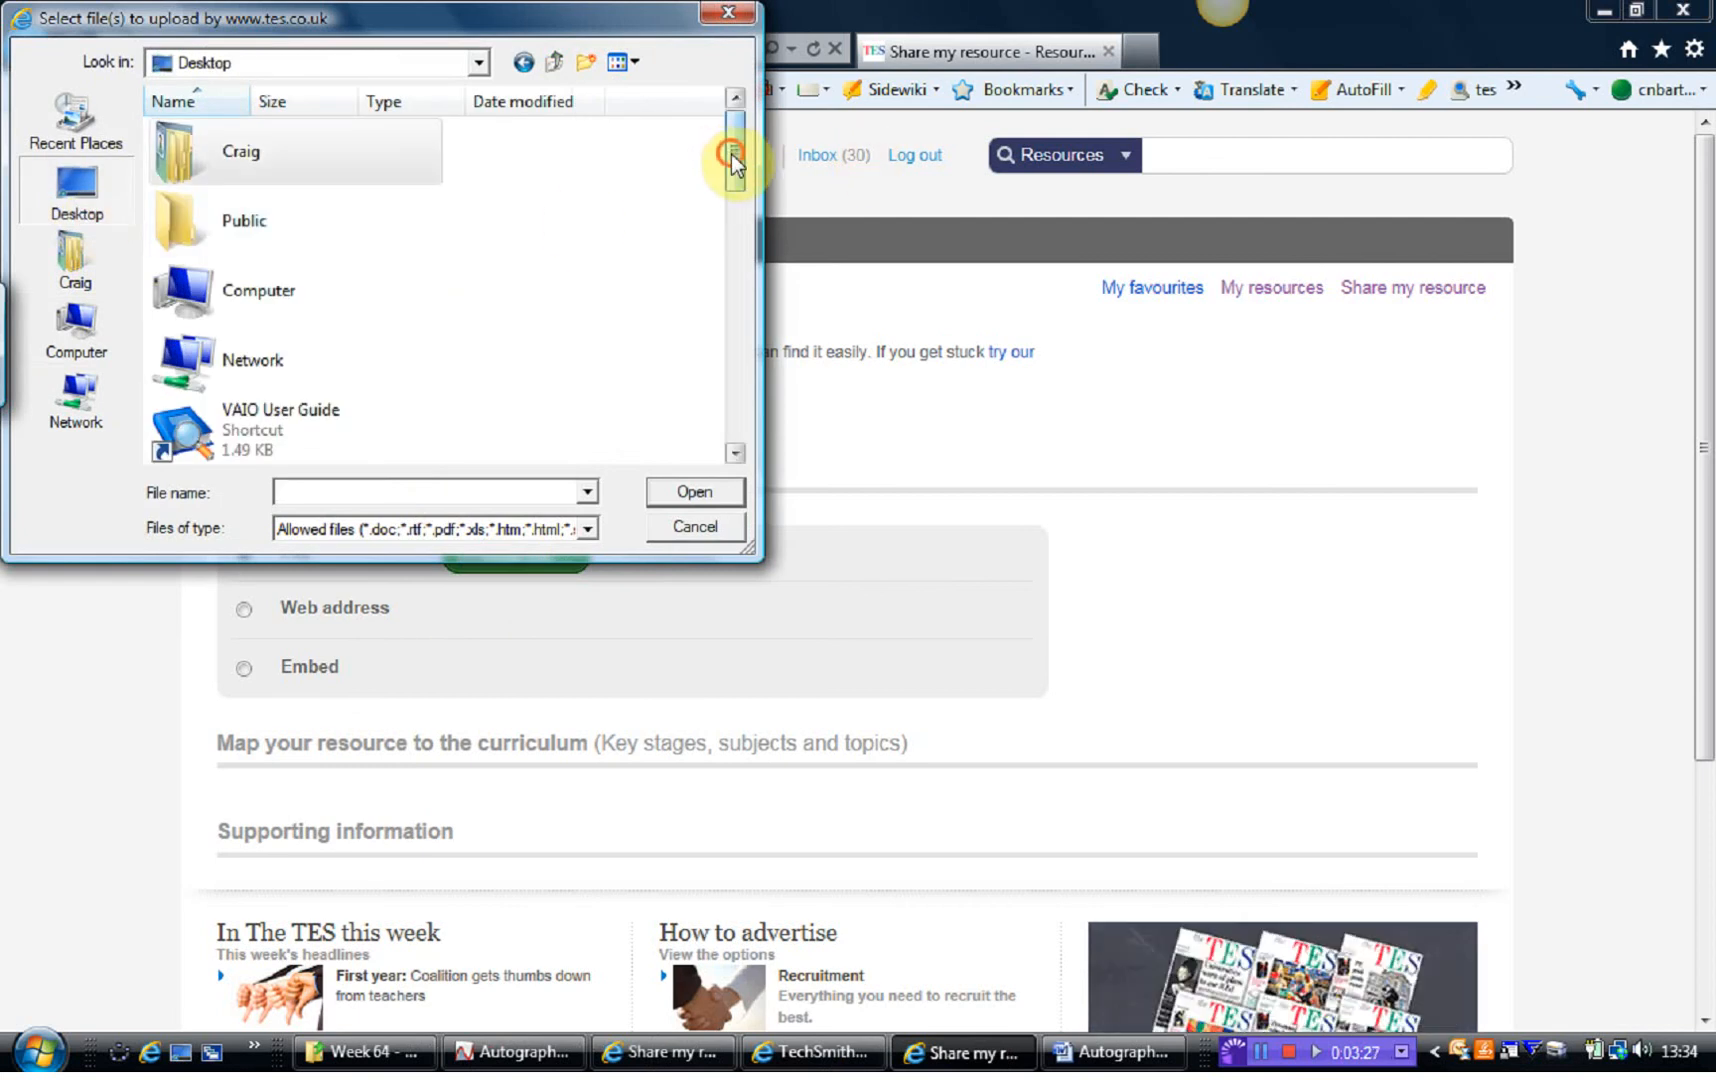
pyautogui.click(296, 366)
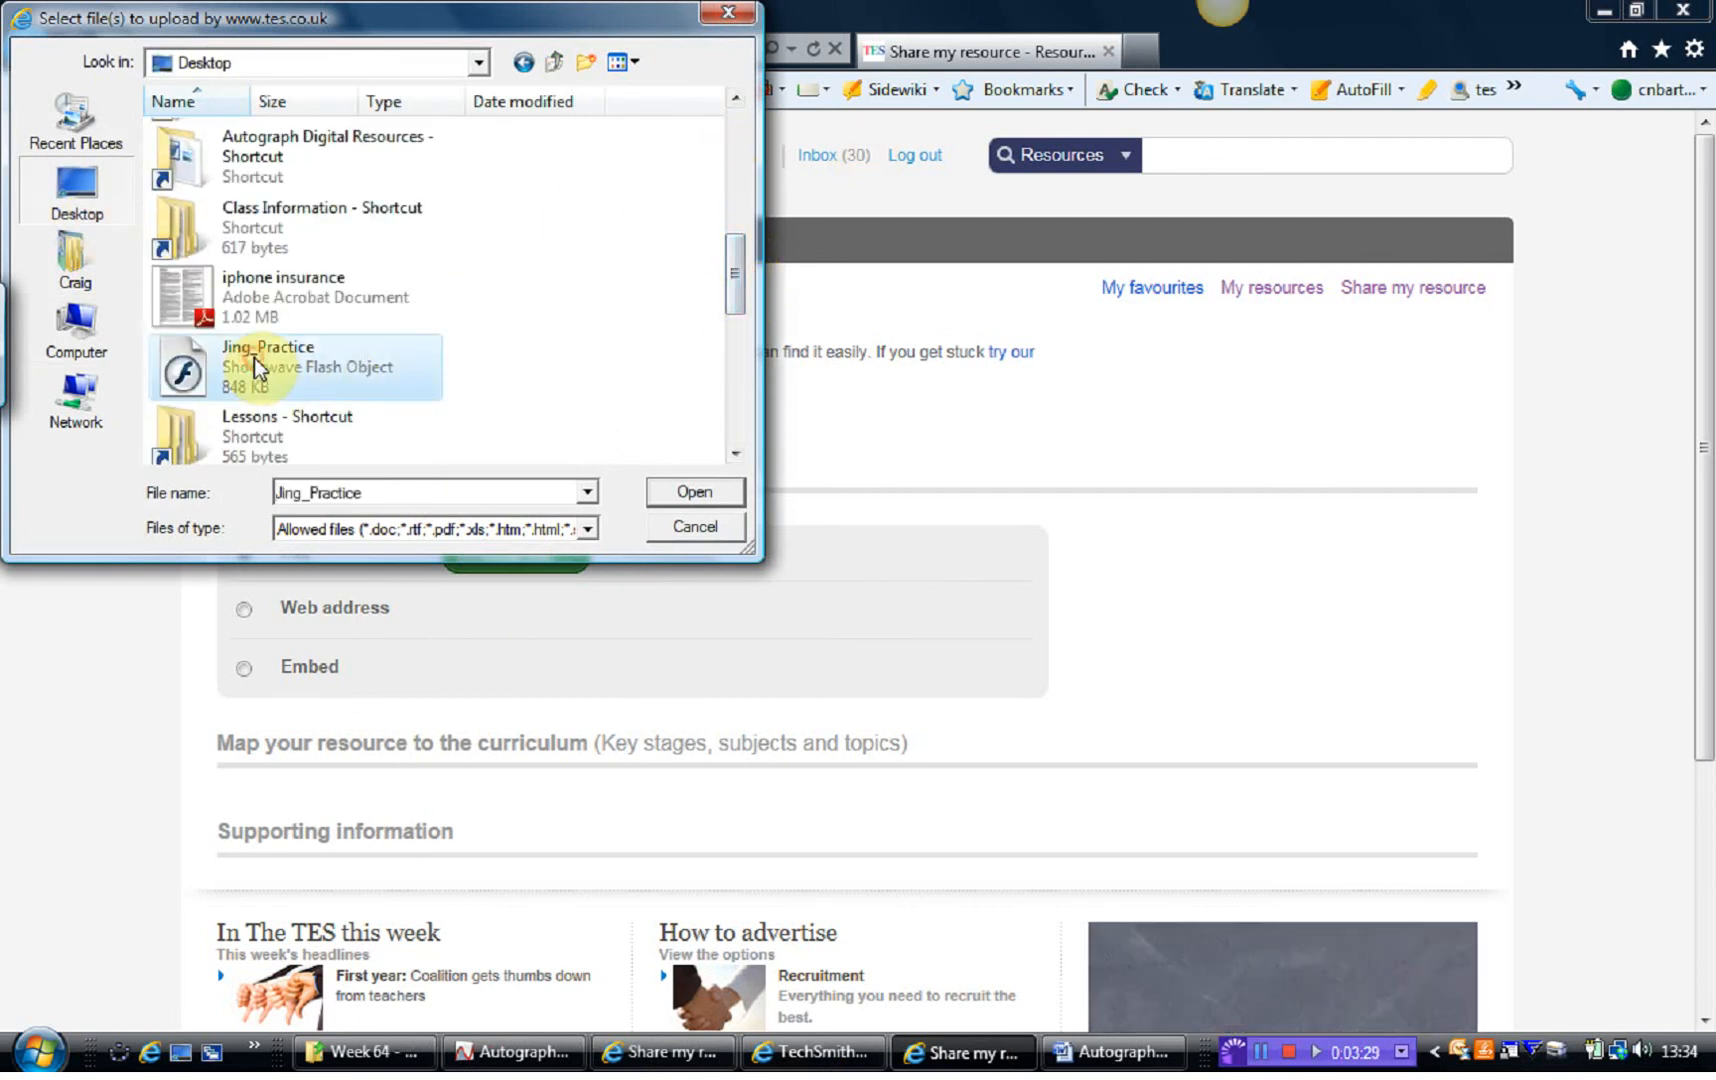
pyautogui.click(692, 492)
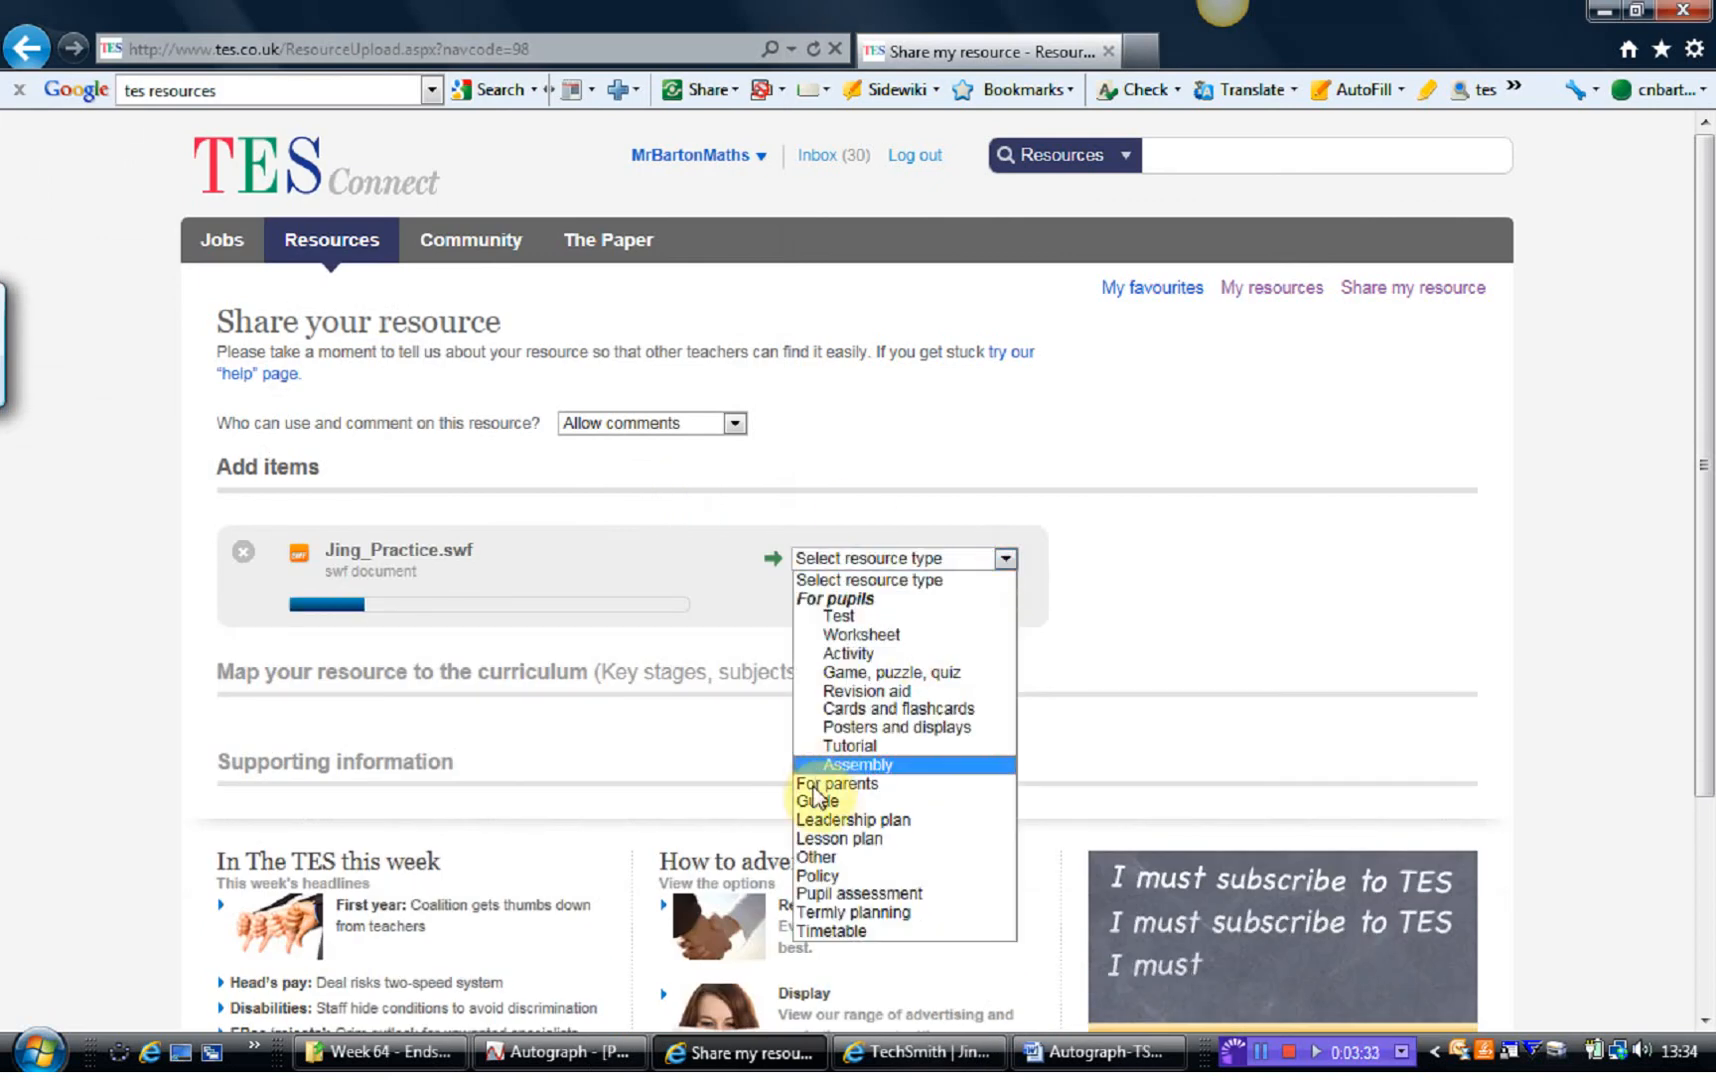
# Step: Set resource type Guide, format Video, phase KS3 and subject Maths
pyautogui.click(816, 800)
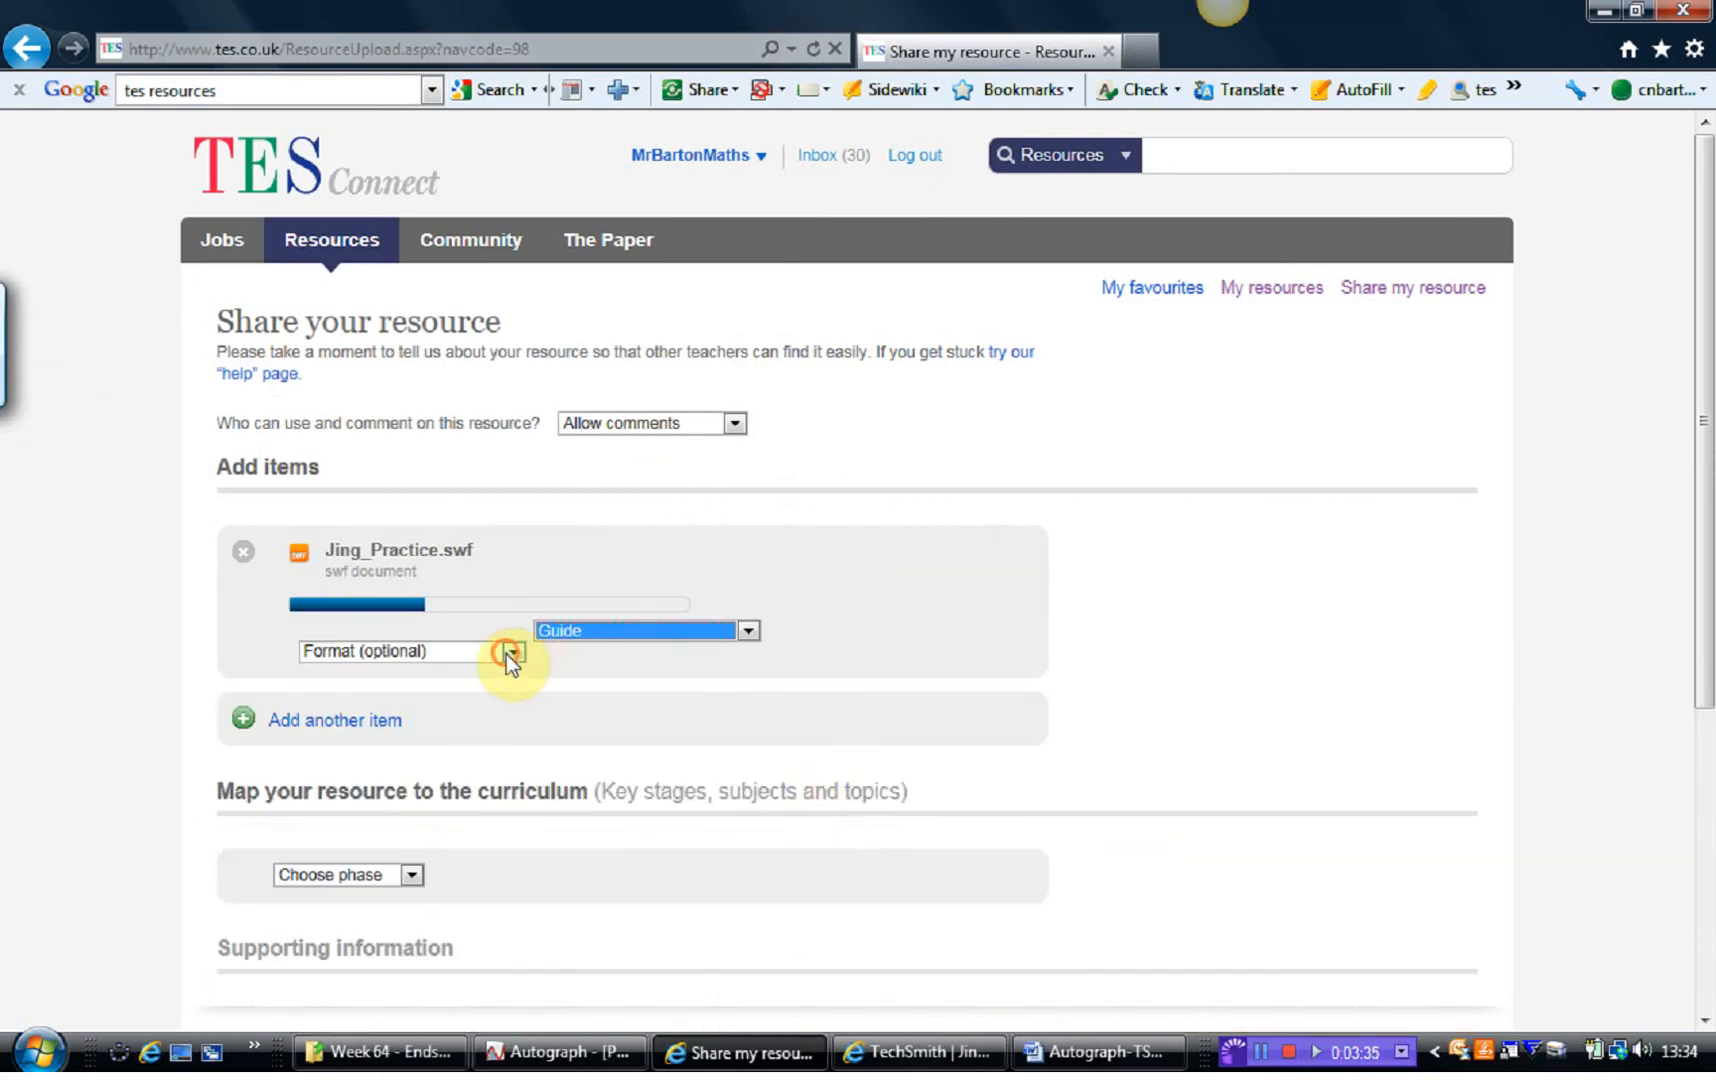
pyautogui.click(508, 652)
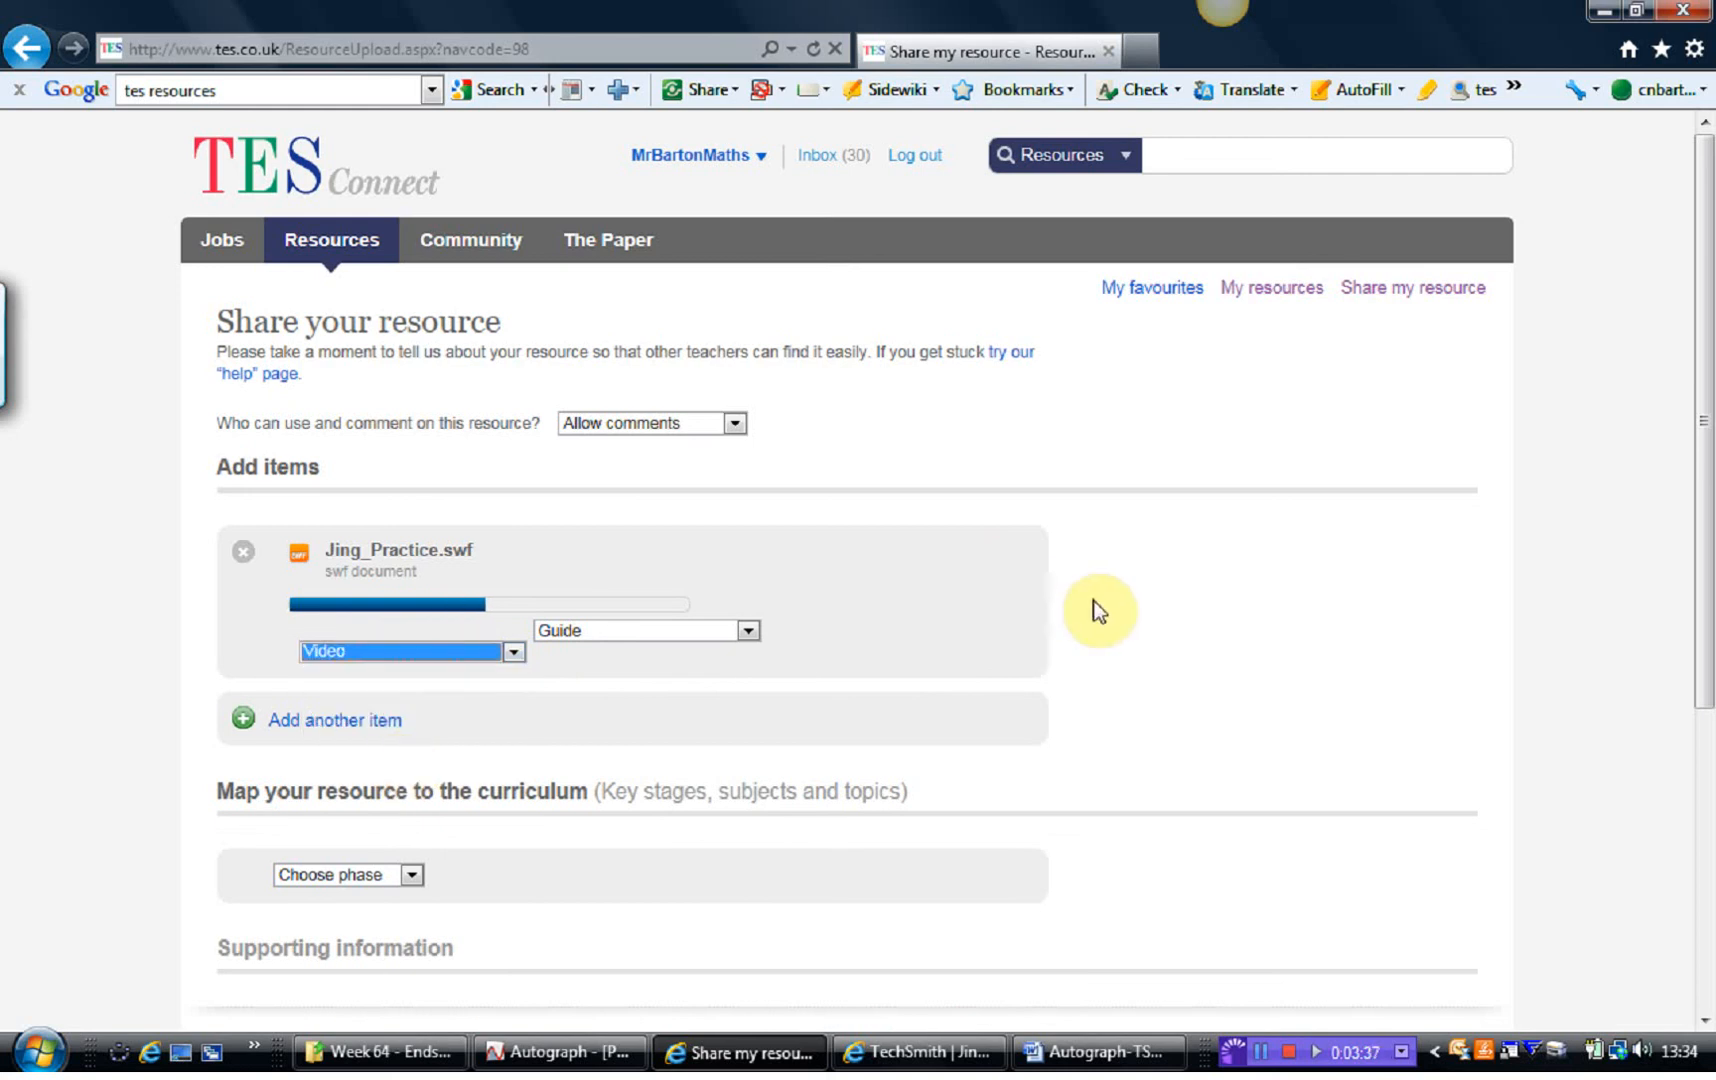
pyautogui.scroll(-3)
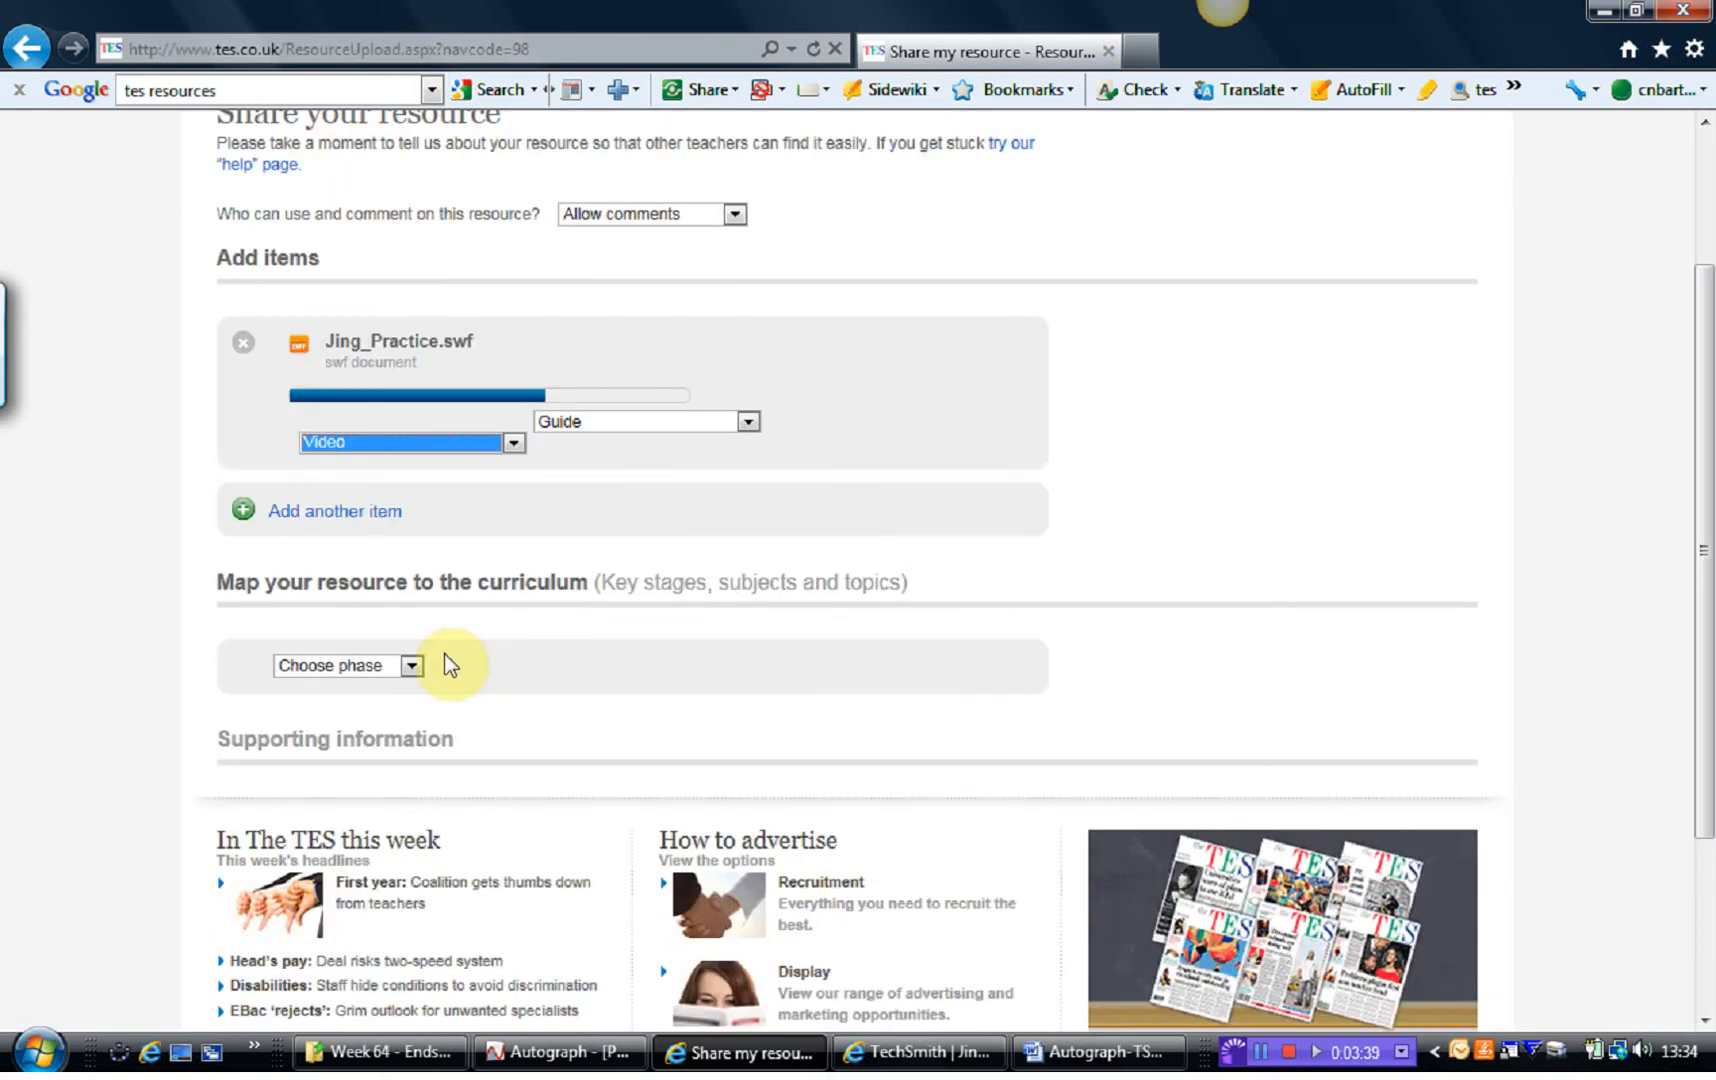
pyautogui.click(412, 666)
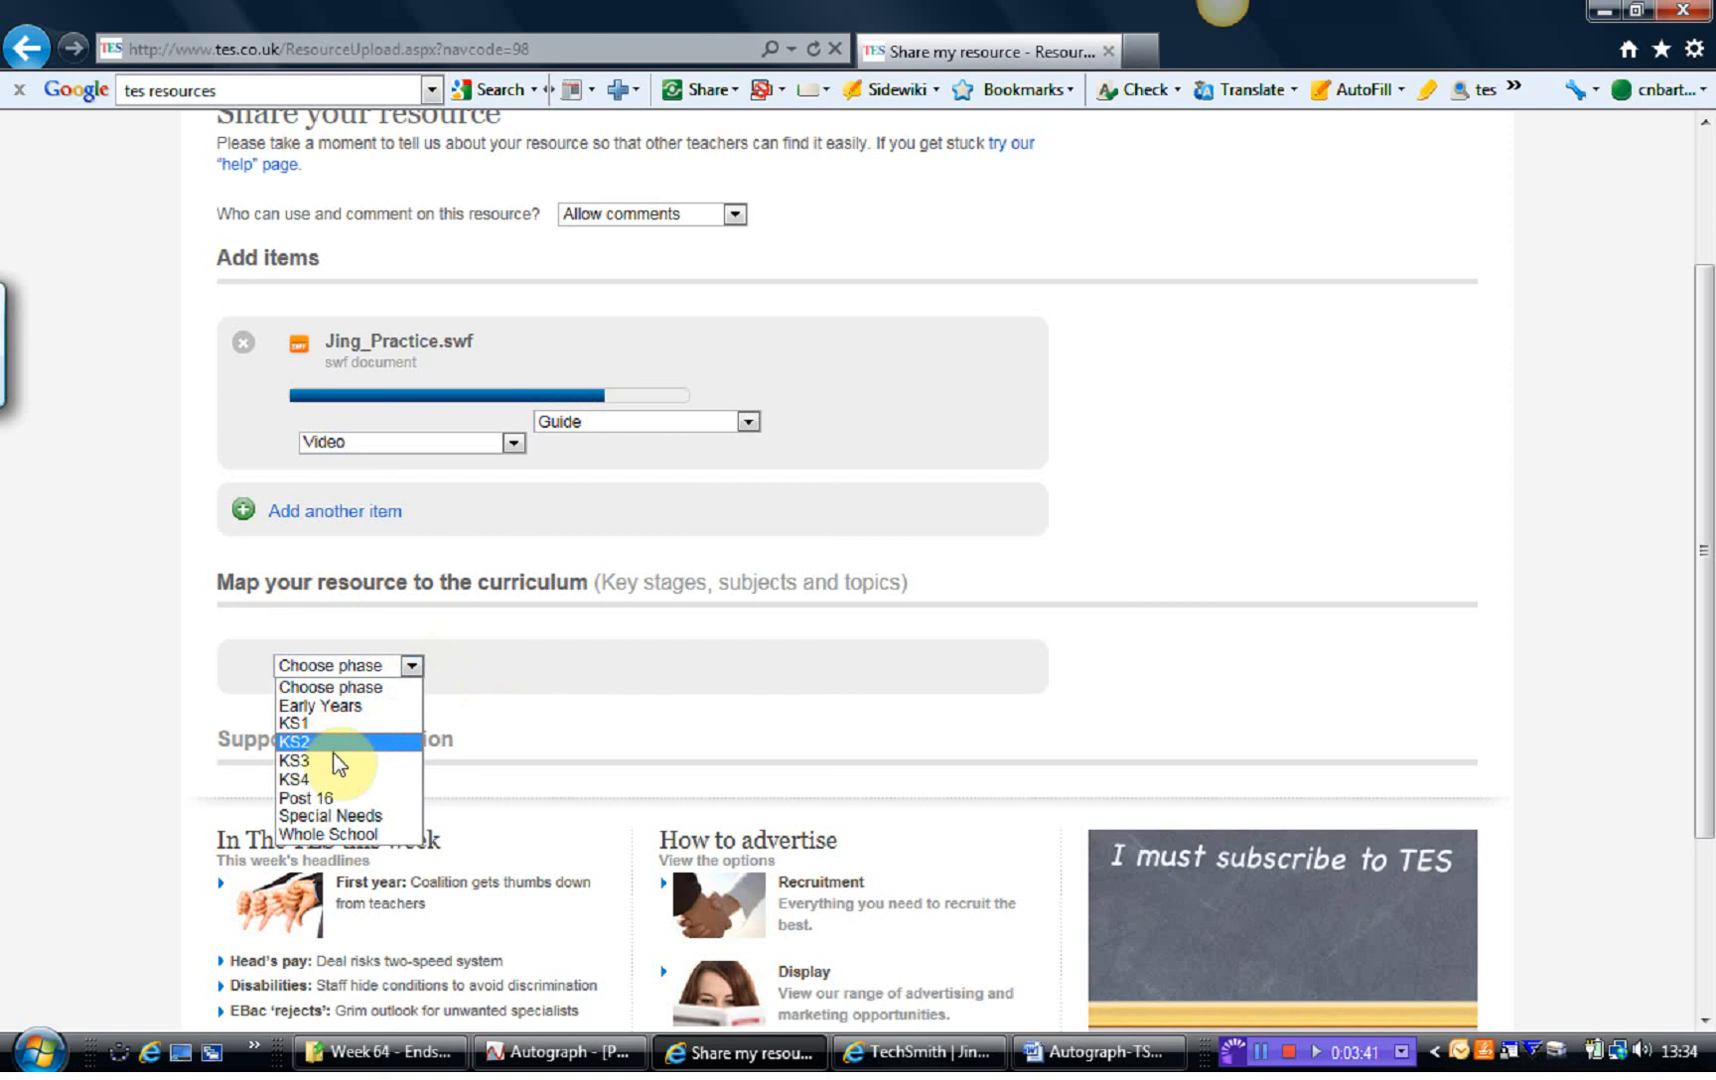
pyautogui.click(292, 760)
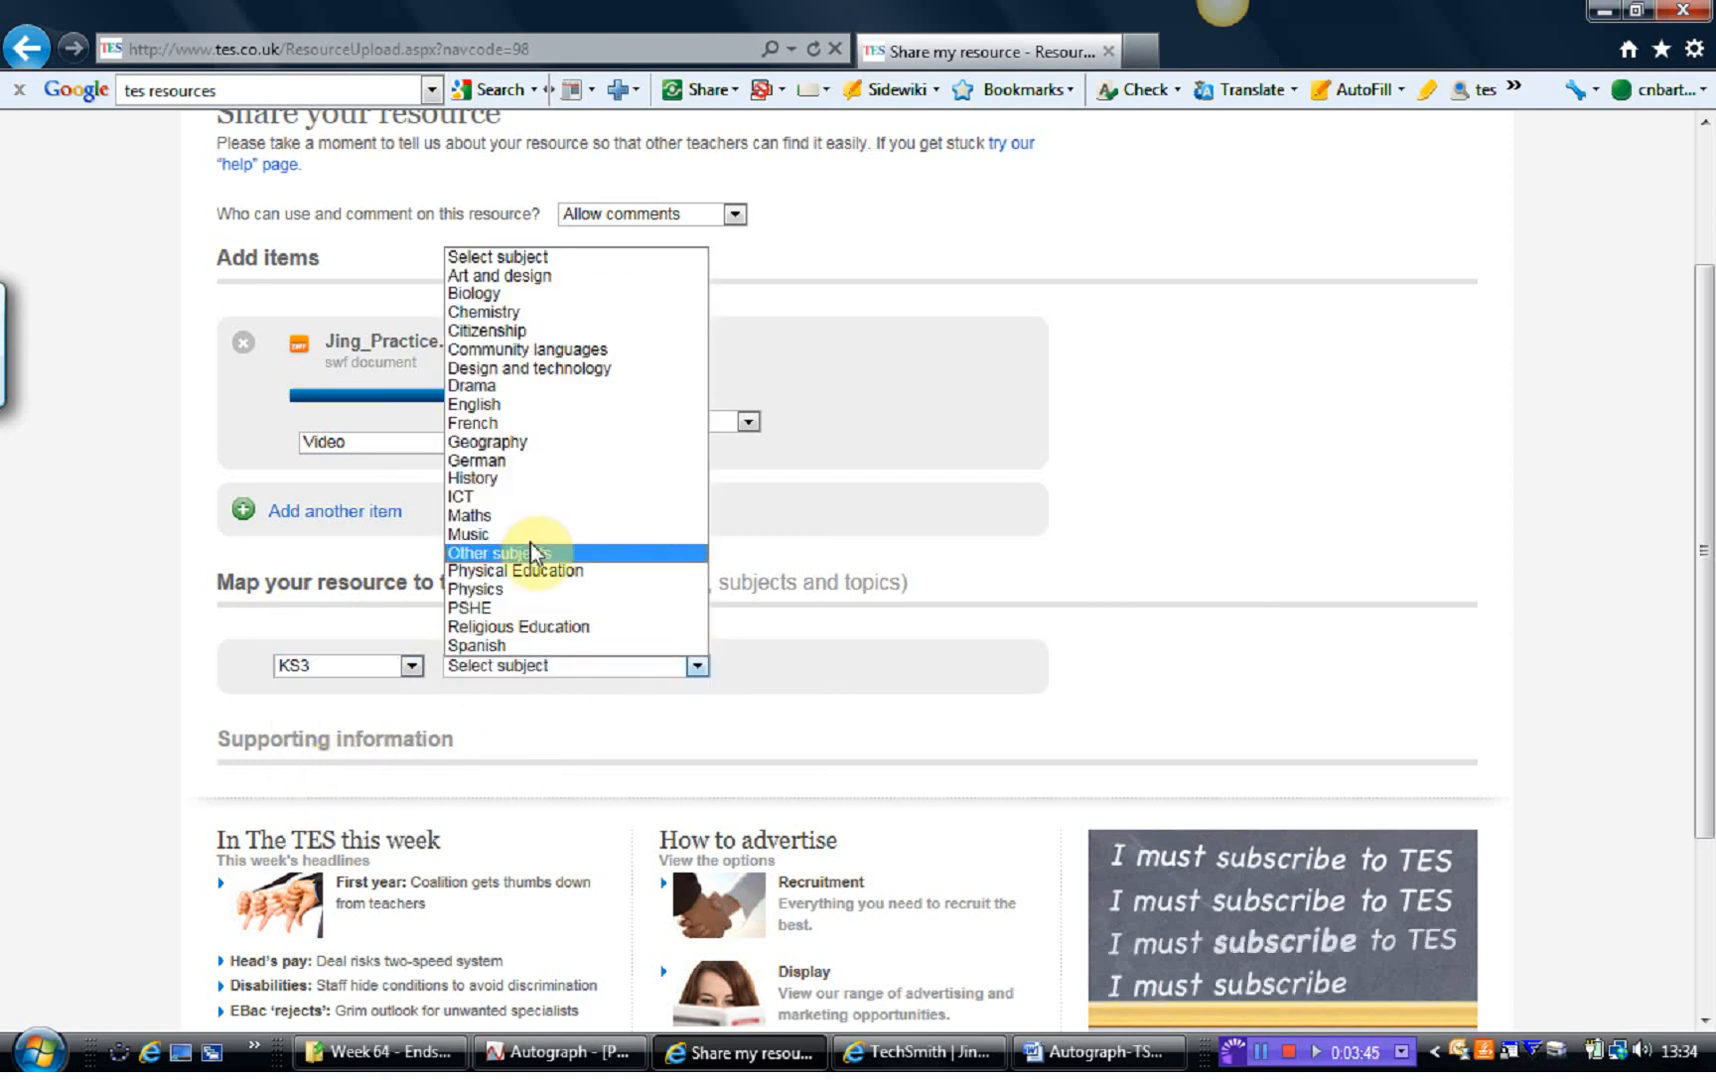
pyautogui.click(470, 516)
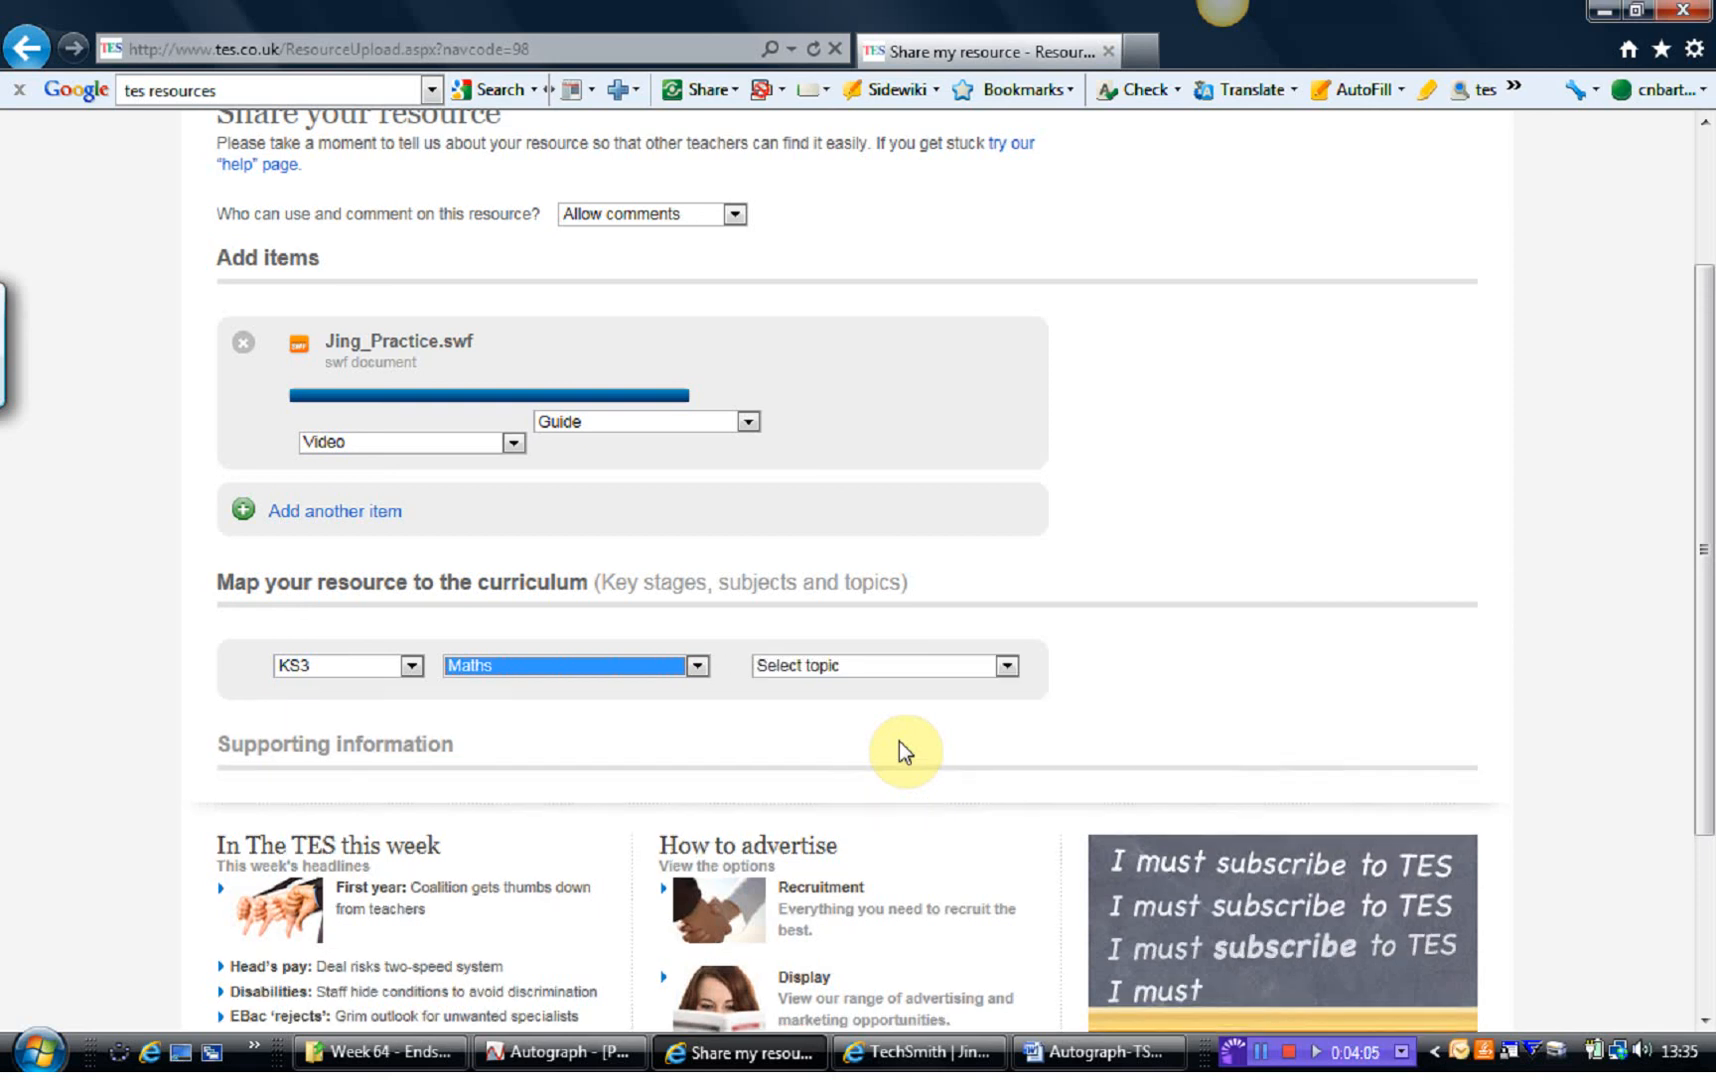
# Step: Map the topic to Geometry & measures with sub-topic Geometrical reasoning
pyautogui.click(1004, 666)
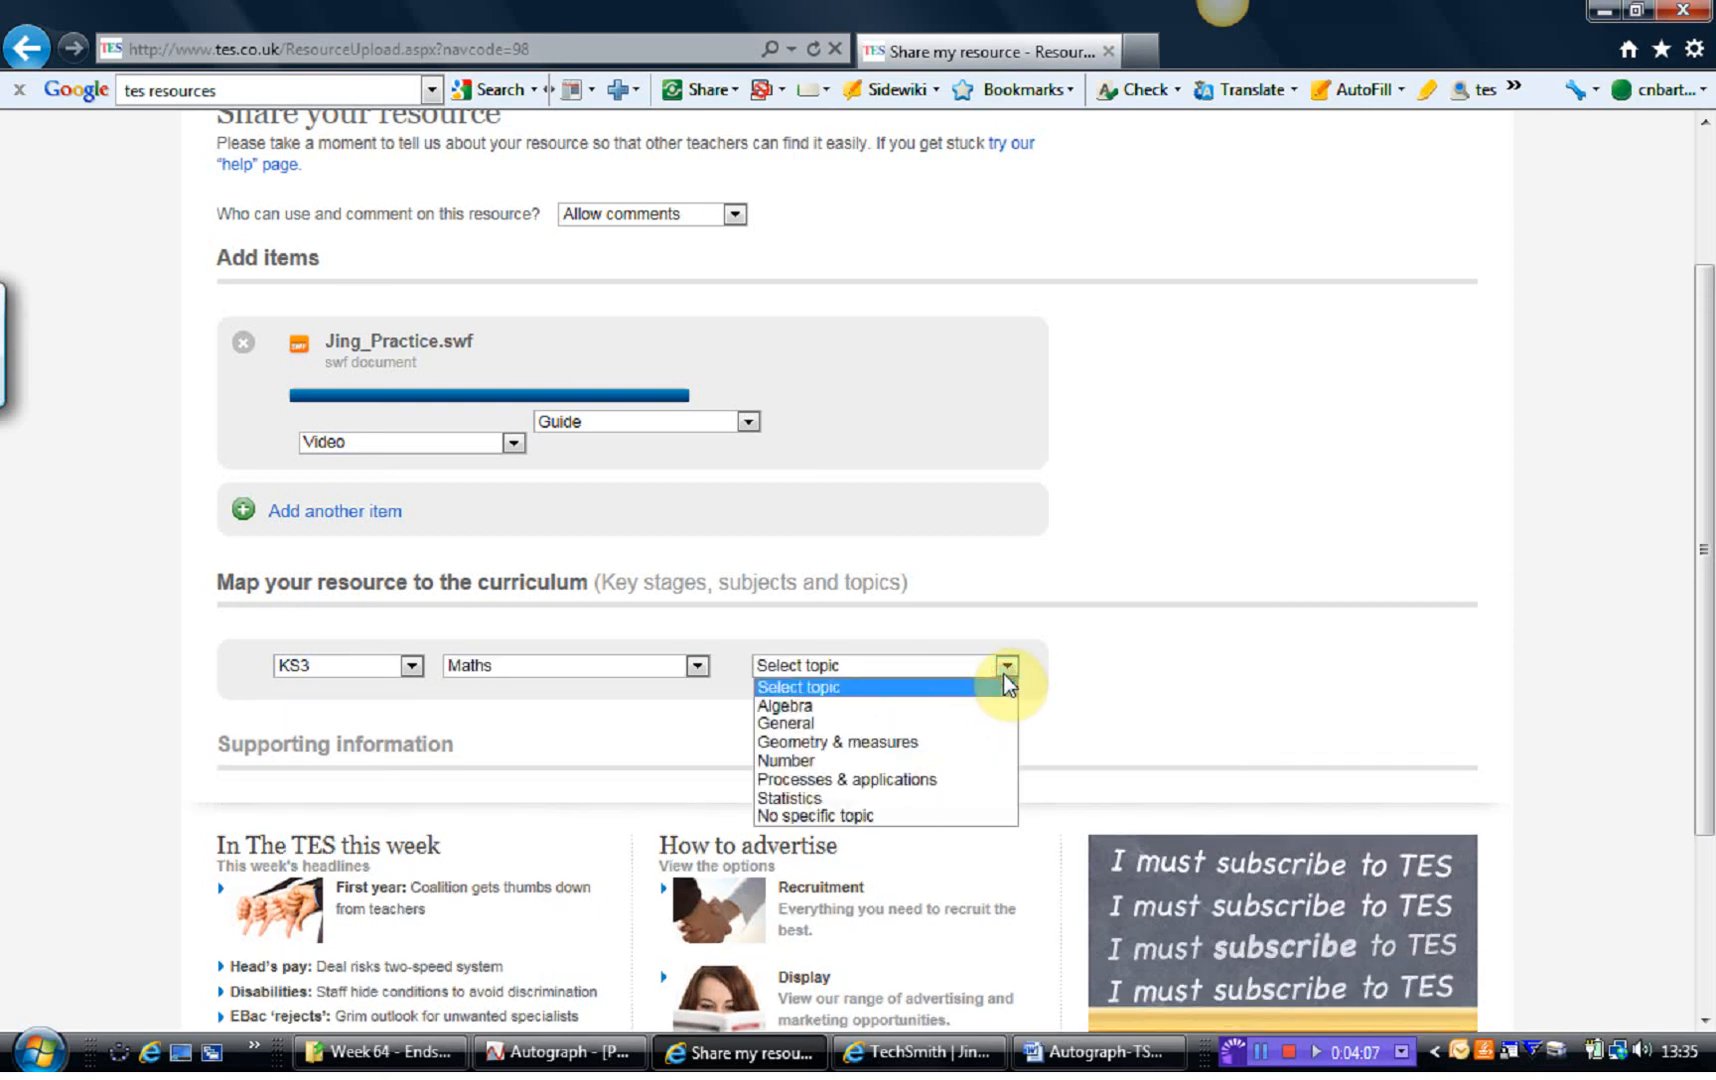
pyautogui.click(838, 742)
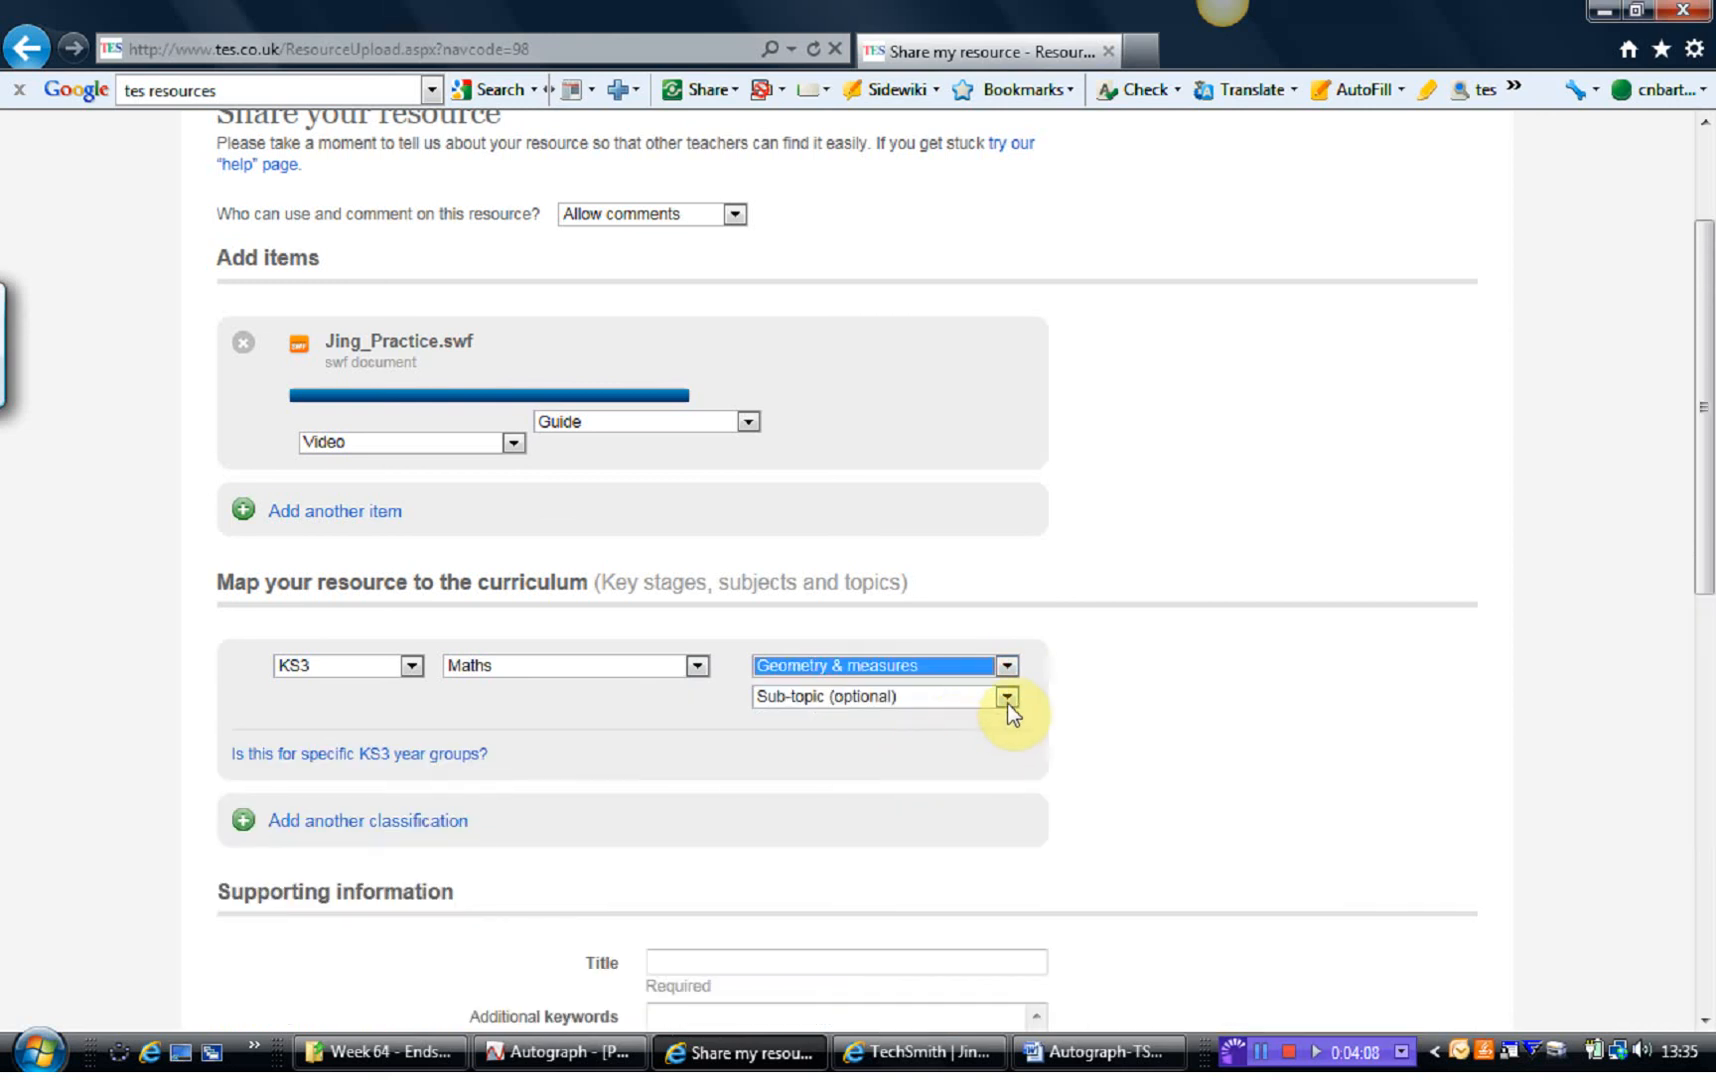
pyautogui.click(1004, 698)
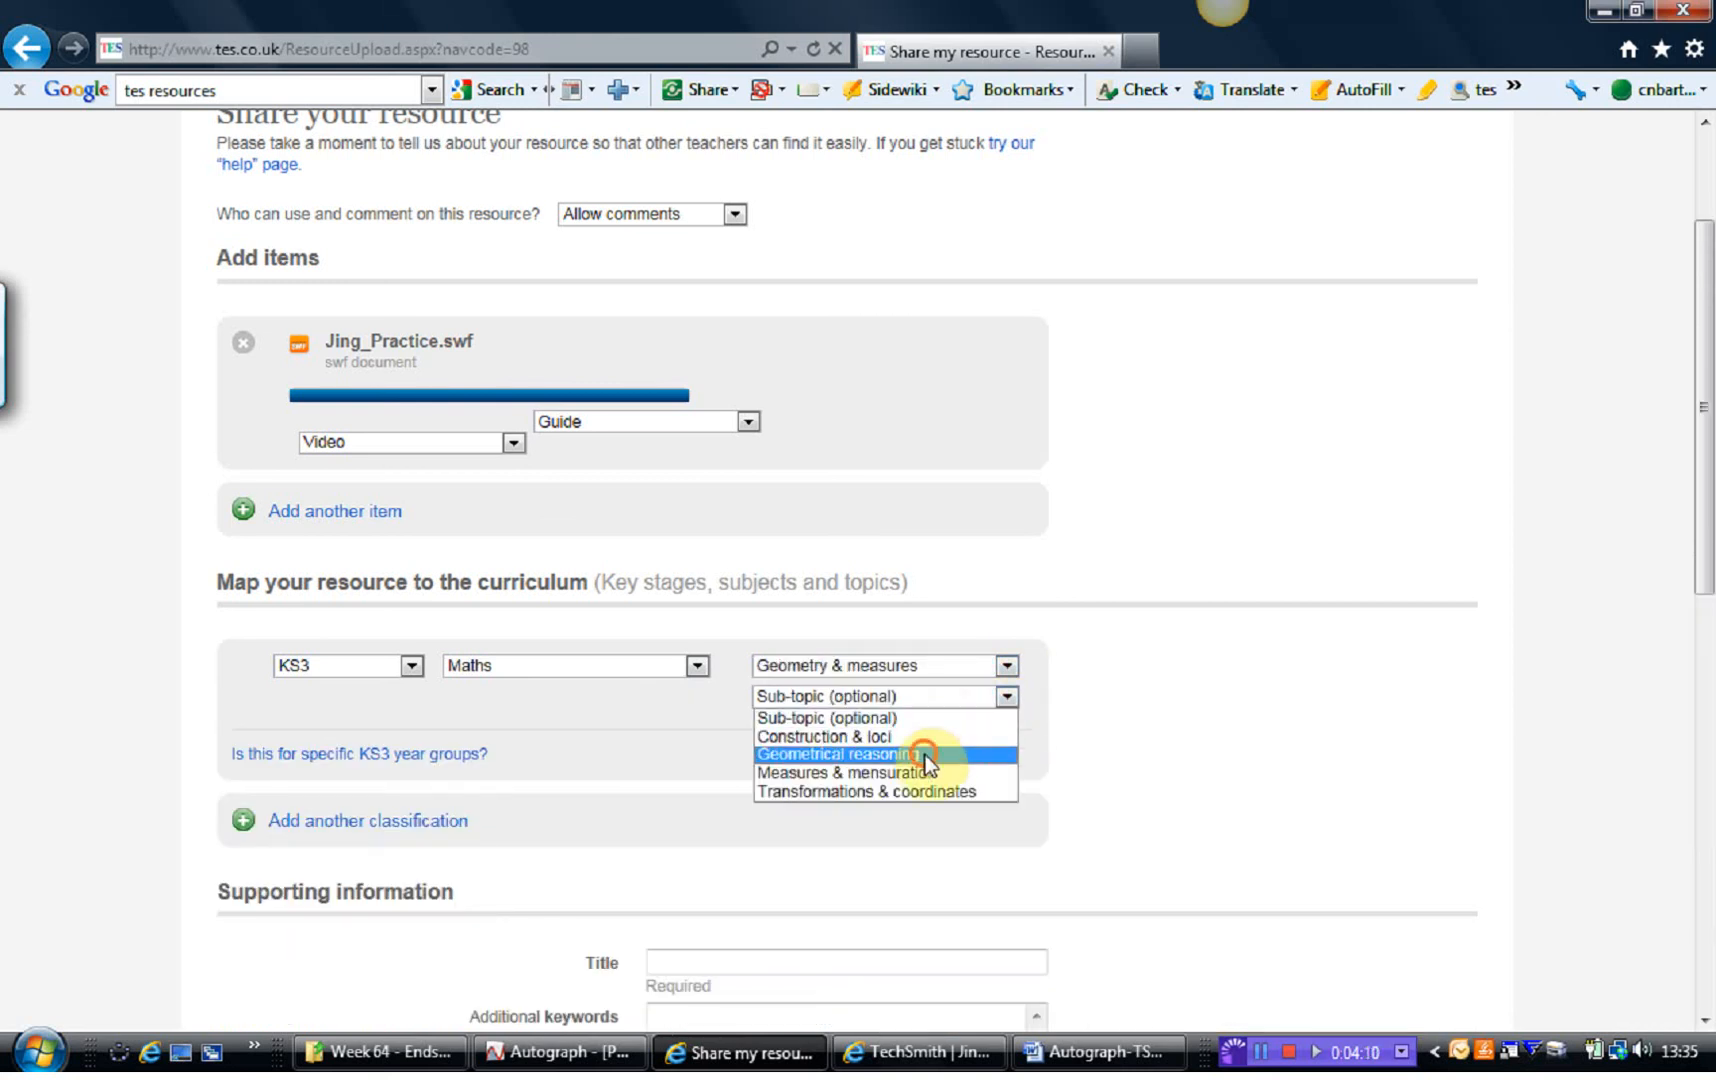
pyautogui.click(838, 756)
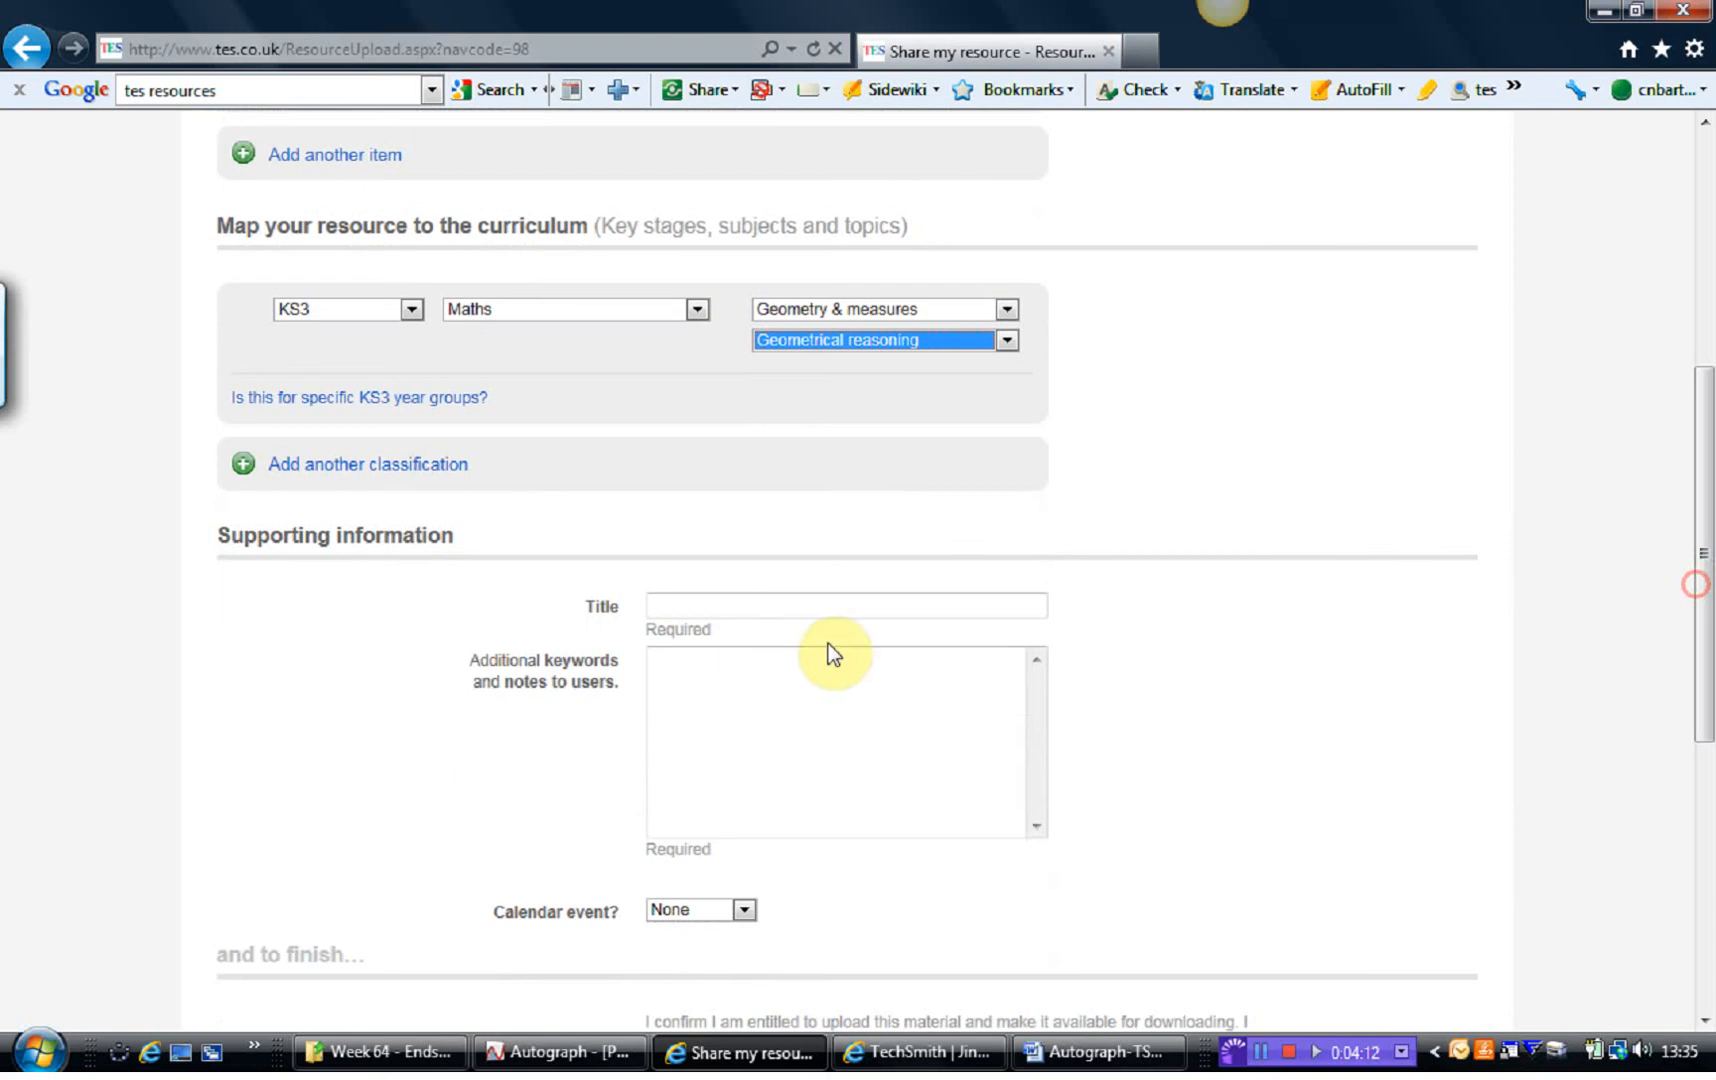
# Step: Enter title 'Jing Practice' and a note that it is a practice video for learning how to upload
pyautogui.write('J')
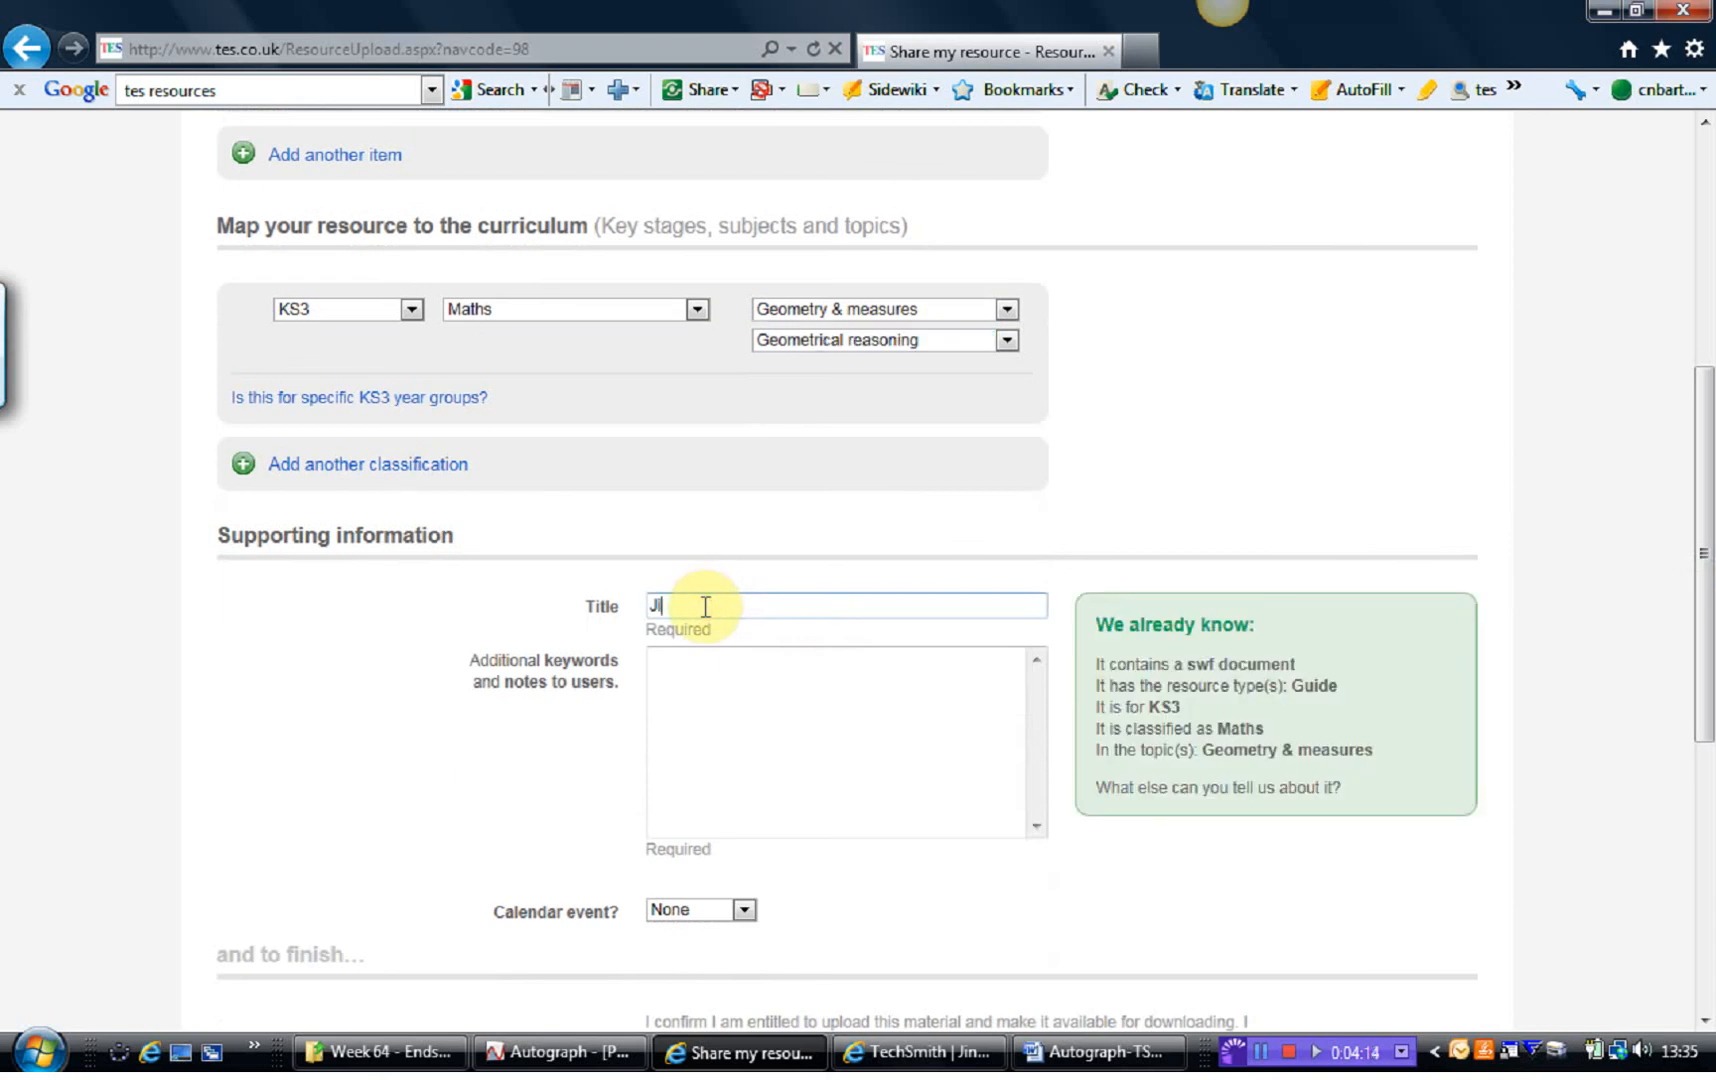
pyautogui.write('ng Practice')
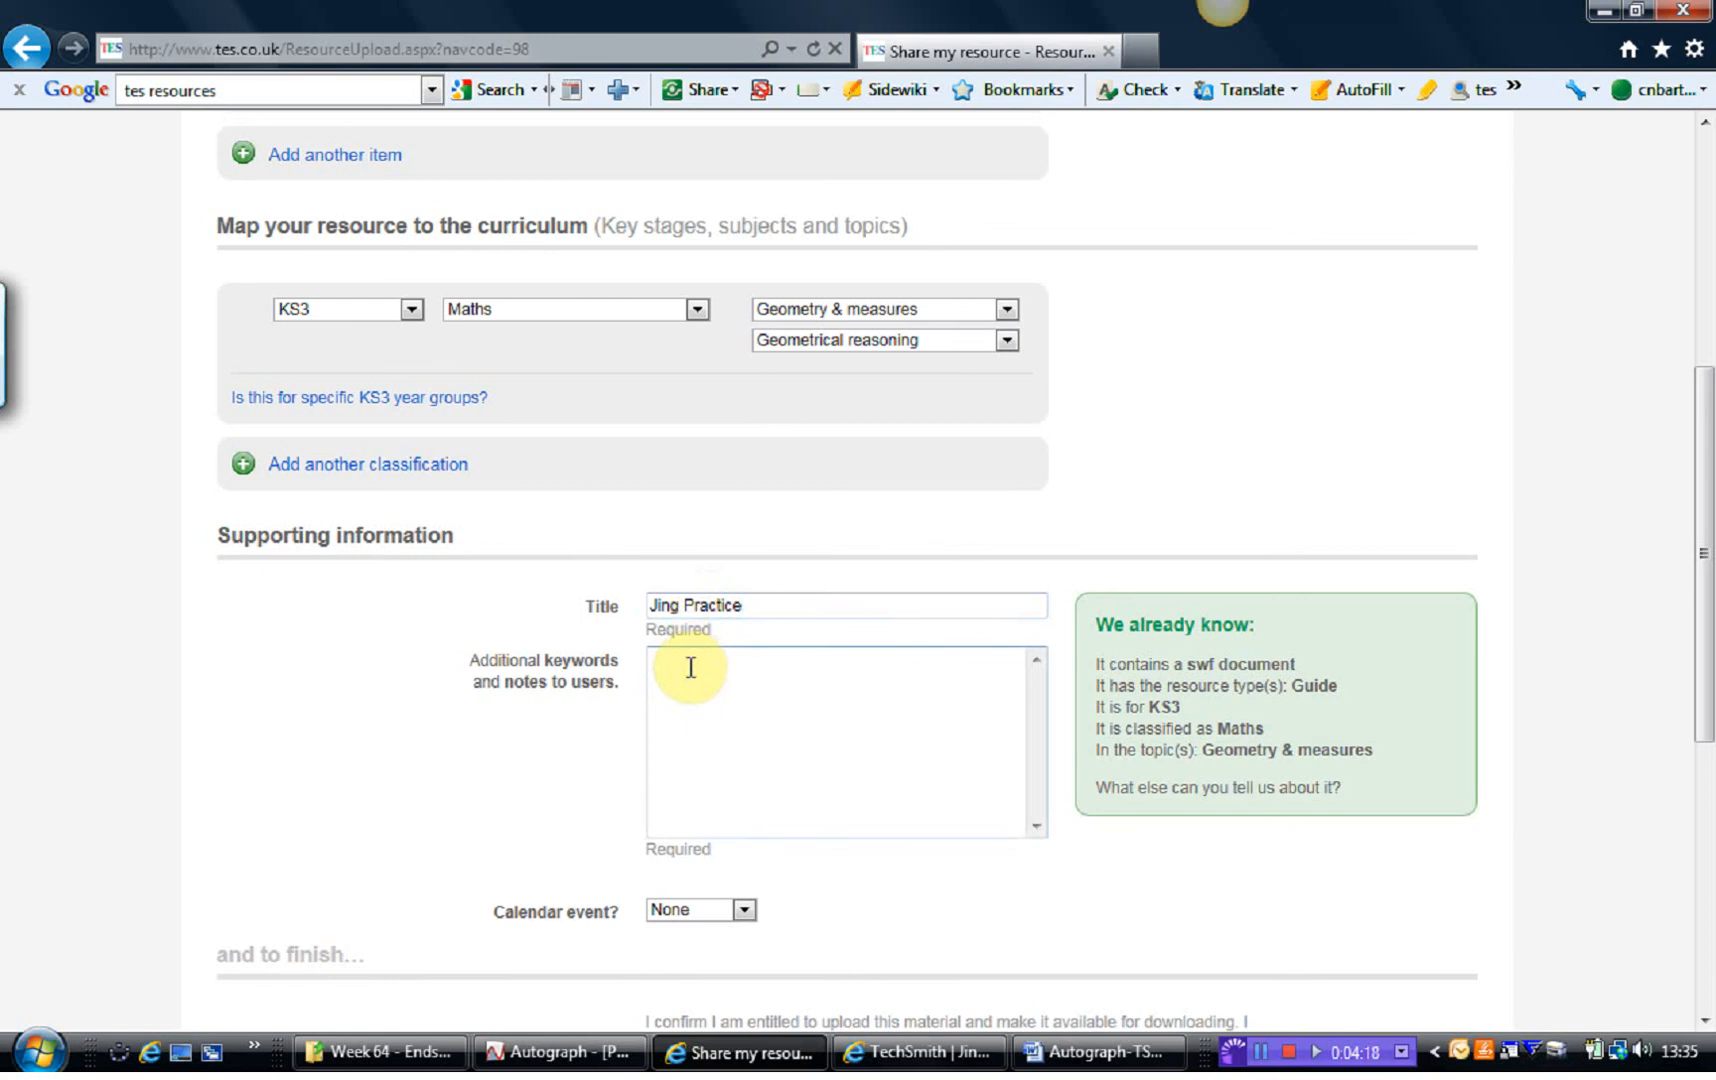
pyautogui.write('This is a pr')
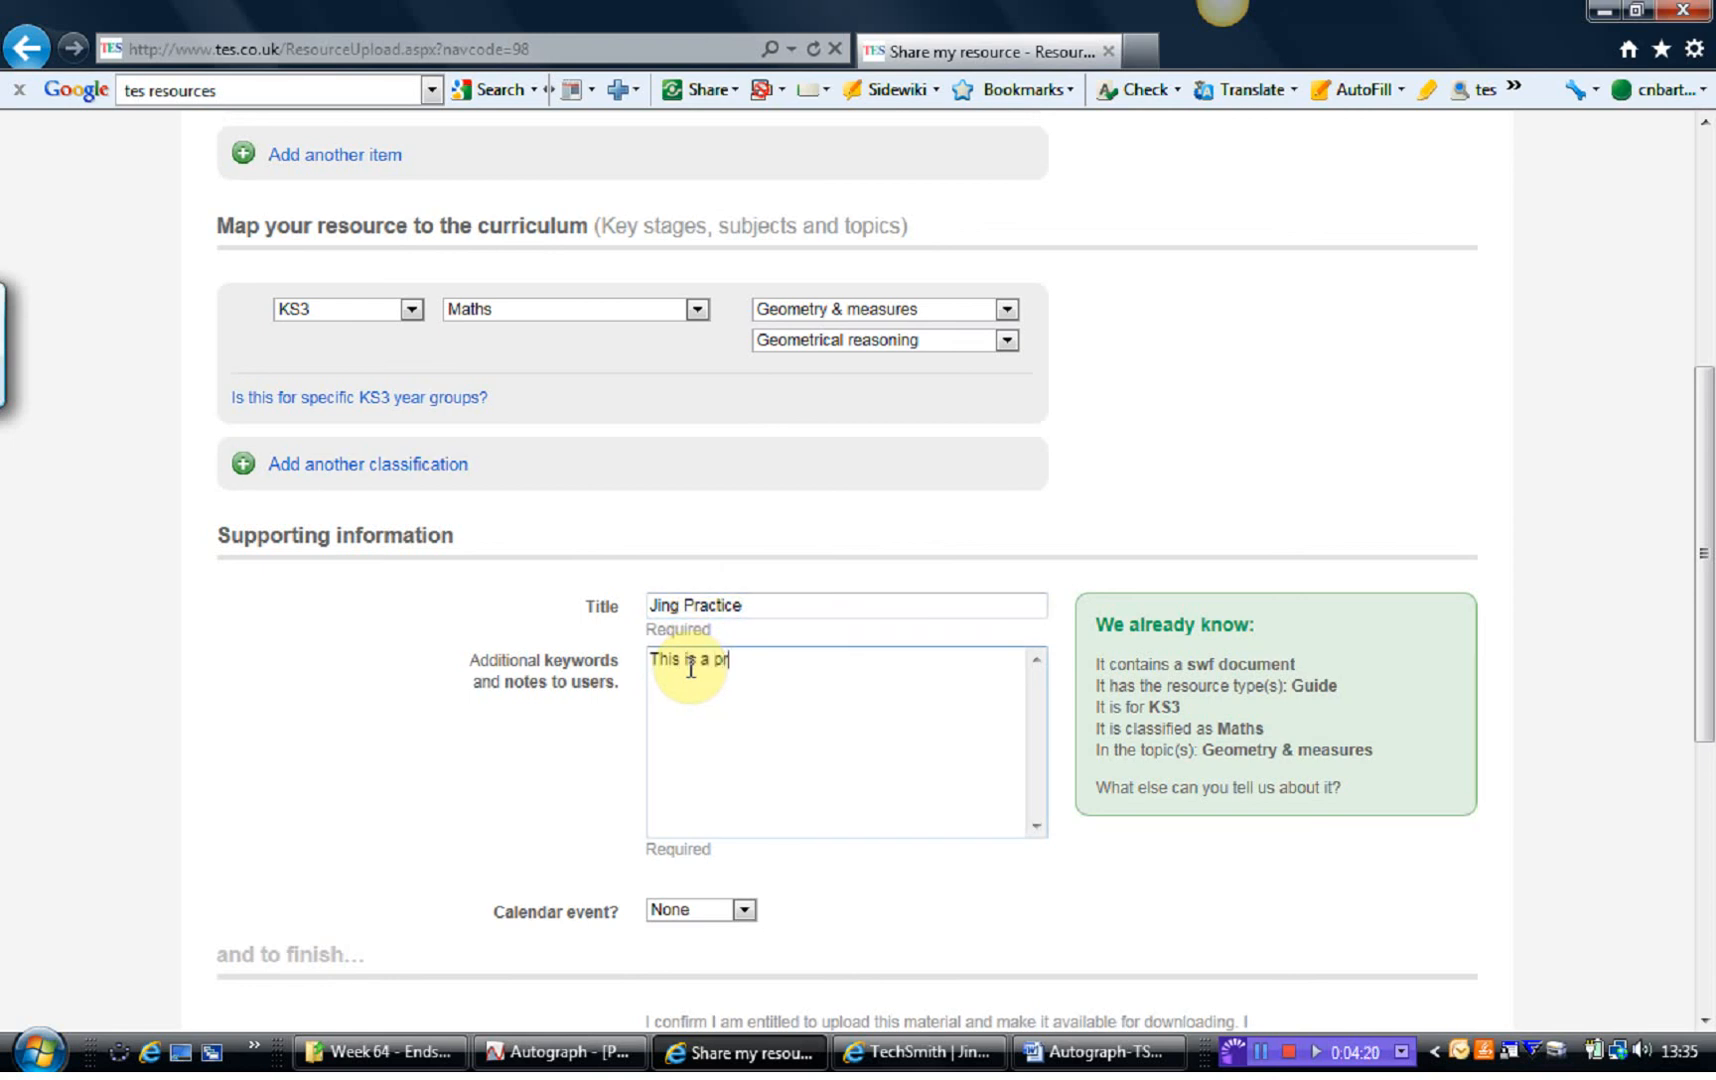
pyautogui.write('actice video')
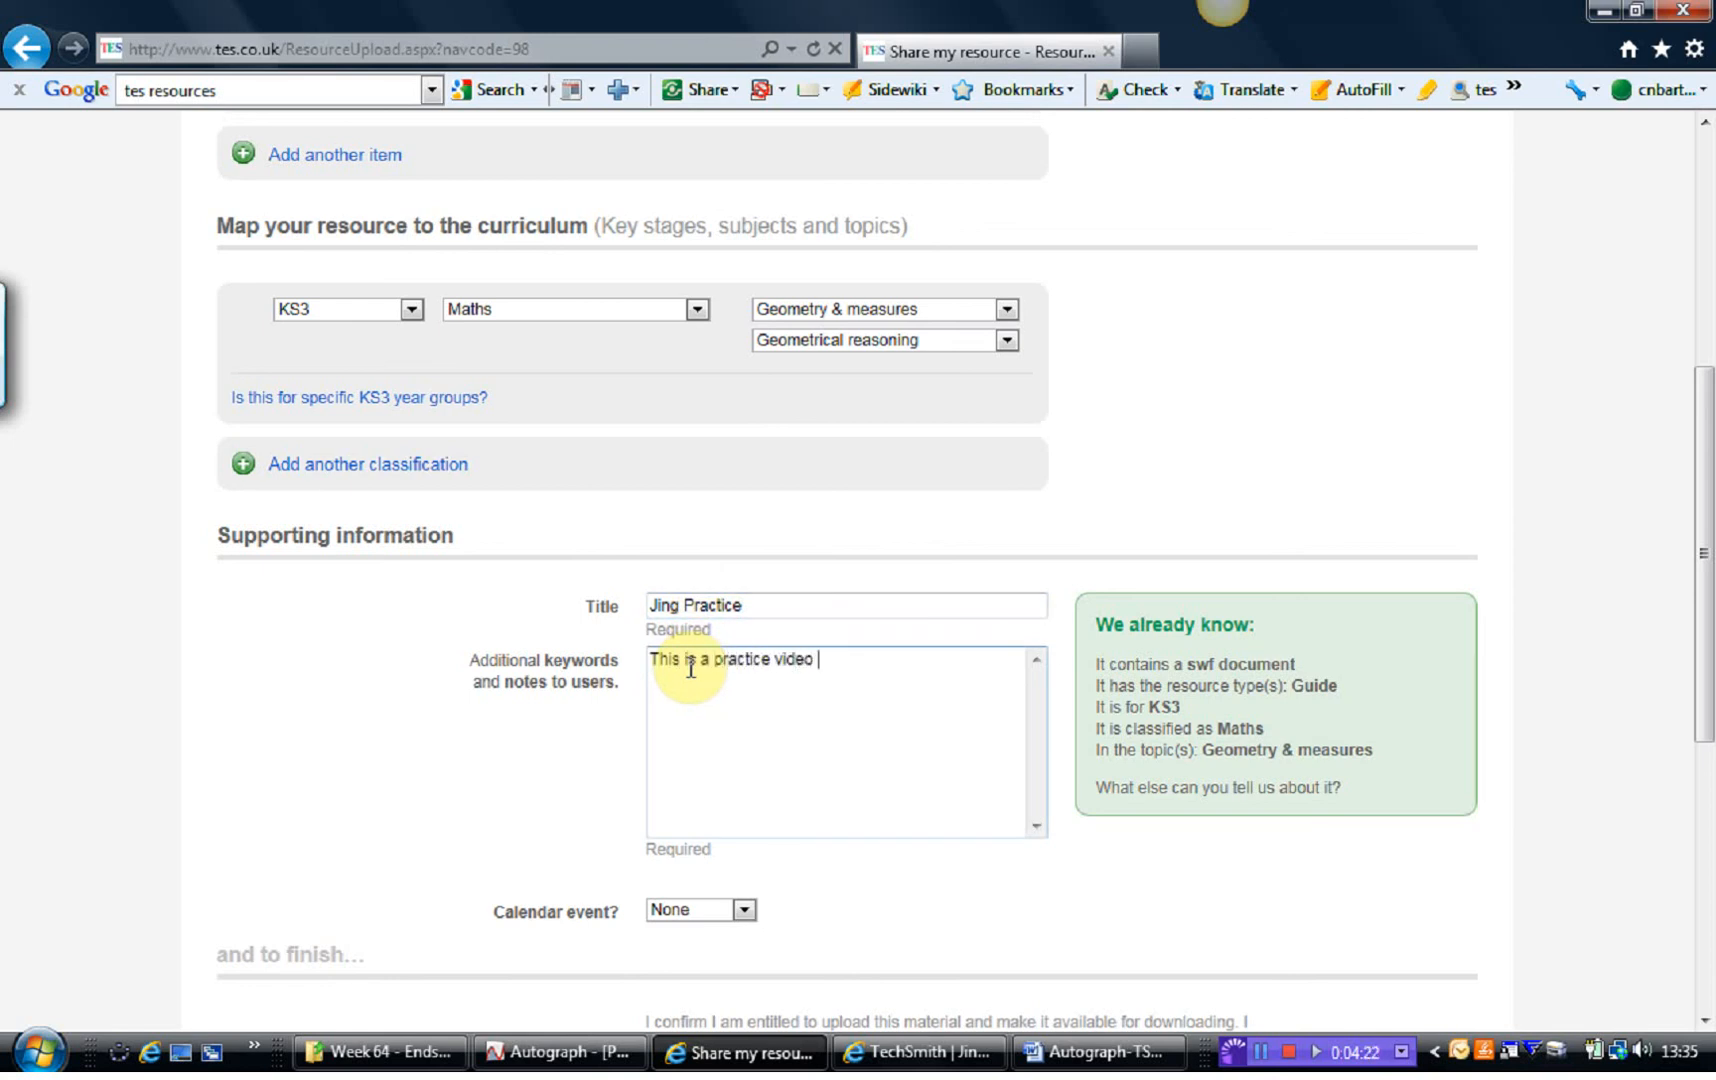
pyautogui.write('for ear')
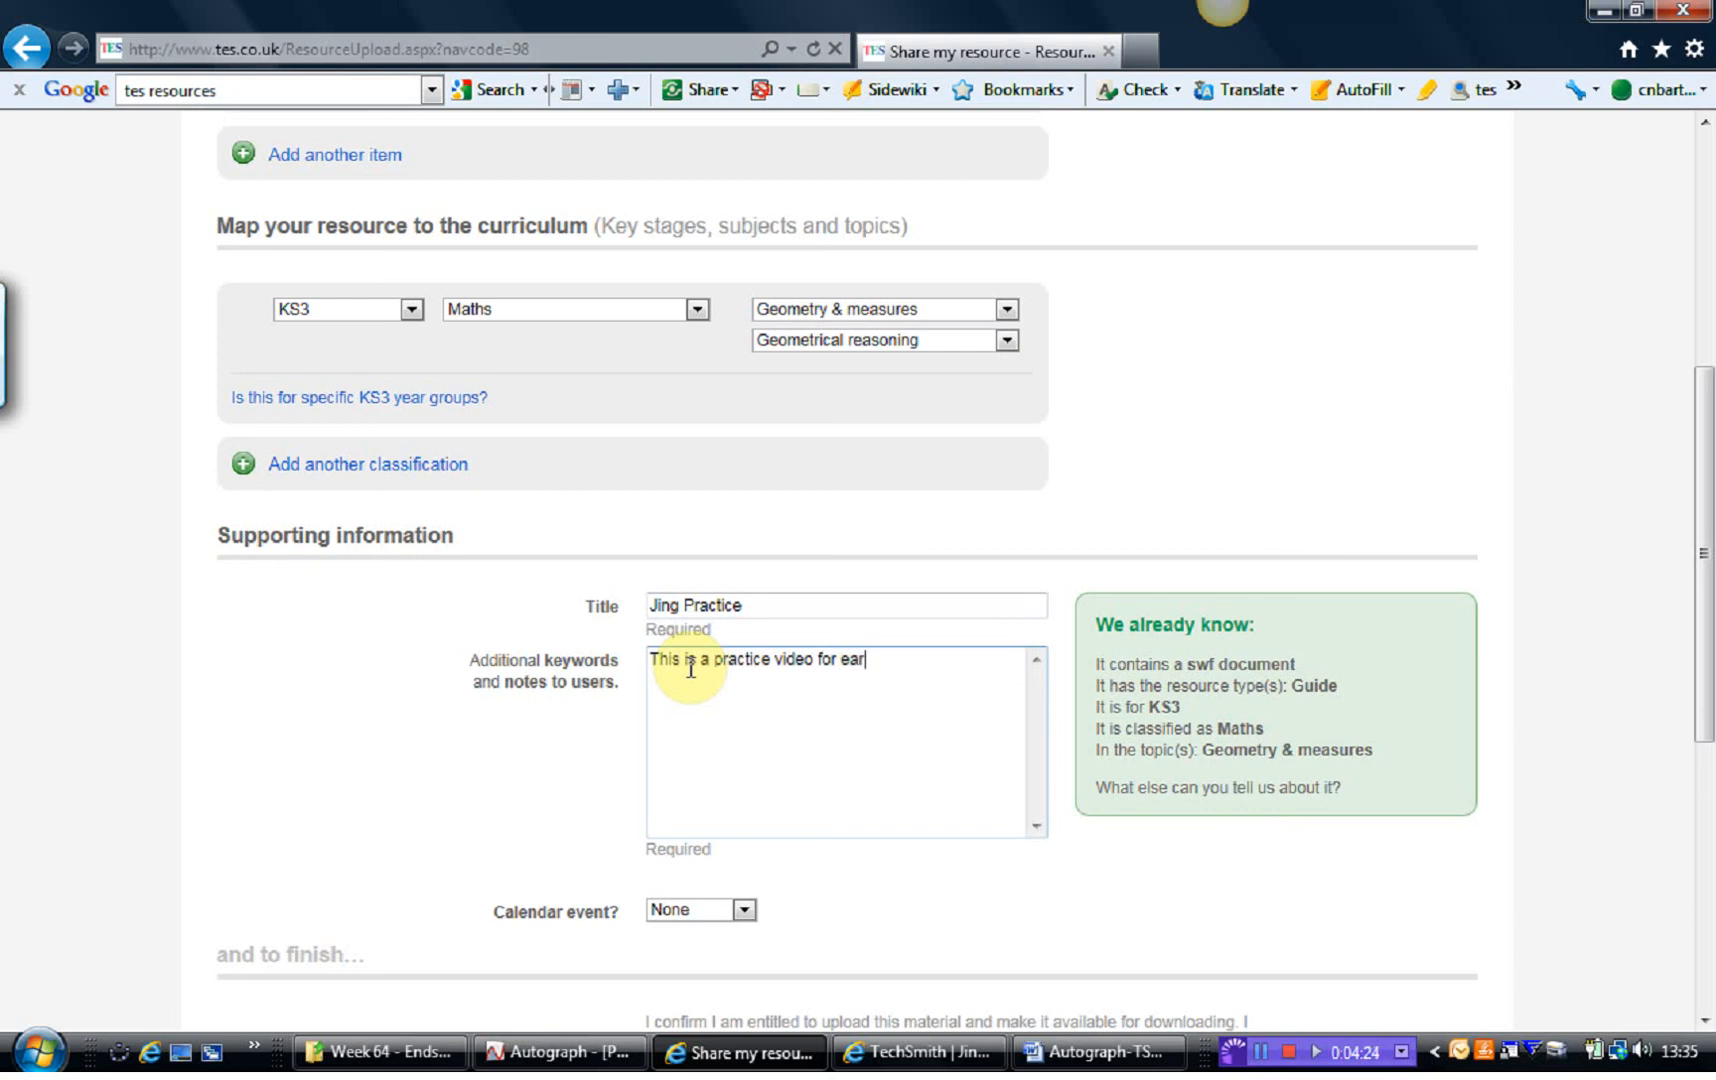
pyautogui.write('ning how')
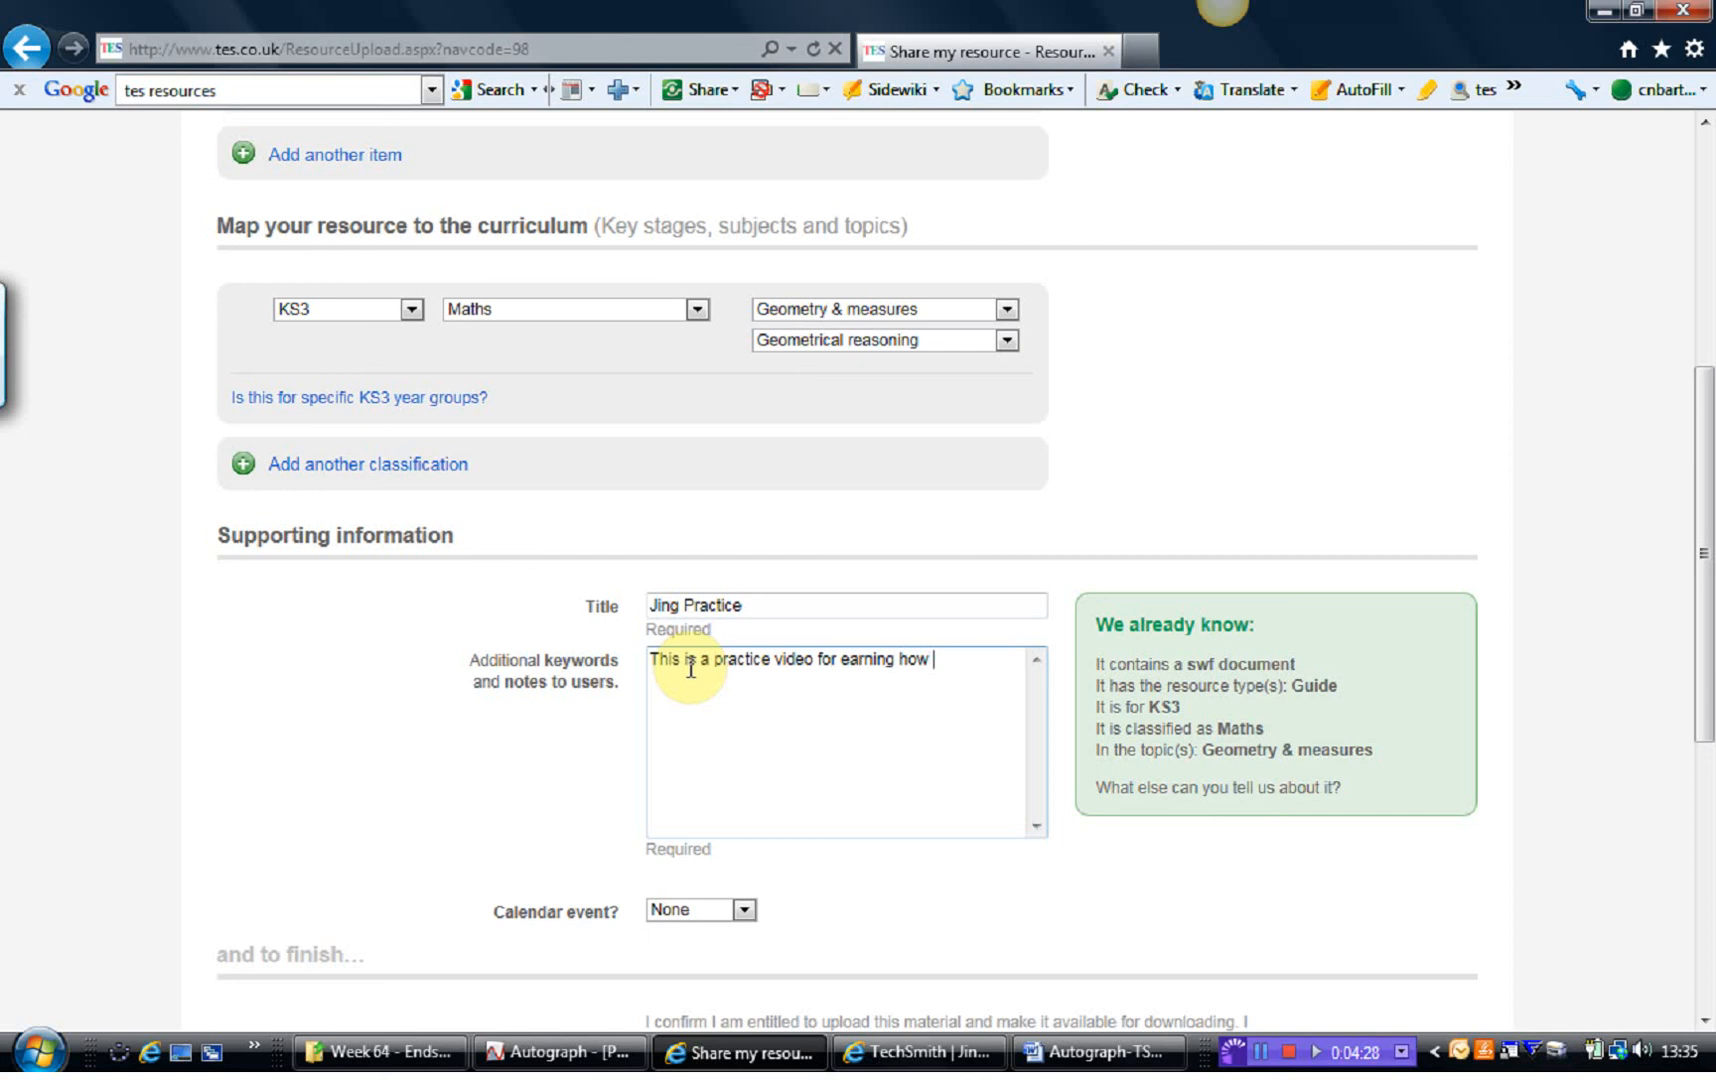
pyautogui.write('to upload')
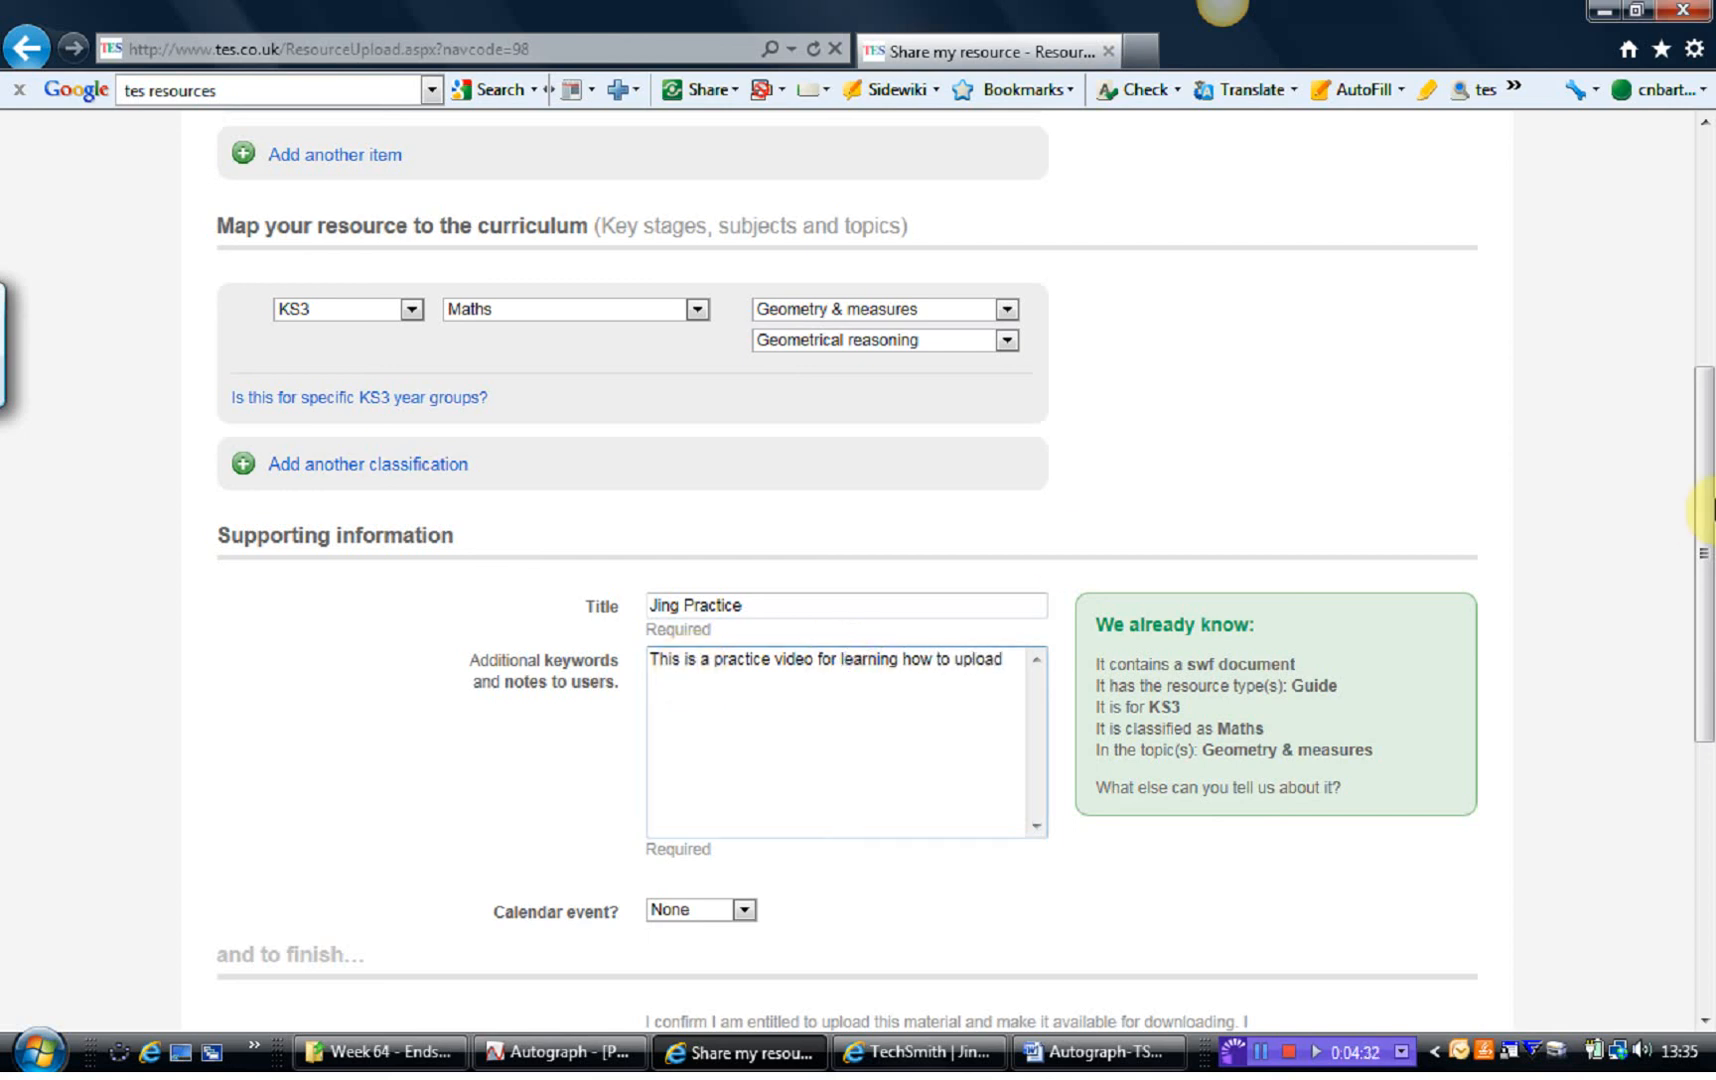
# Step: Submit the resource with 'I agree and finish'
pyautogui.scroll(-3)
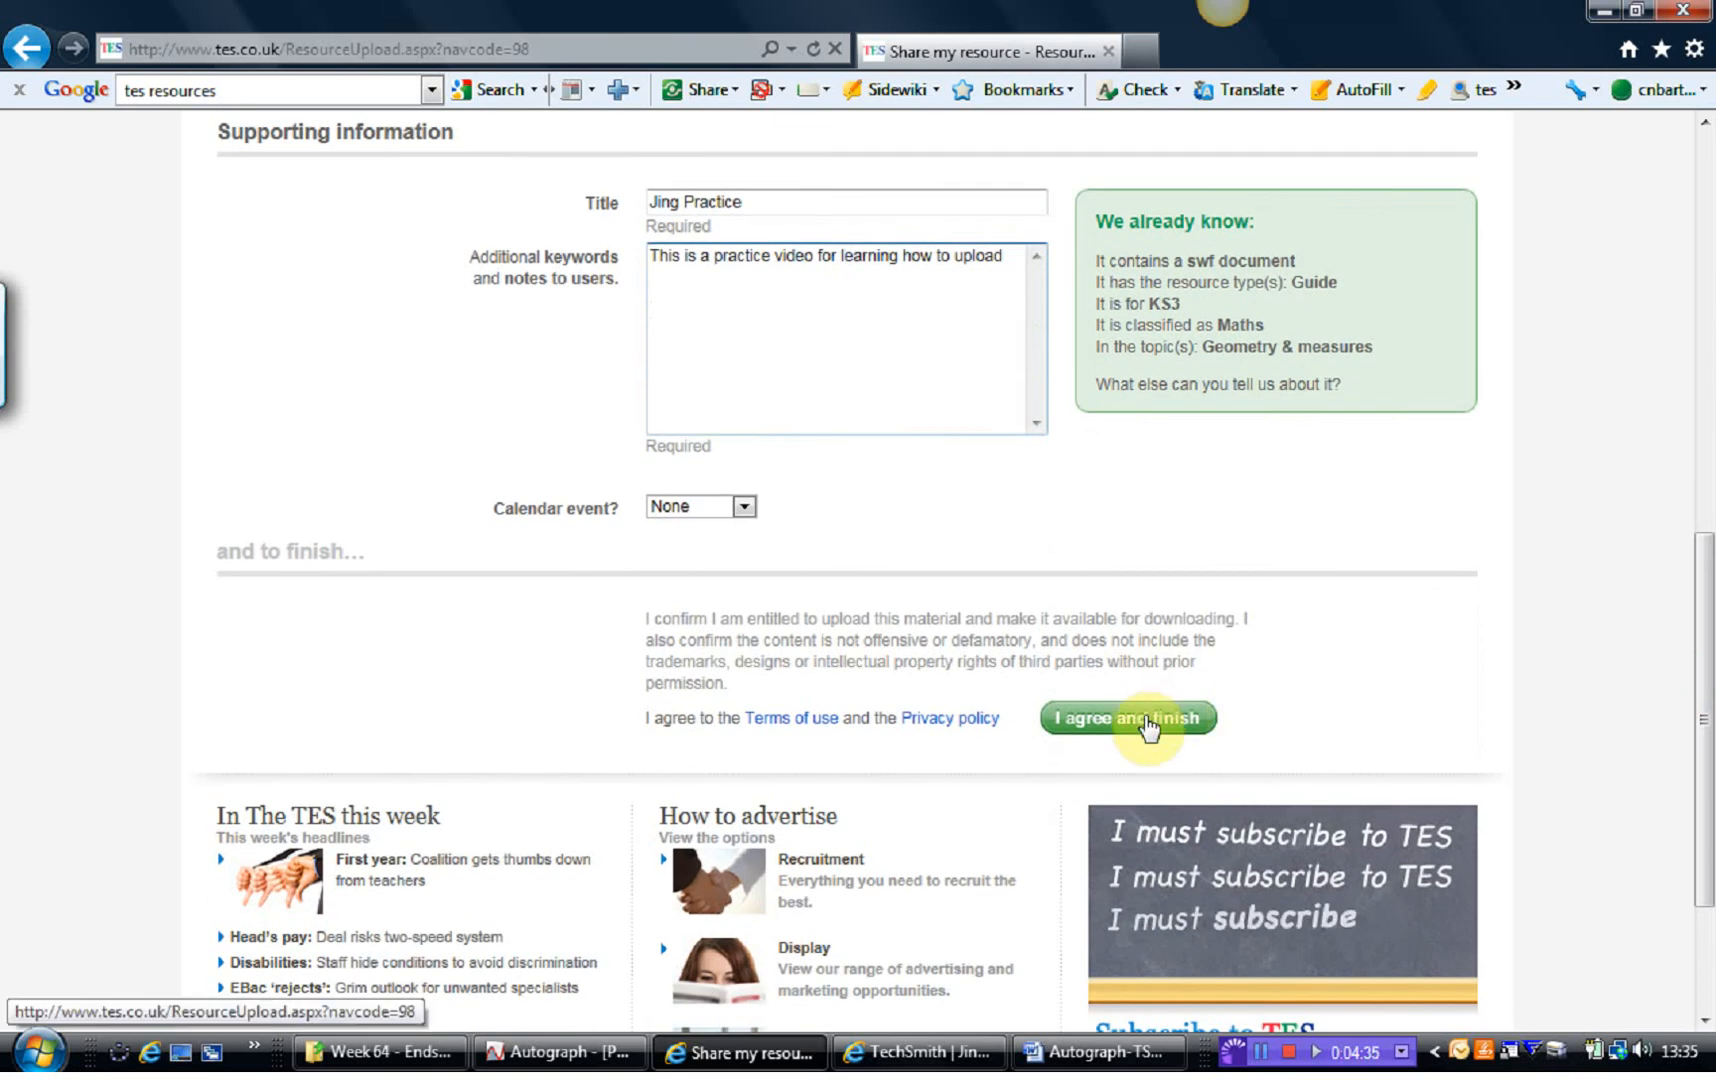
pyautogui.click(1126, 718)
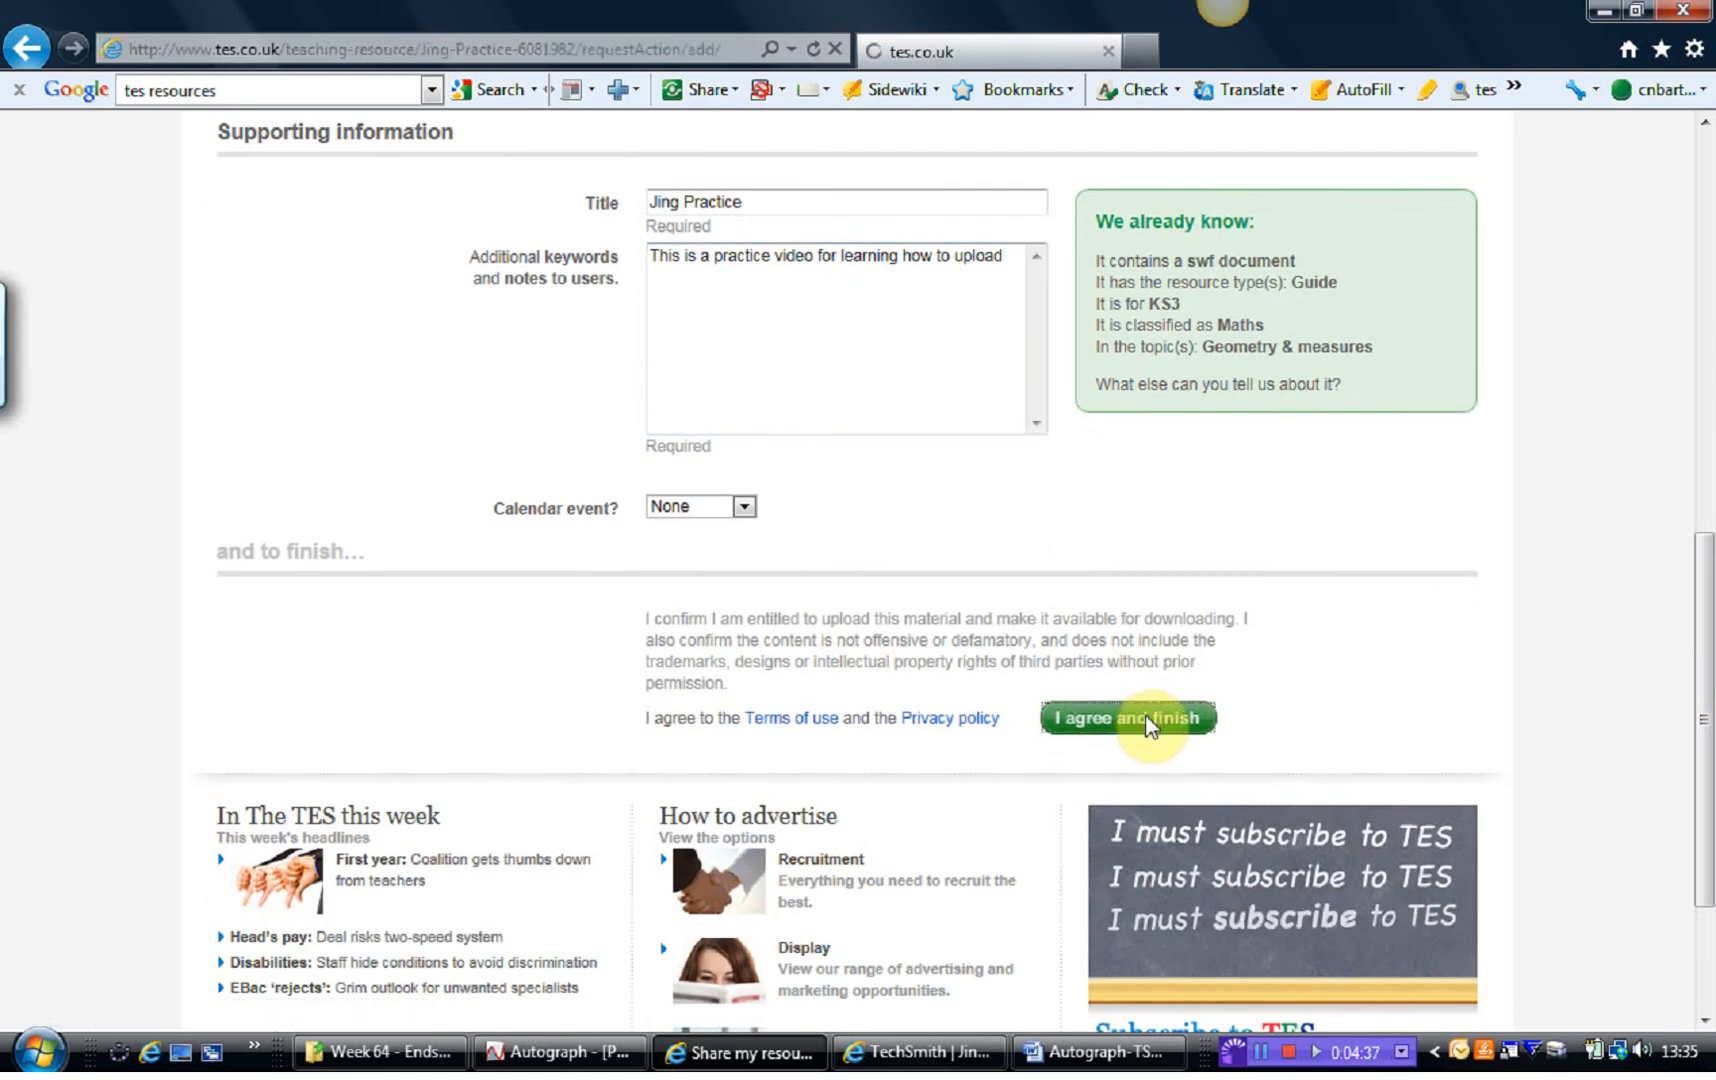
# Step: View the published Jing Practice resource page and play its uploaded video
pyautogui.click(1126, 718)
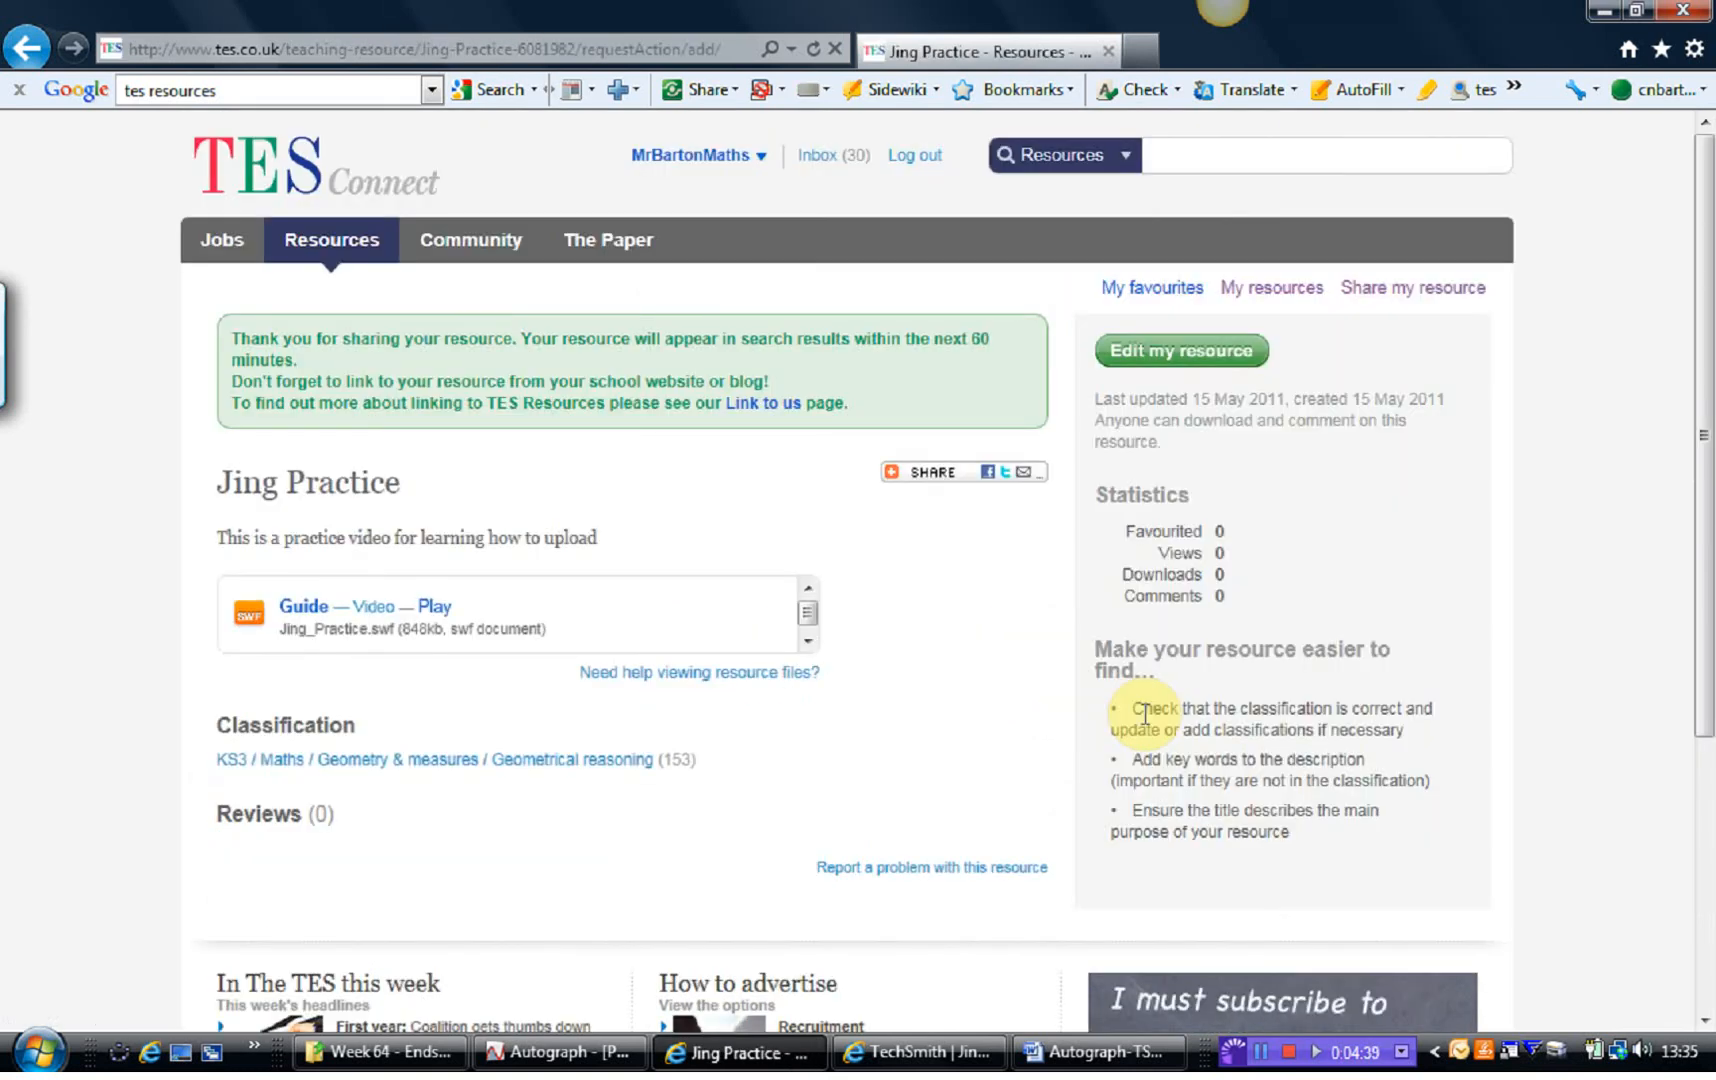
pyautogui.moveTo(278, 532)
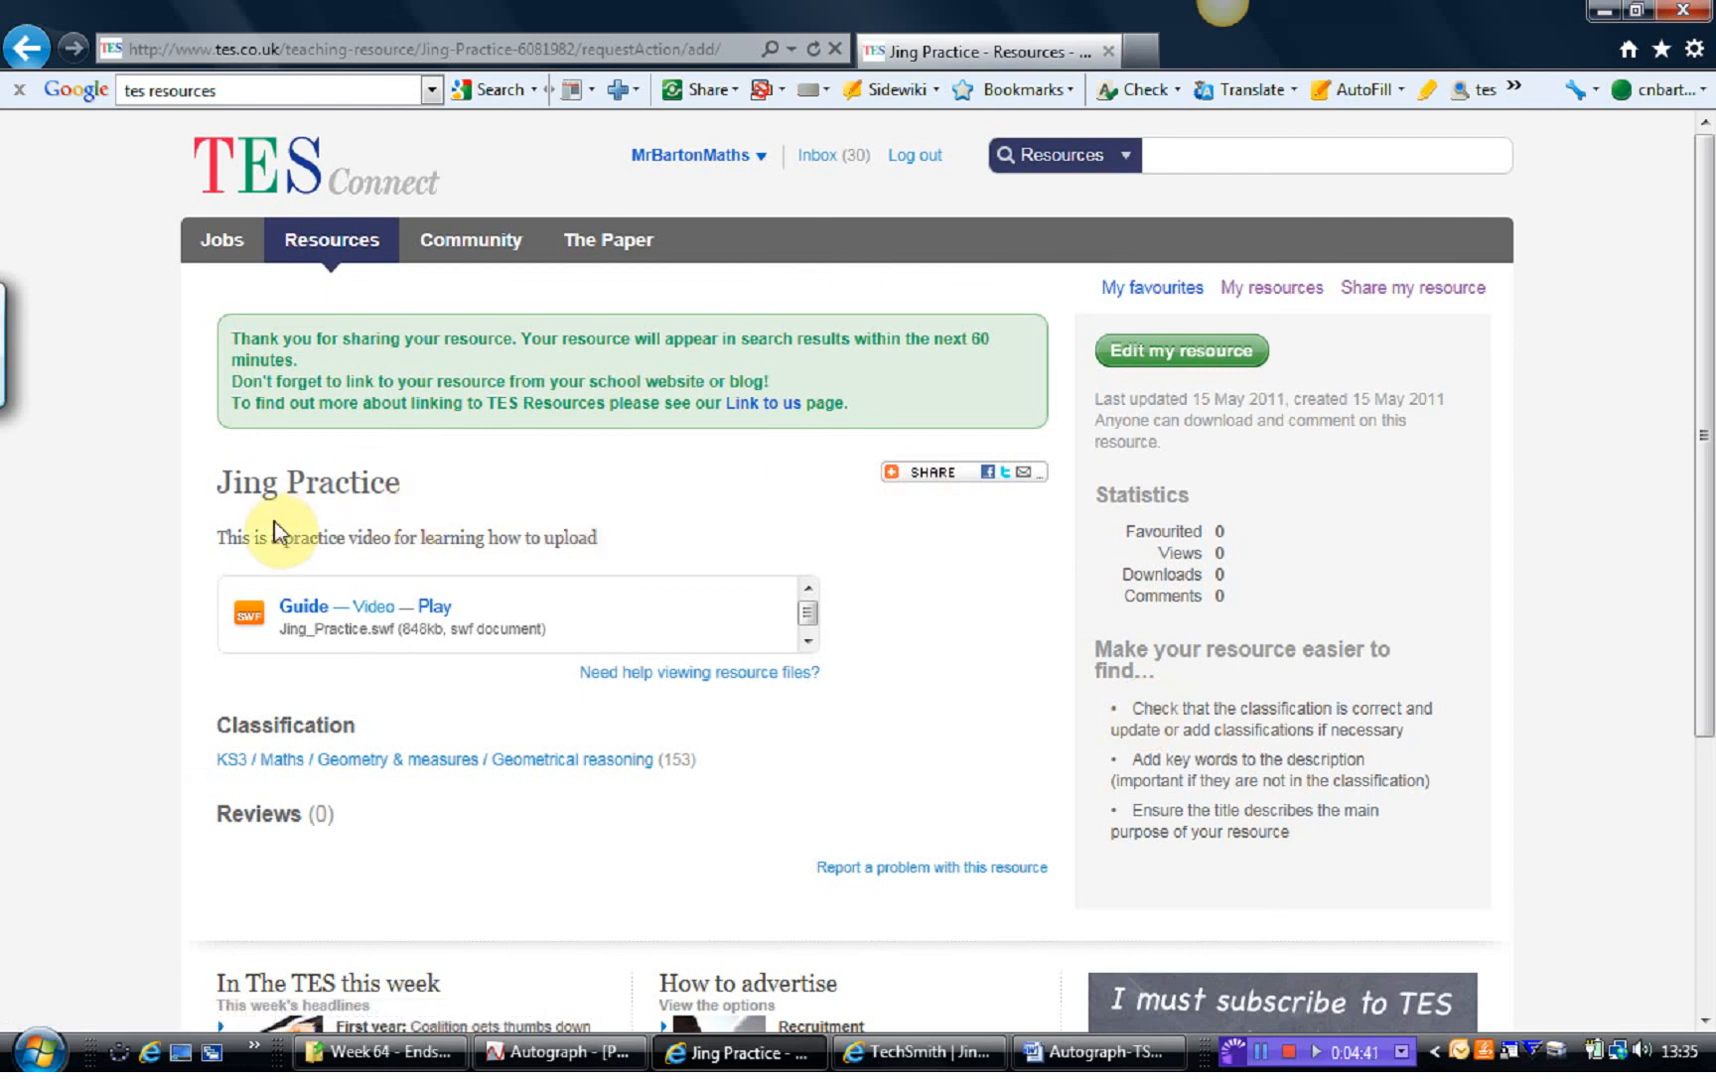
pyautogui.moveTo(342, 668)
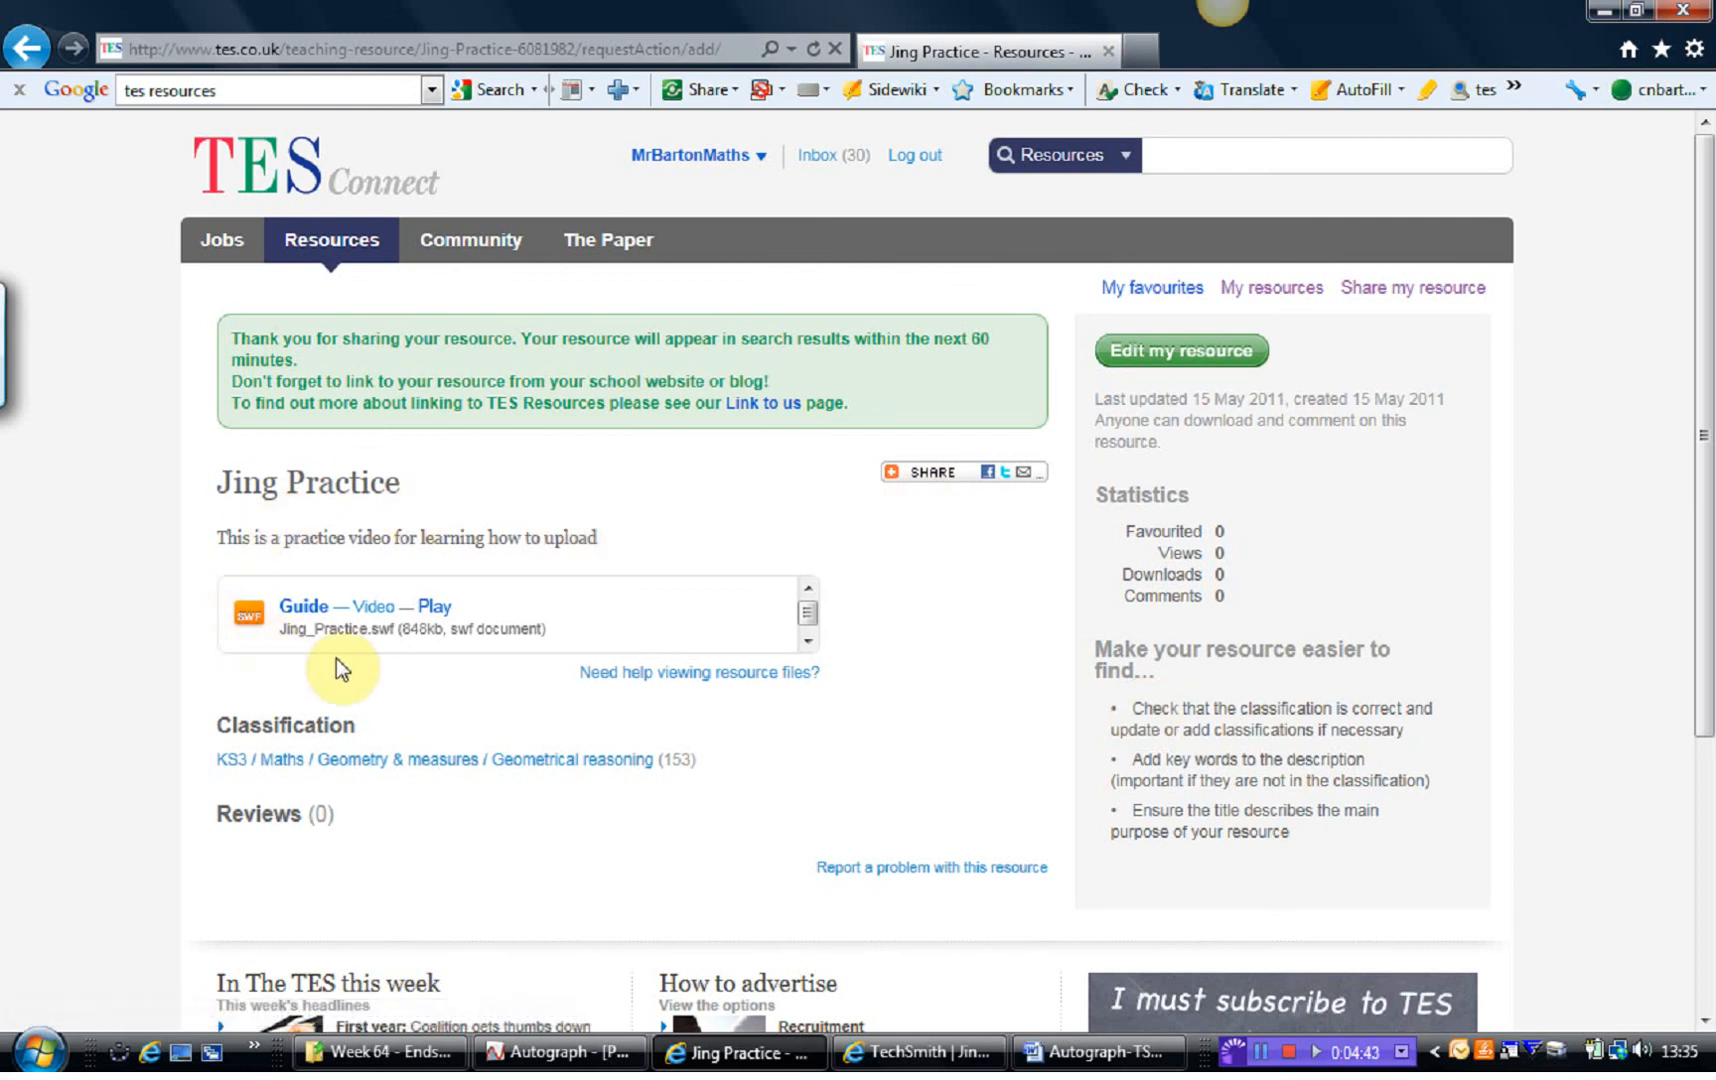
pyautogui.moveTo(458, 698)
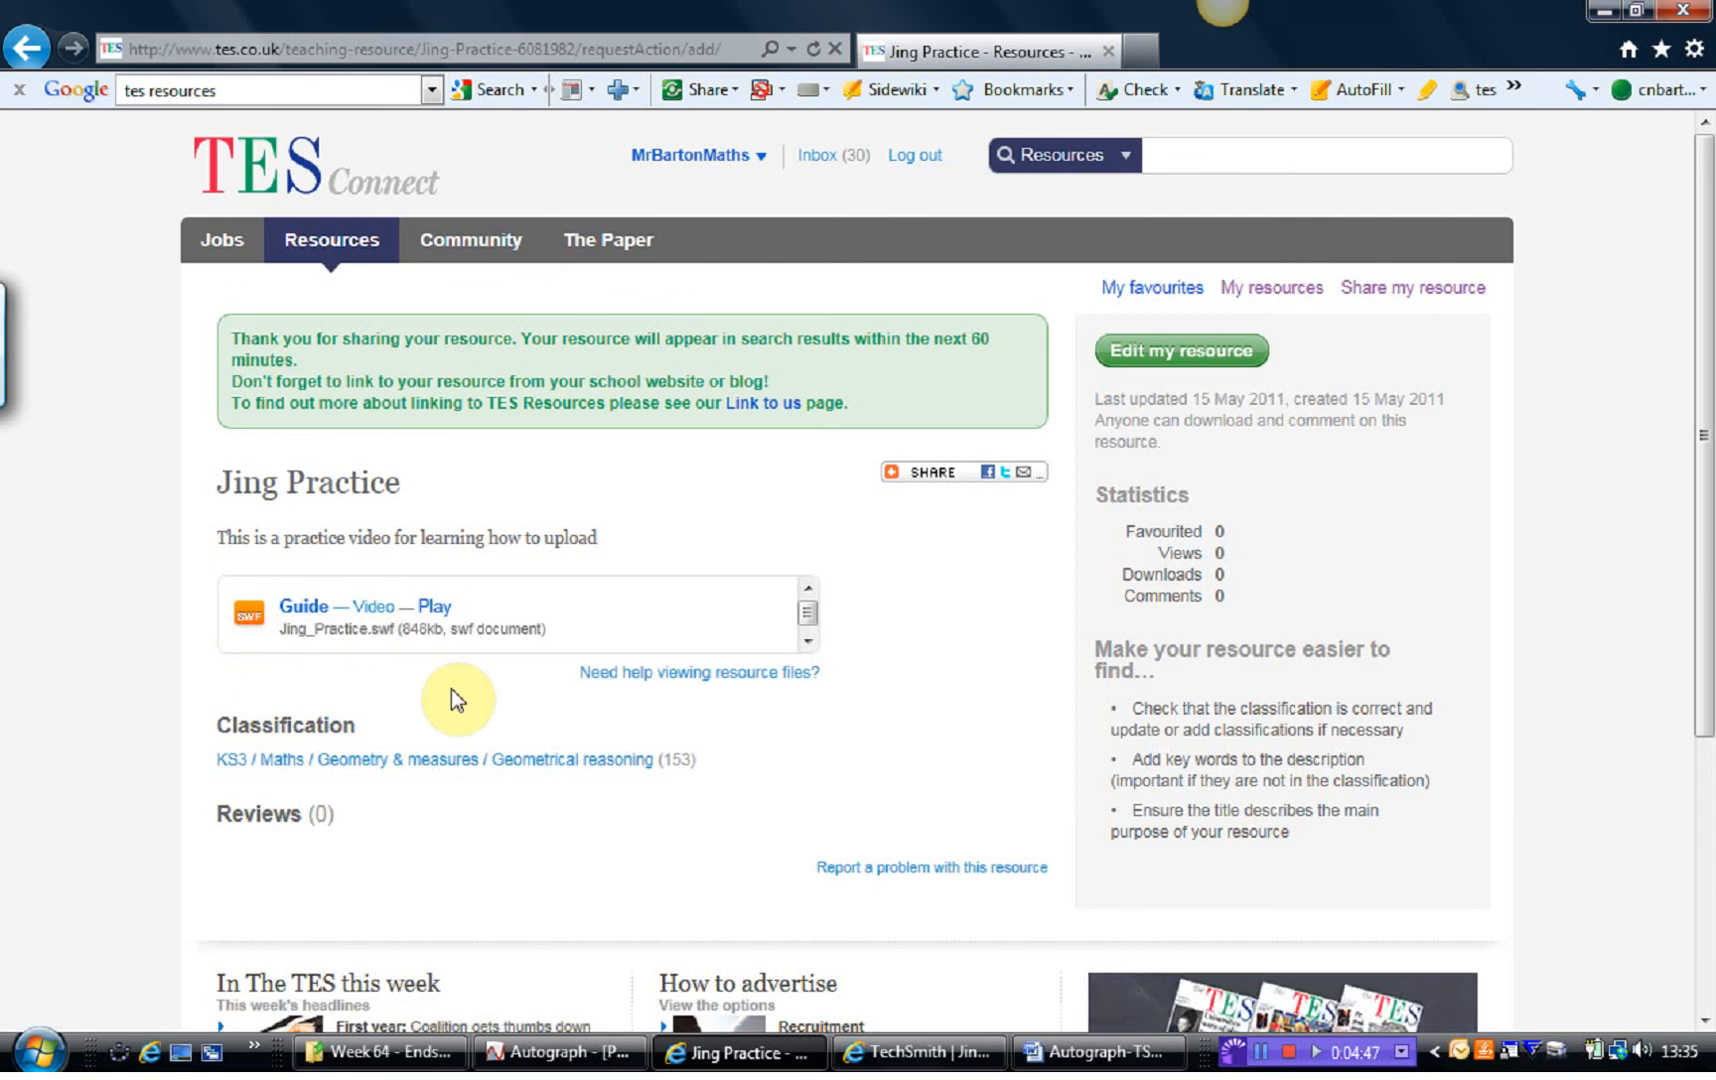
pyautogui.moveTo(492, 760)
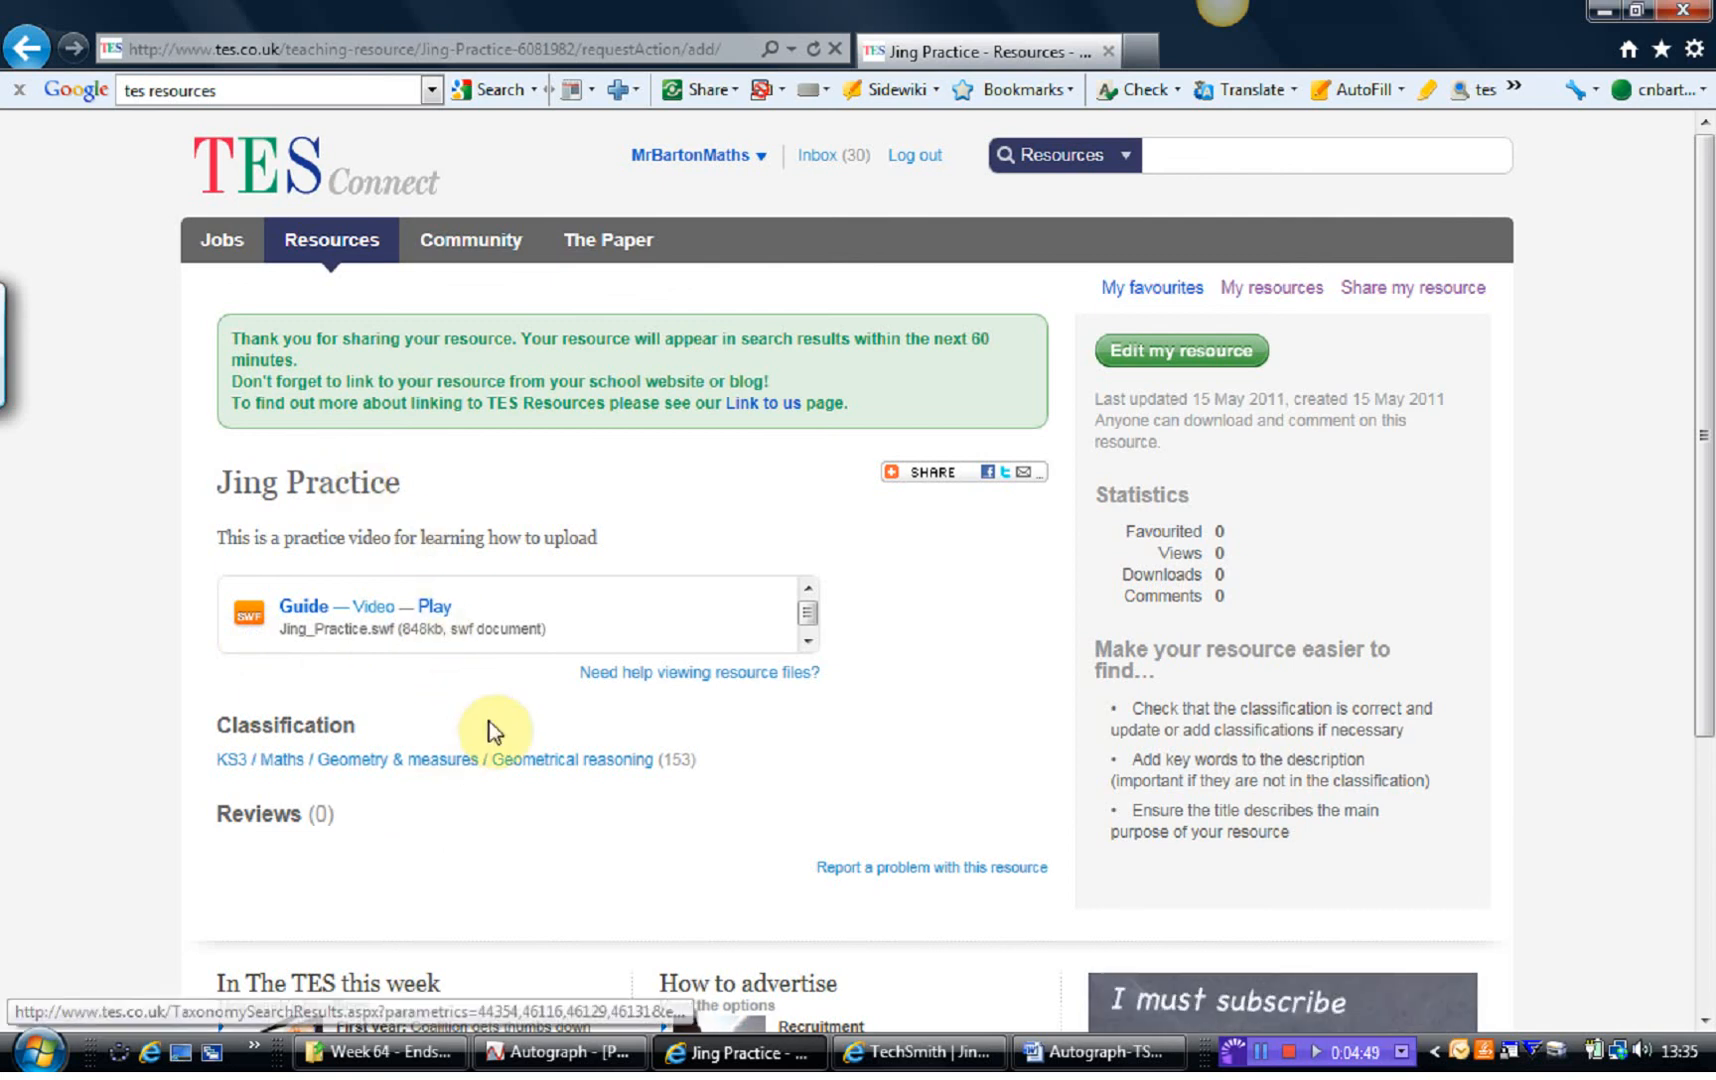
pyautogui.click(430, 606)
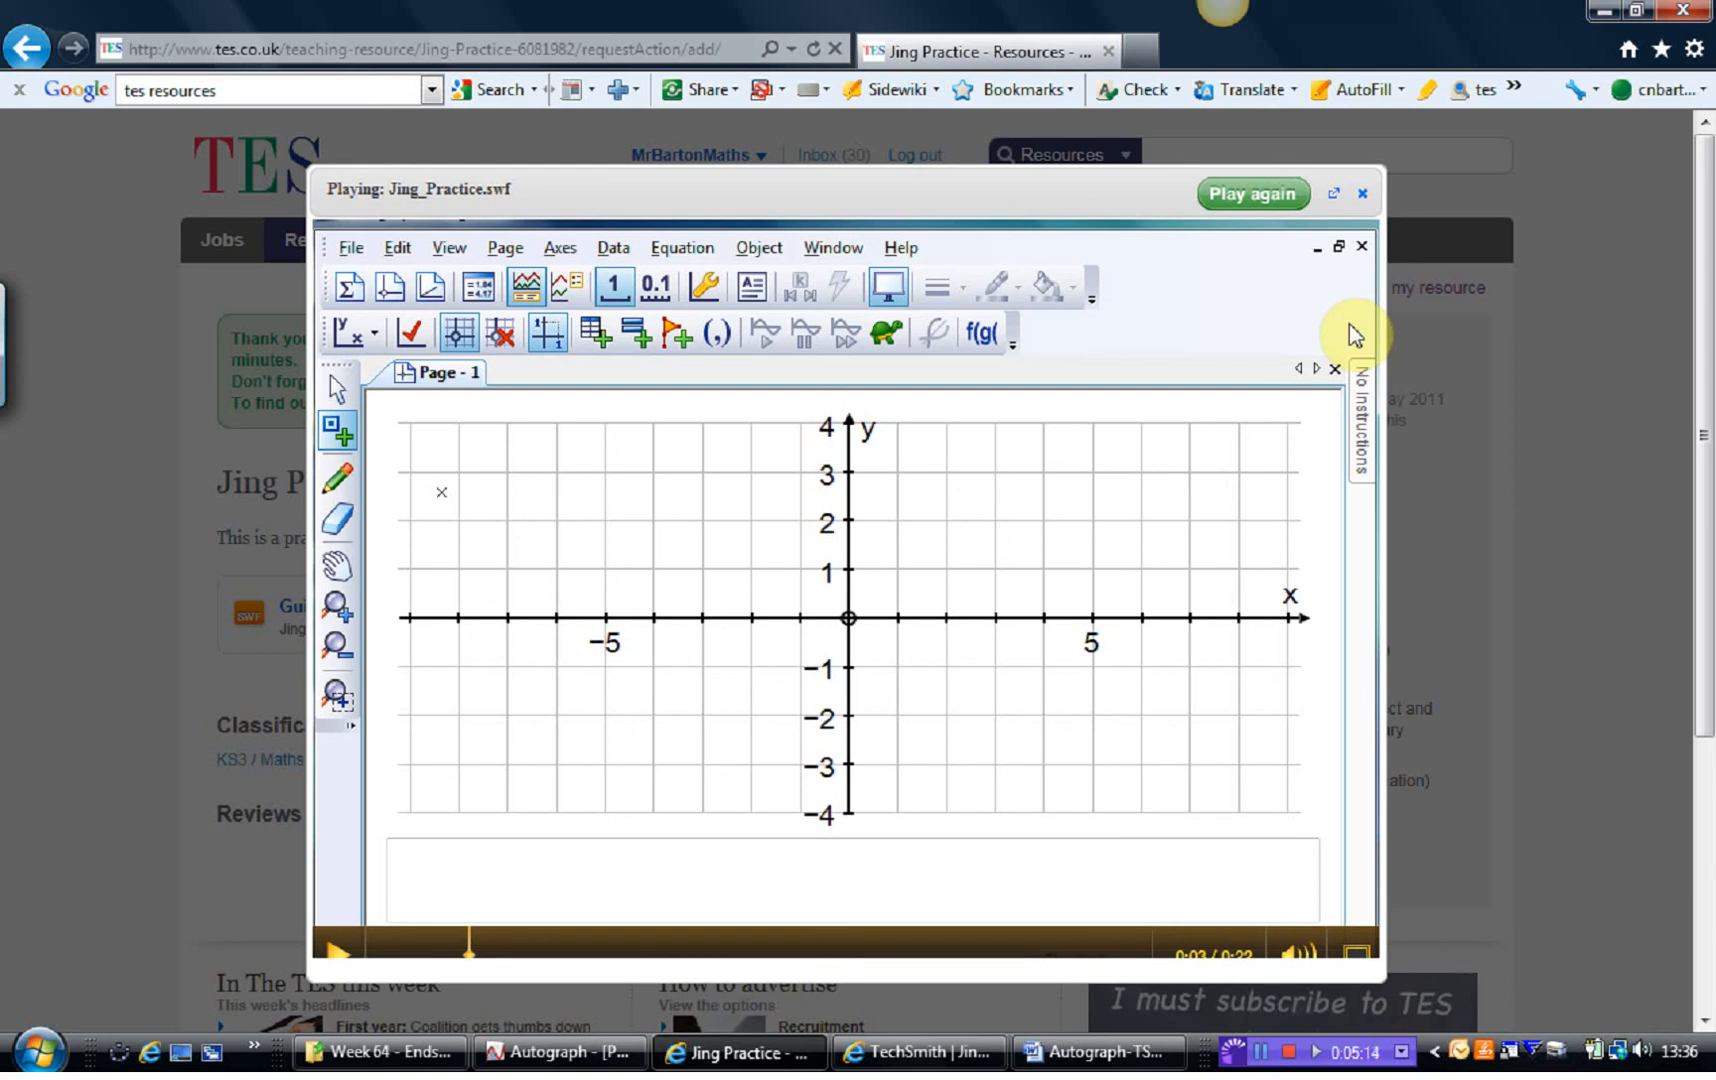
pyautogui.moveTo(1088, 780)
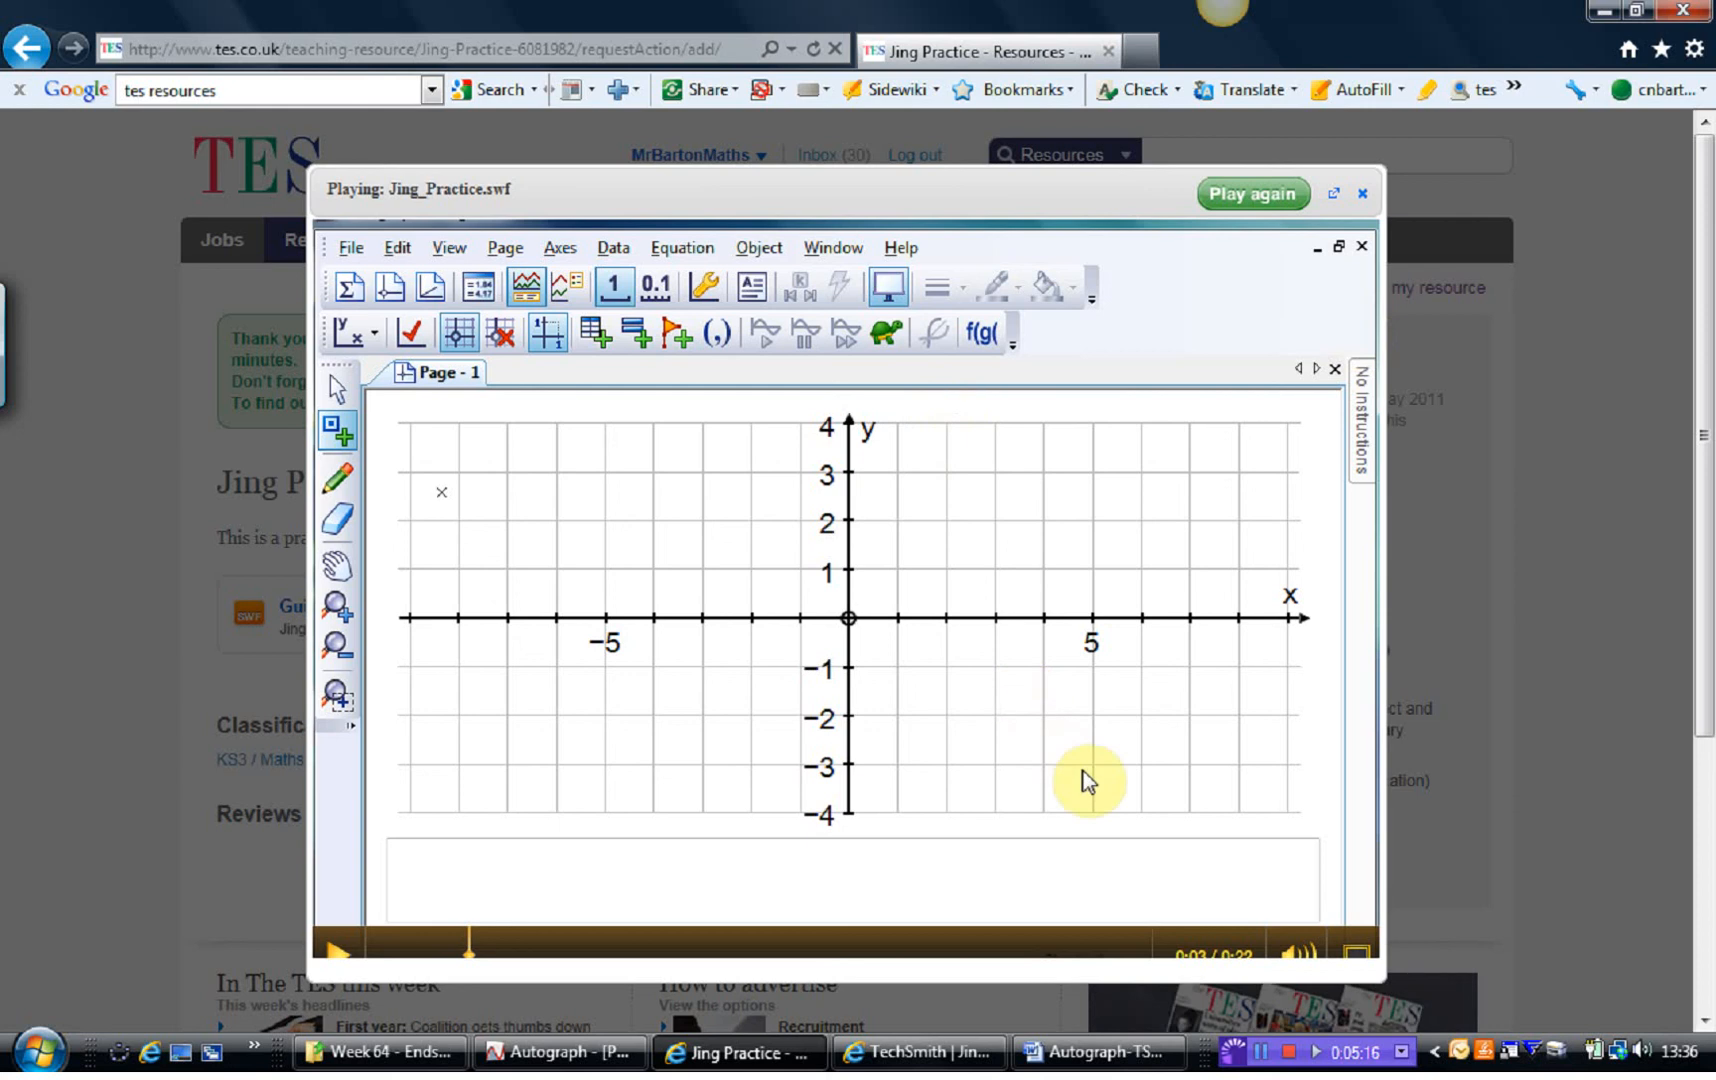